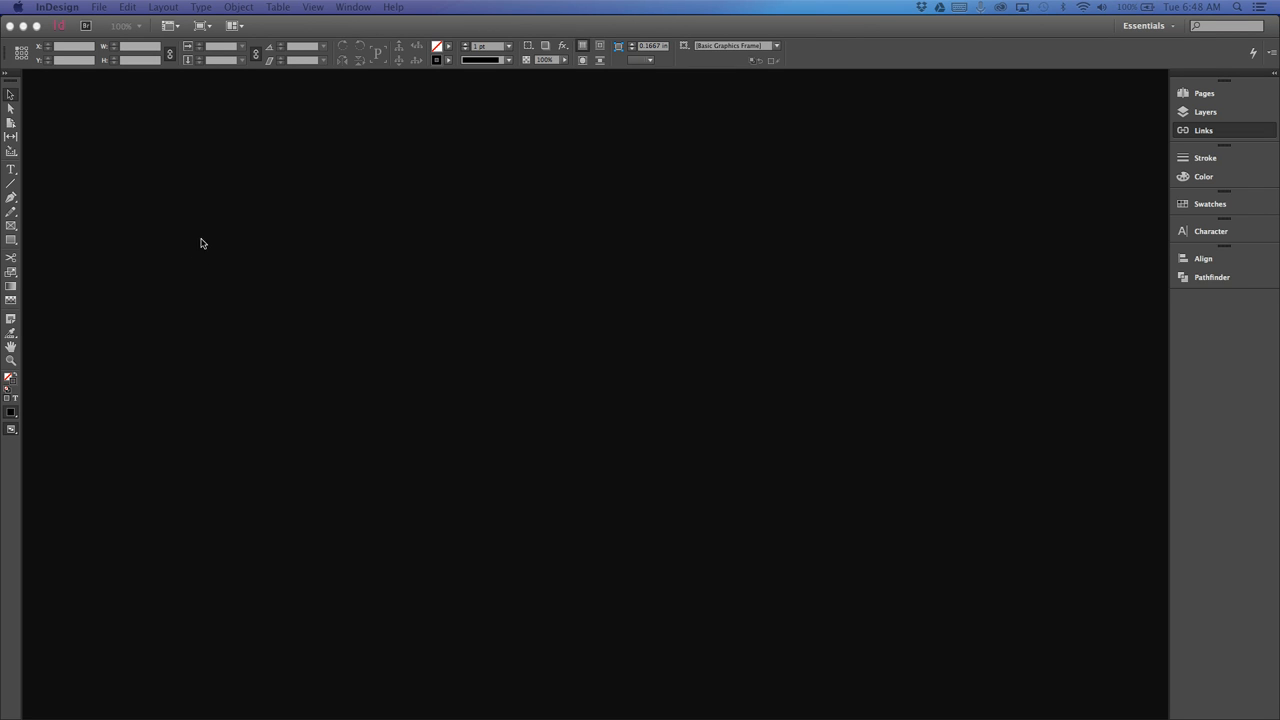
mouse_move(220, 100)
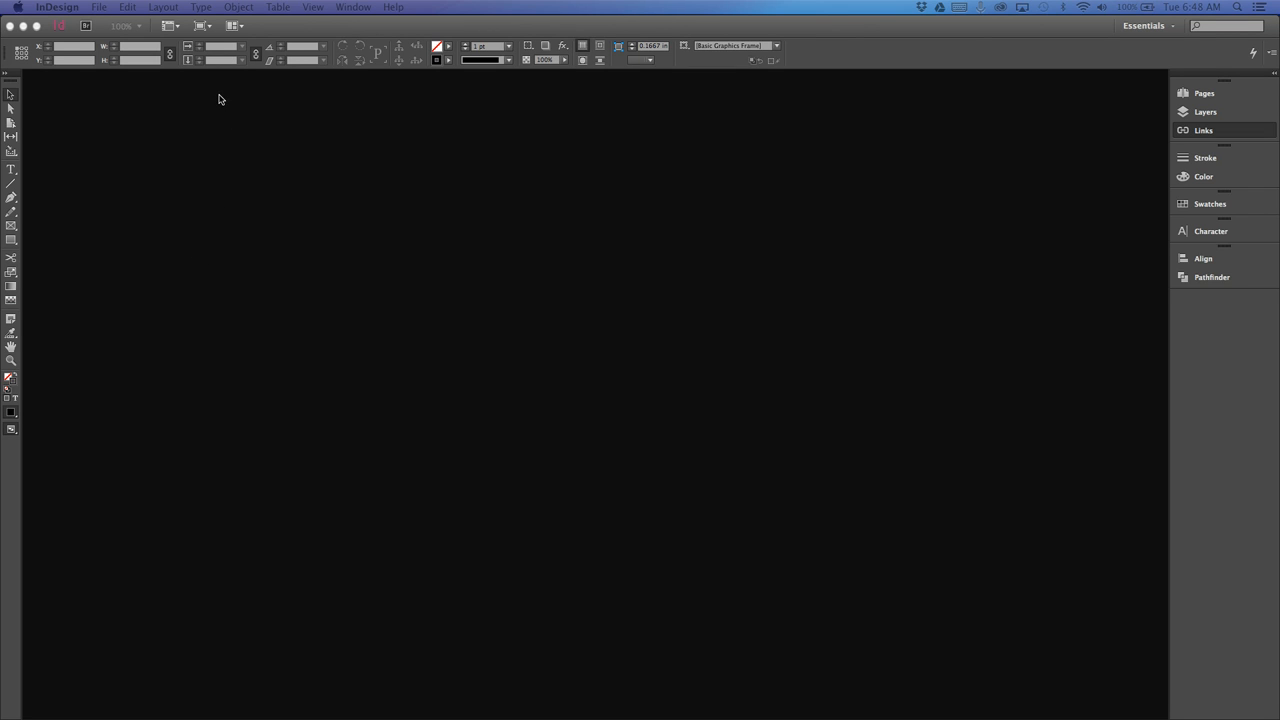
mouse_move(136, 80)
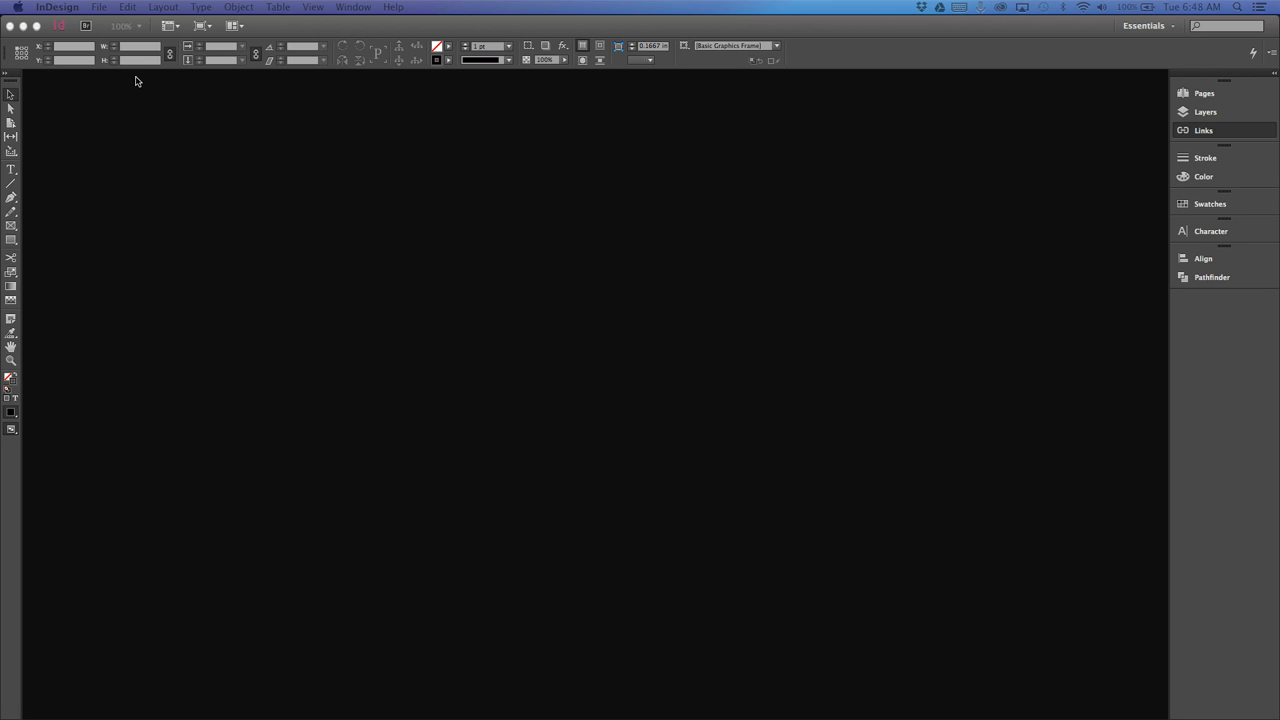
- Confirm Units & Increments preferences as inches for rulers and points for strokes
left_click(60, 8)
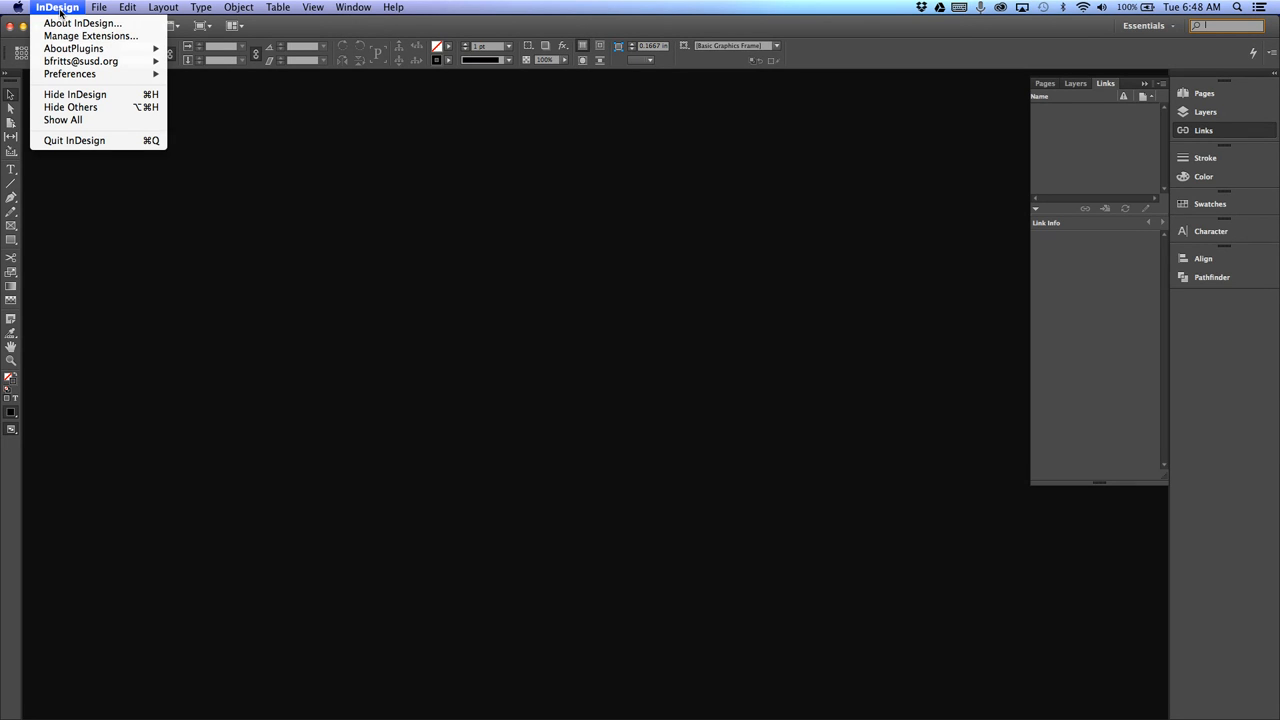
mouse_move(80, 52)
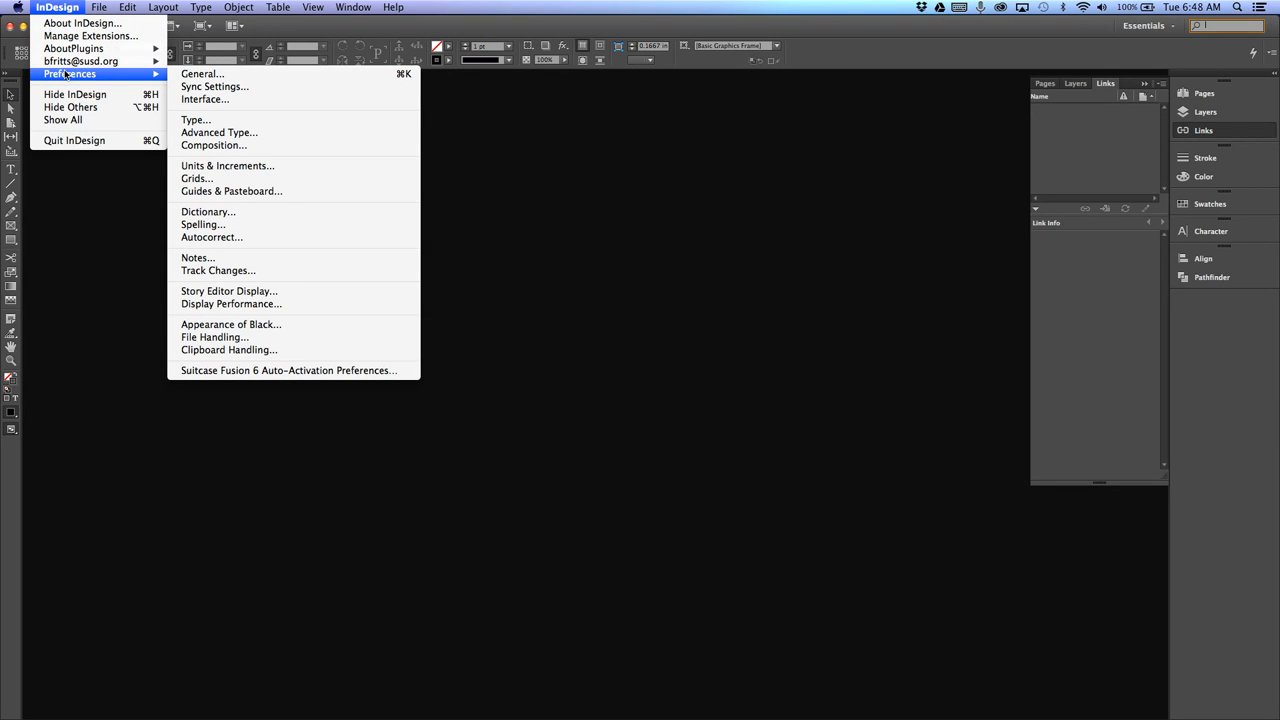
mouse_move(220, 132)
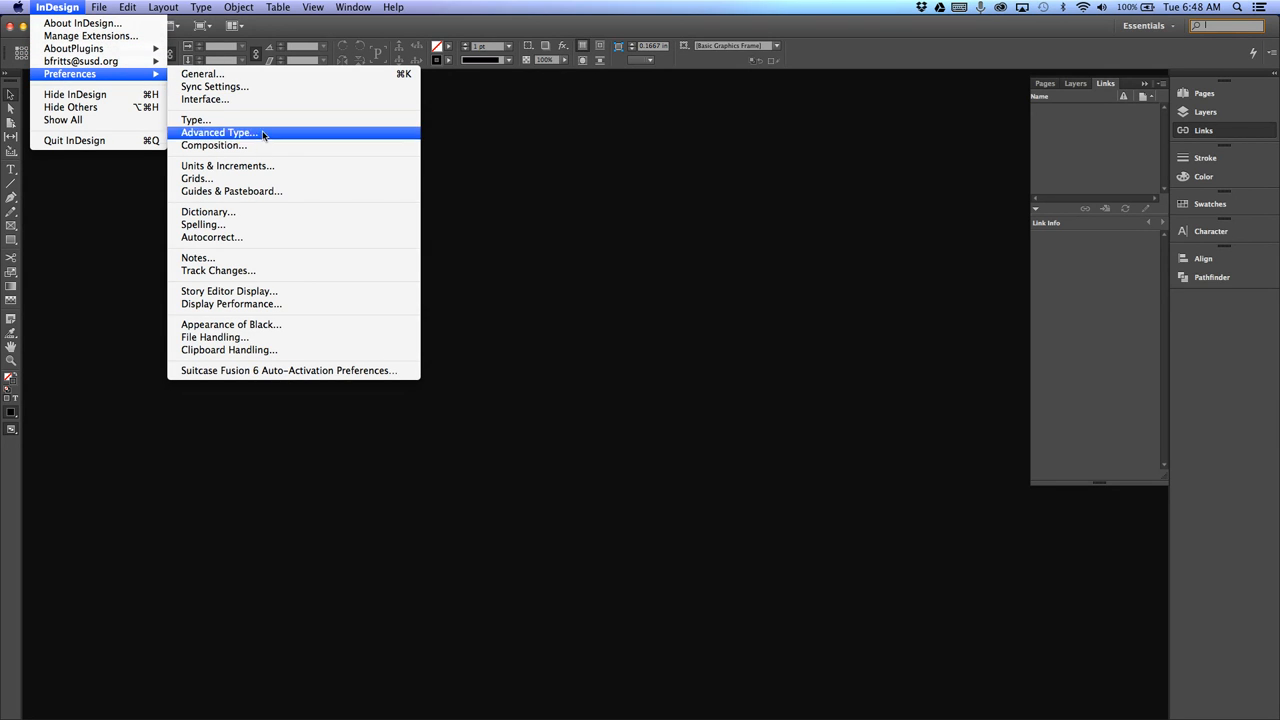
left_click(228, 166)
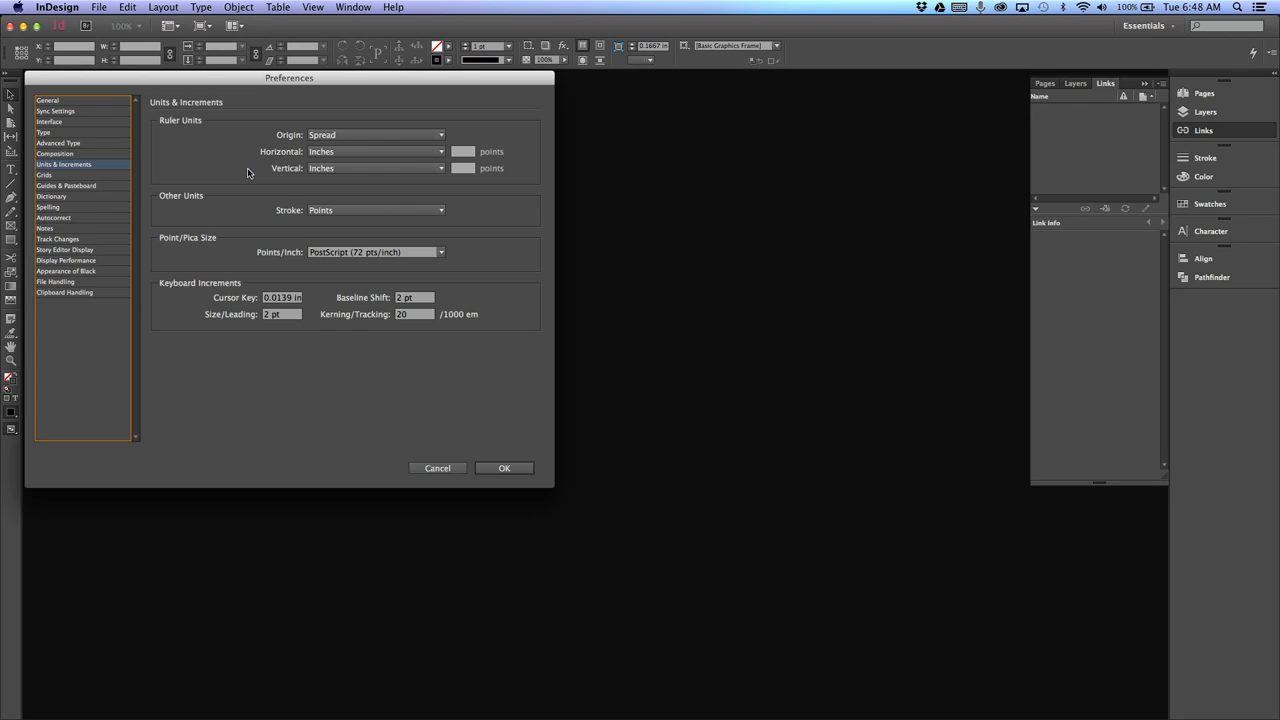
mouse_move(280, 186)
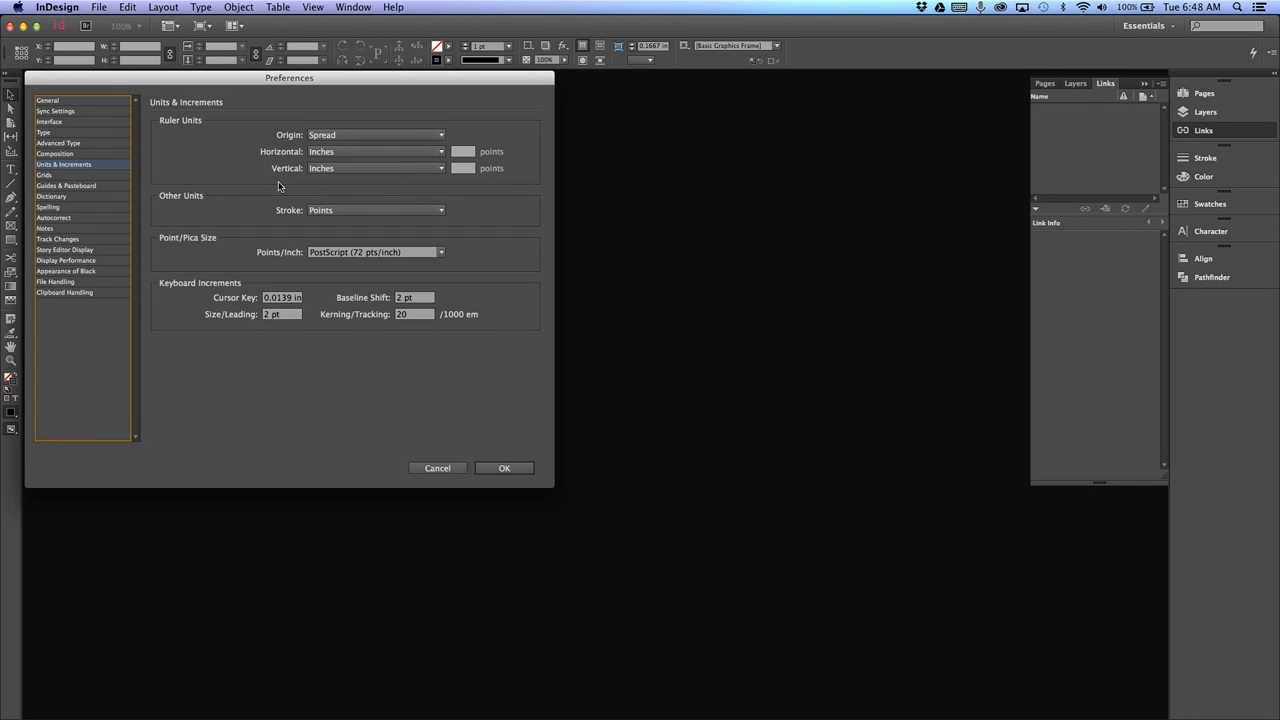
mouse_move(392, 176)
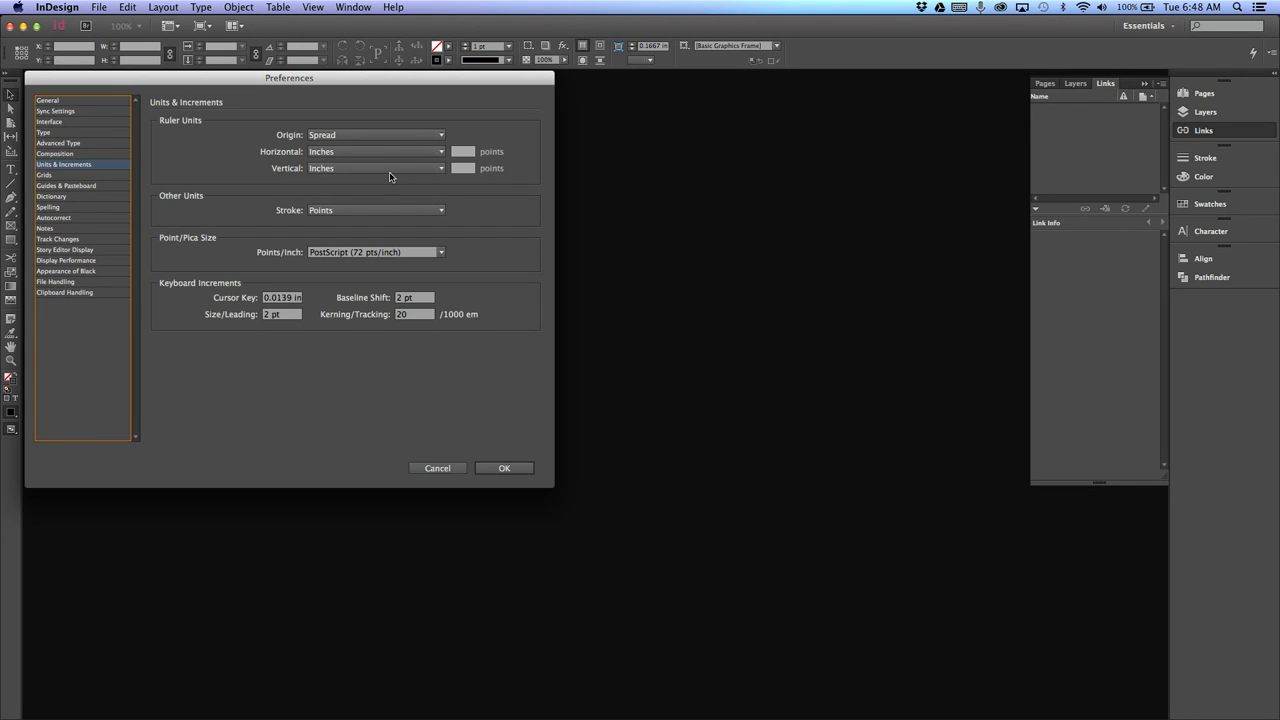
mouse_move(254, 152)
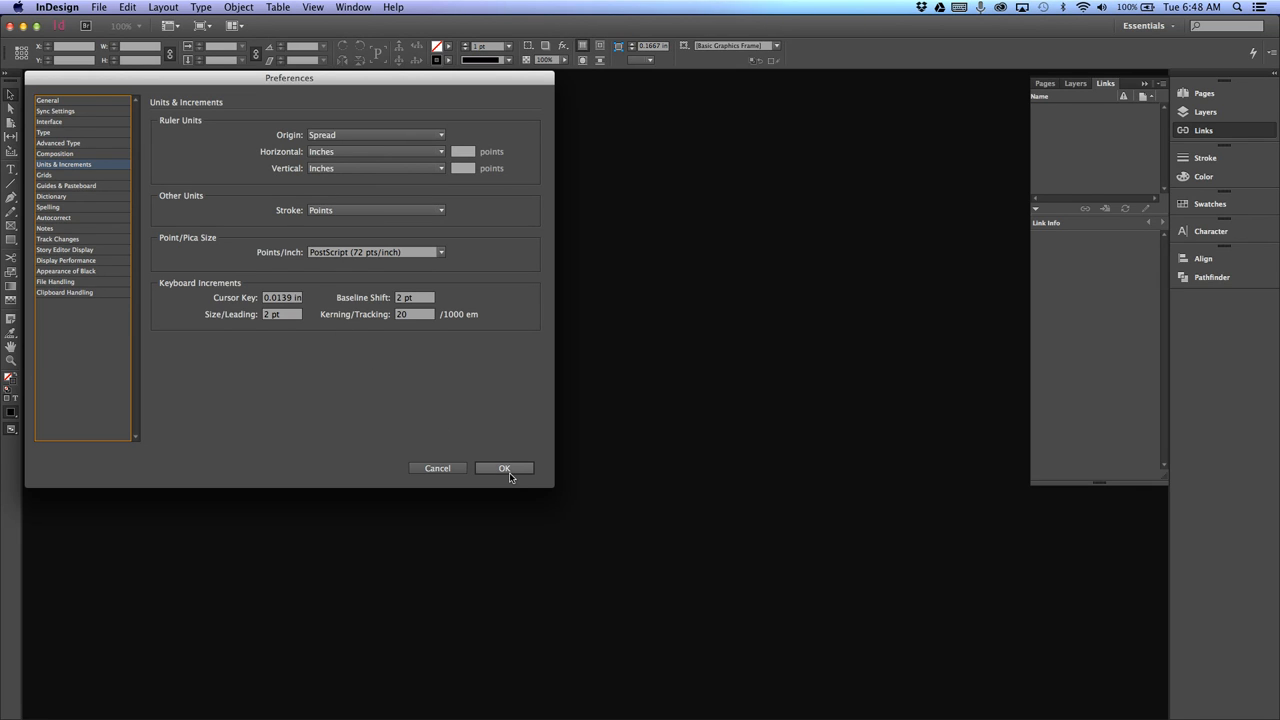
left_click(504, 468)
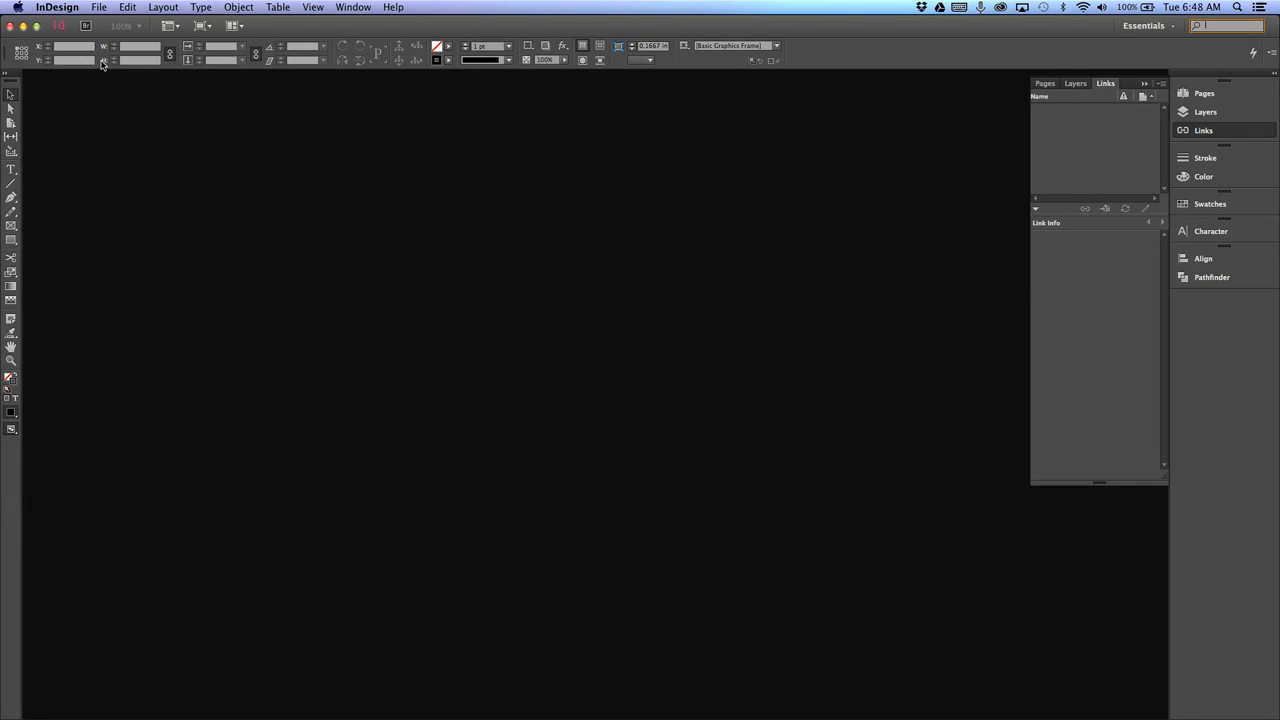
- Bring up the New Document dialog via File > New > Document
left_click(104, 10)
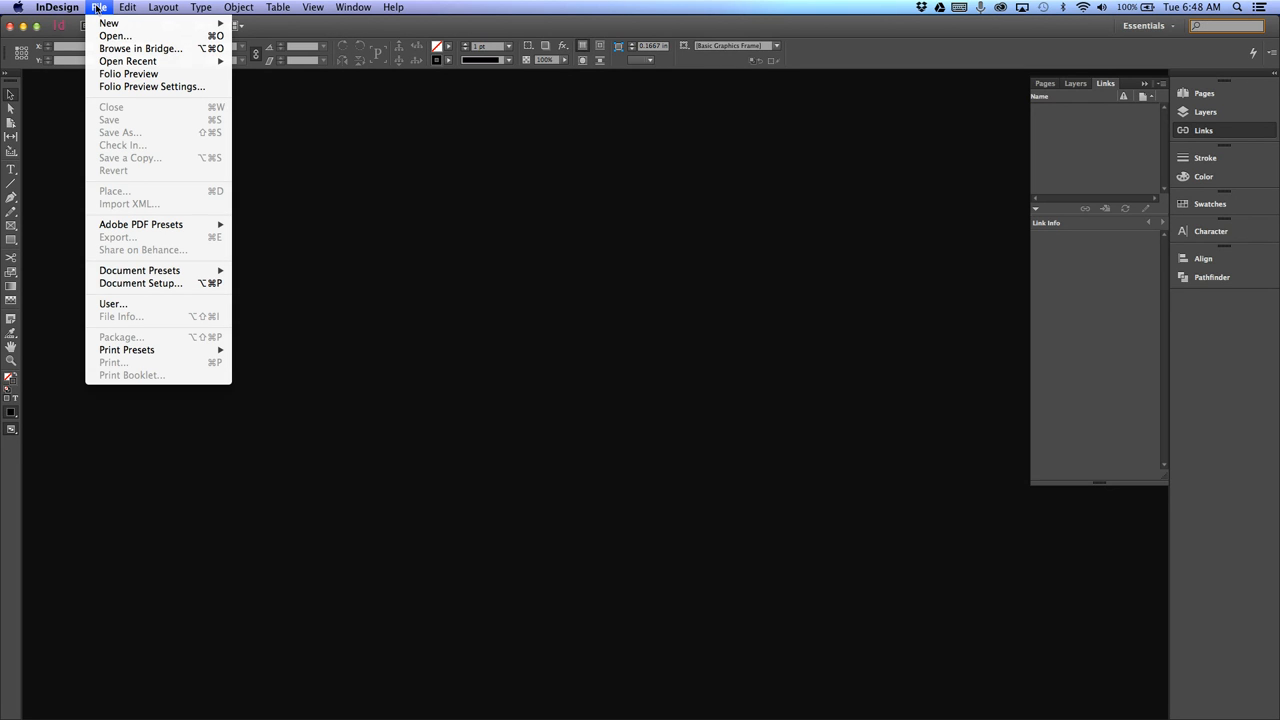
mouse_move(128, 24)
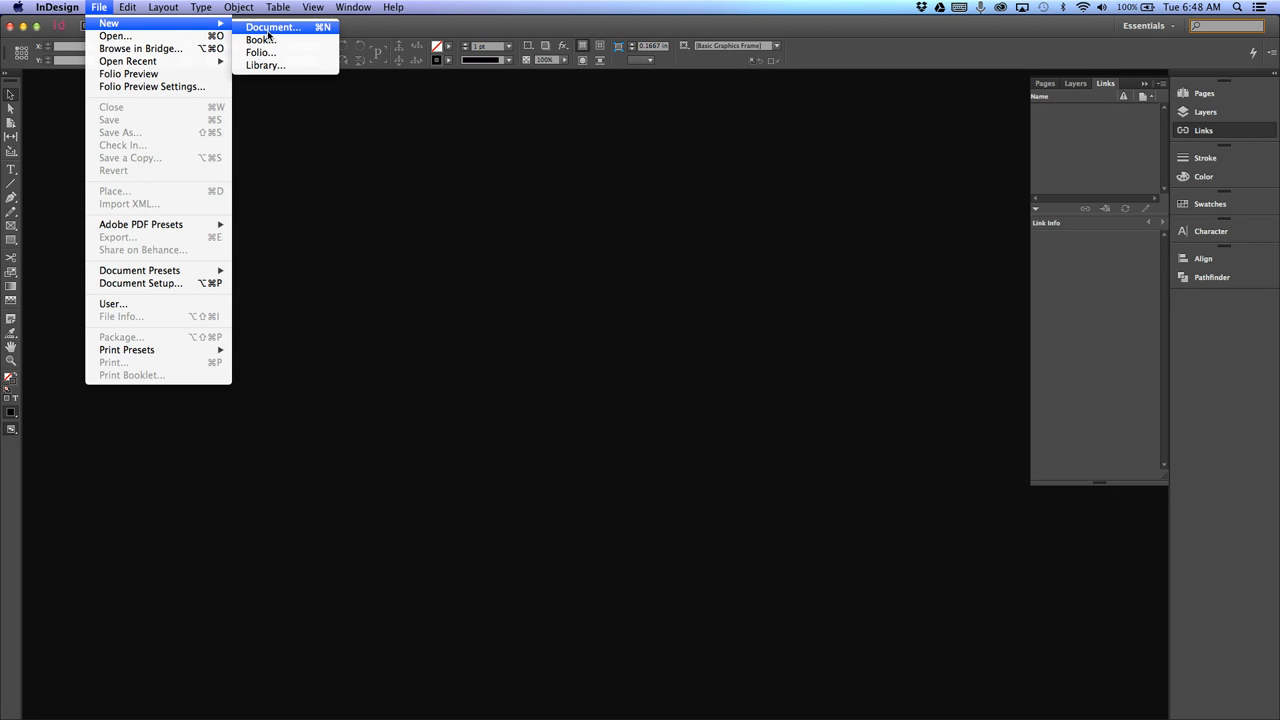
left_click(284, 12)
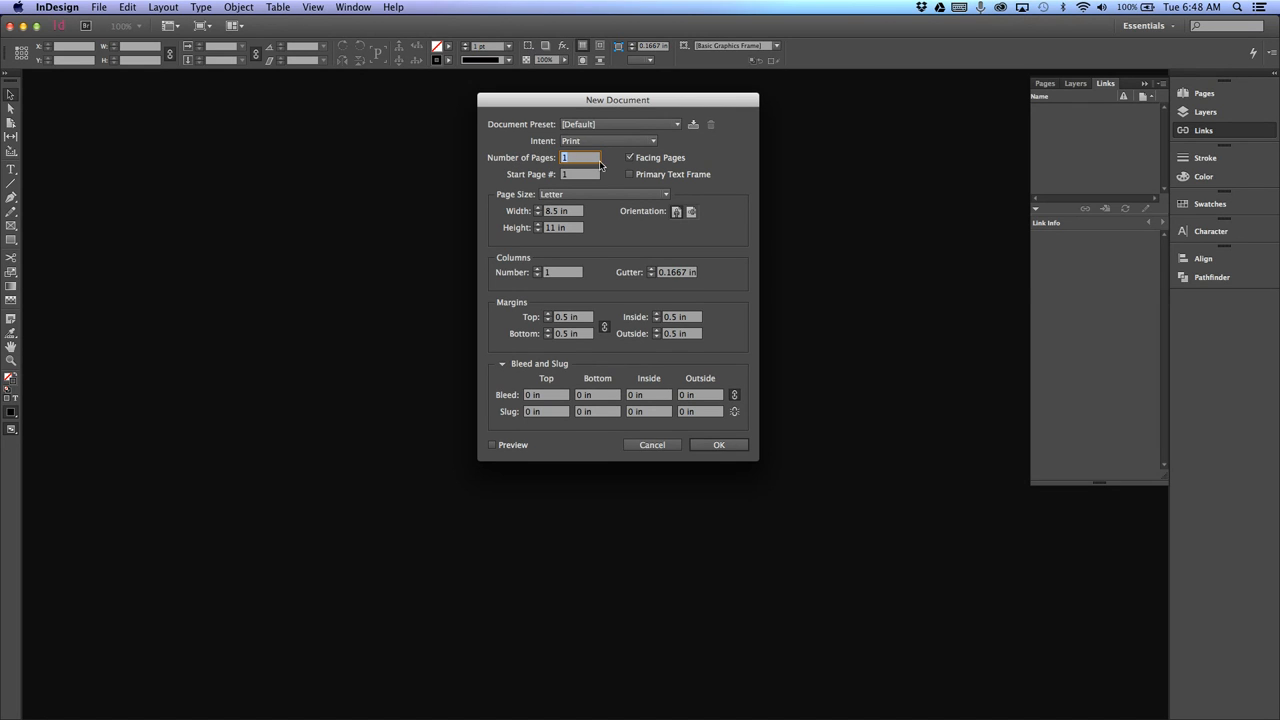
- Choose Letter as the page size, keeping one portrait page
left_click(630, 158)
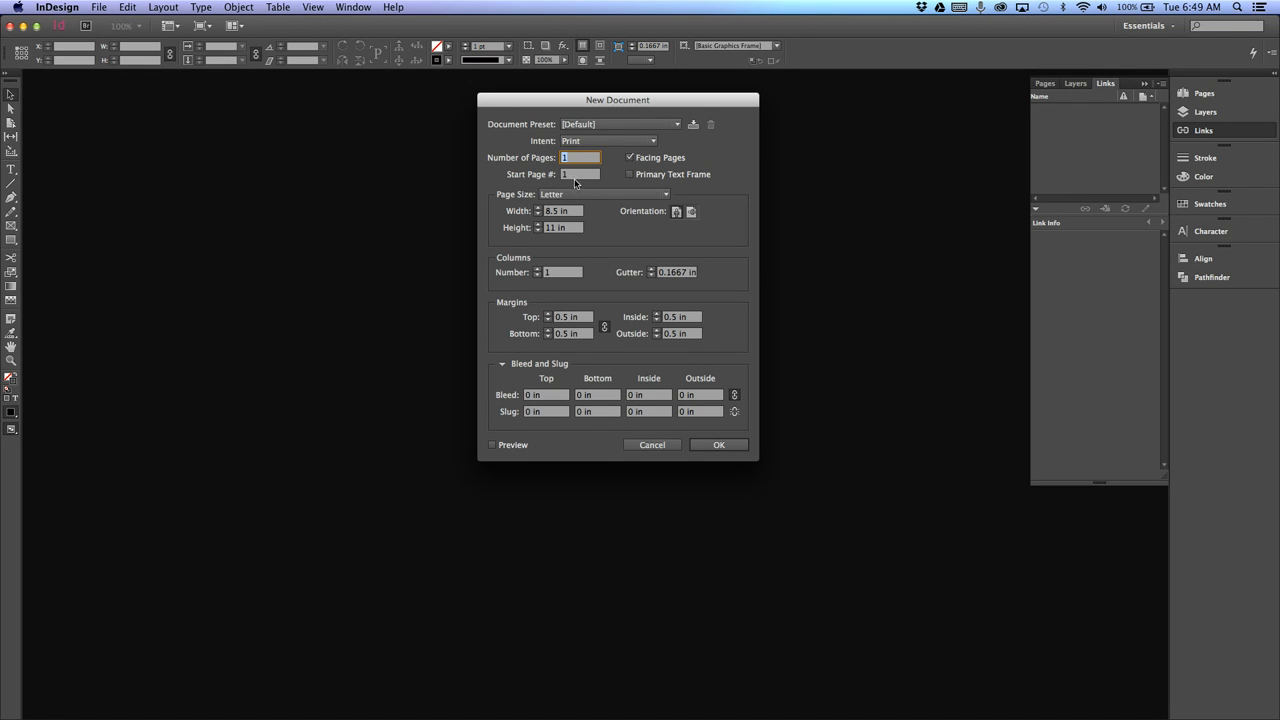
mouse_move(550, 178)
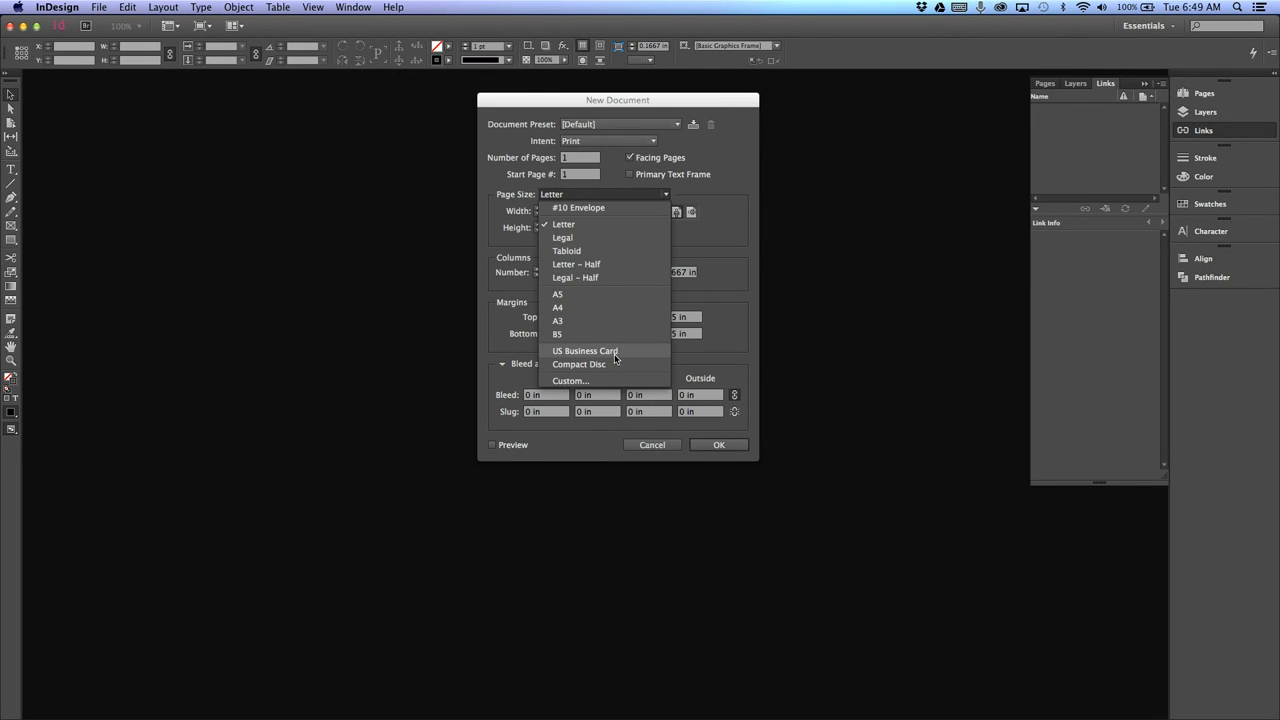
mouse_move(576, 308)
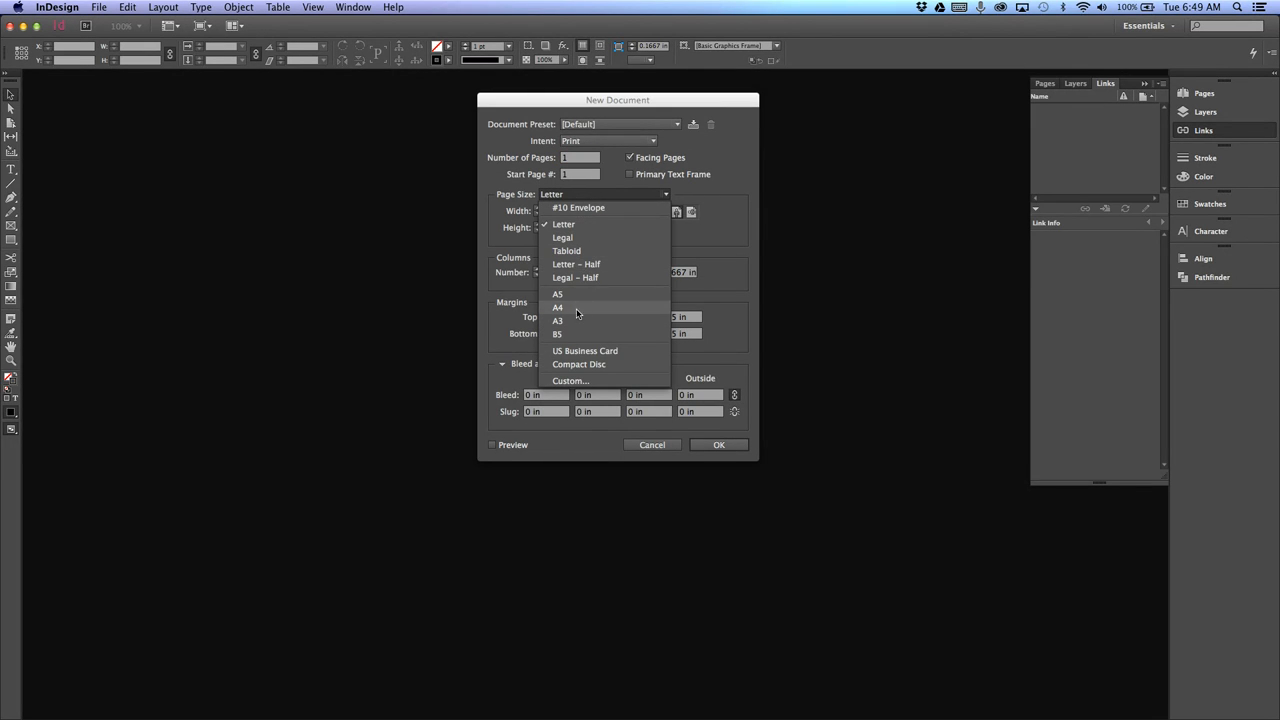
left_click(562, 224)
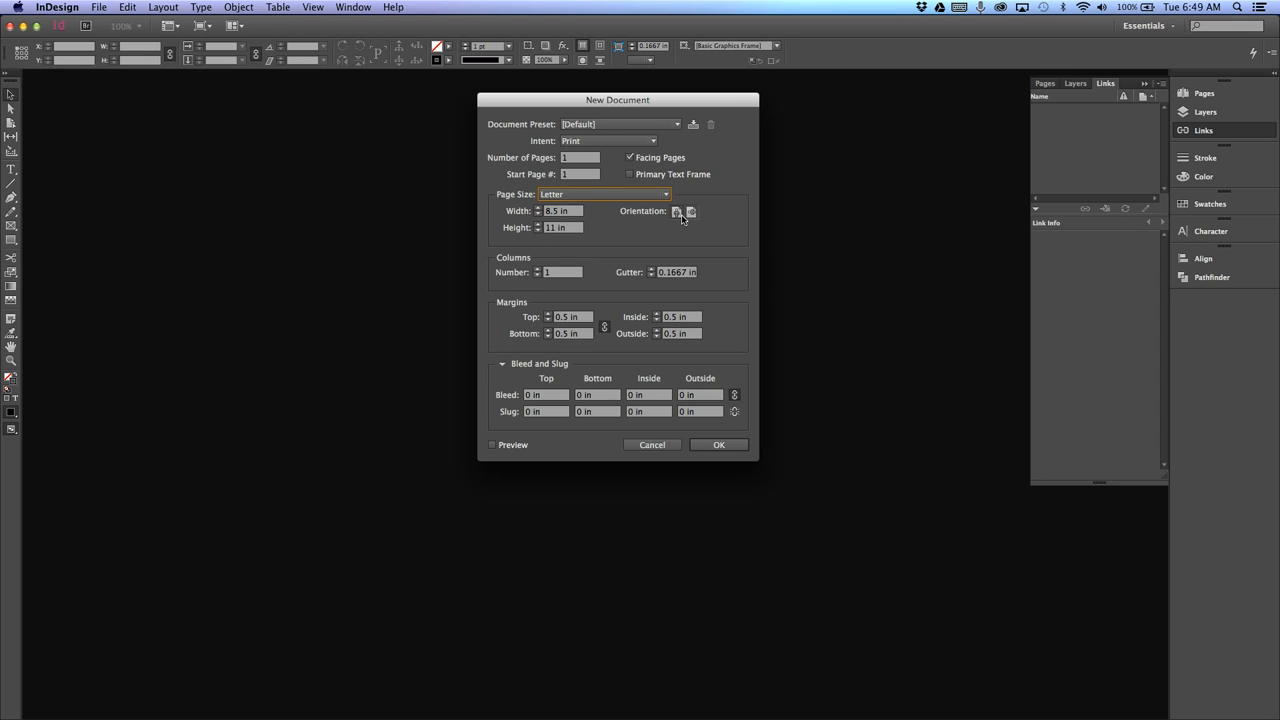
mouse_move(692, 212)
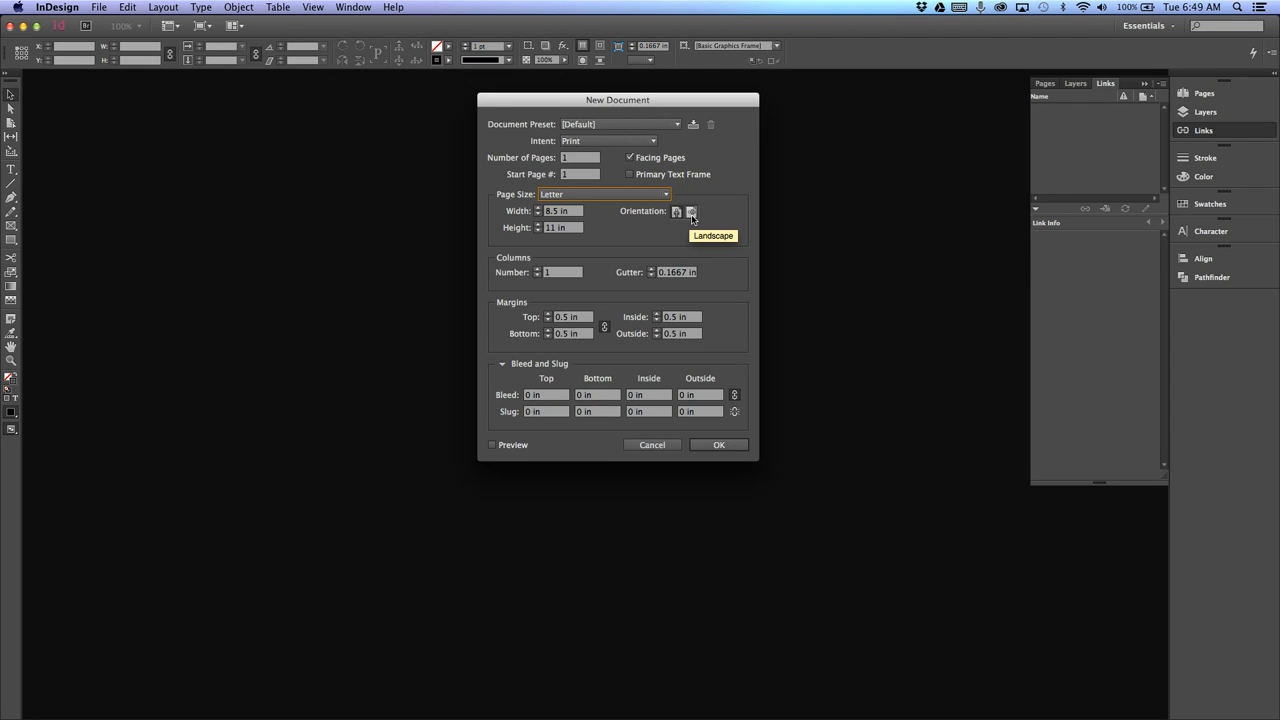
mouse_move(564, 292)
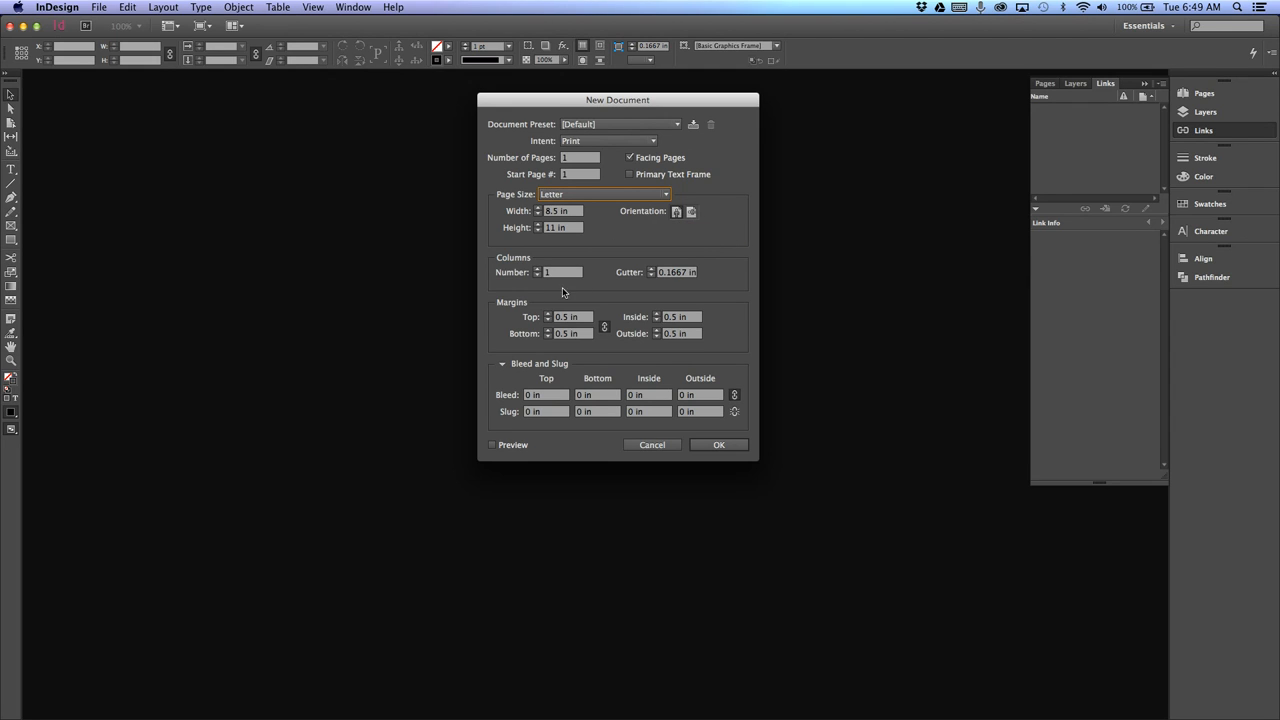
mouse_move(720, 284)
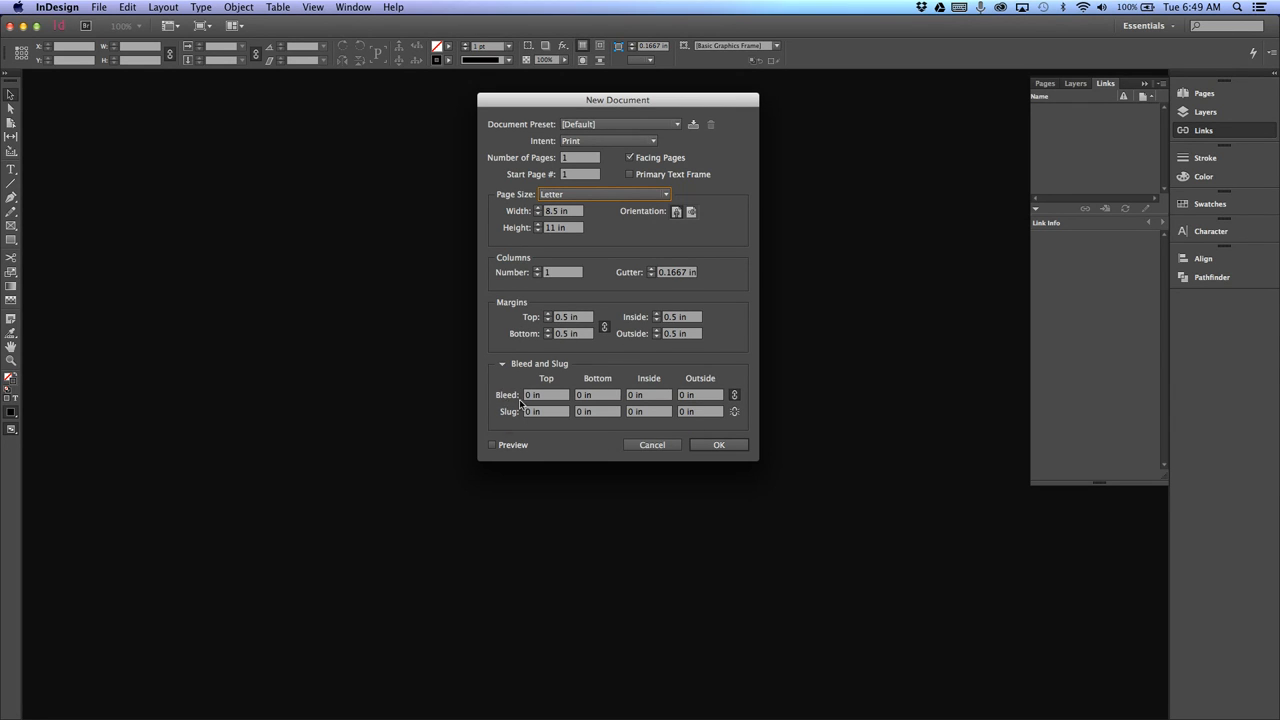
- Set a .125 in bleed on all sides and create the document
left_click(544, 396)
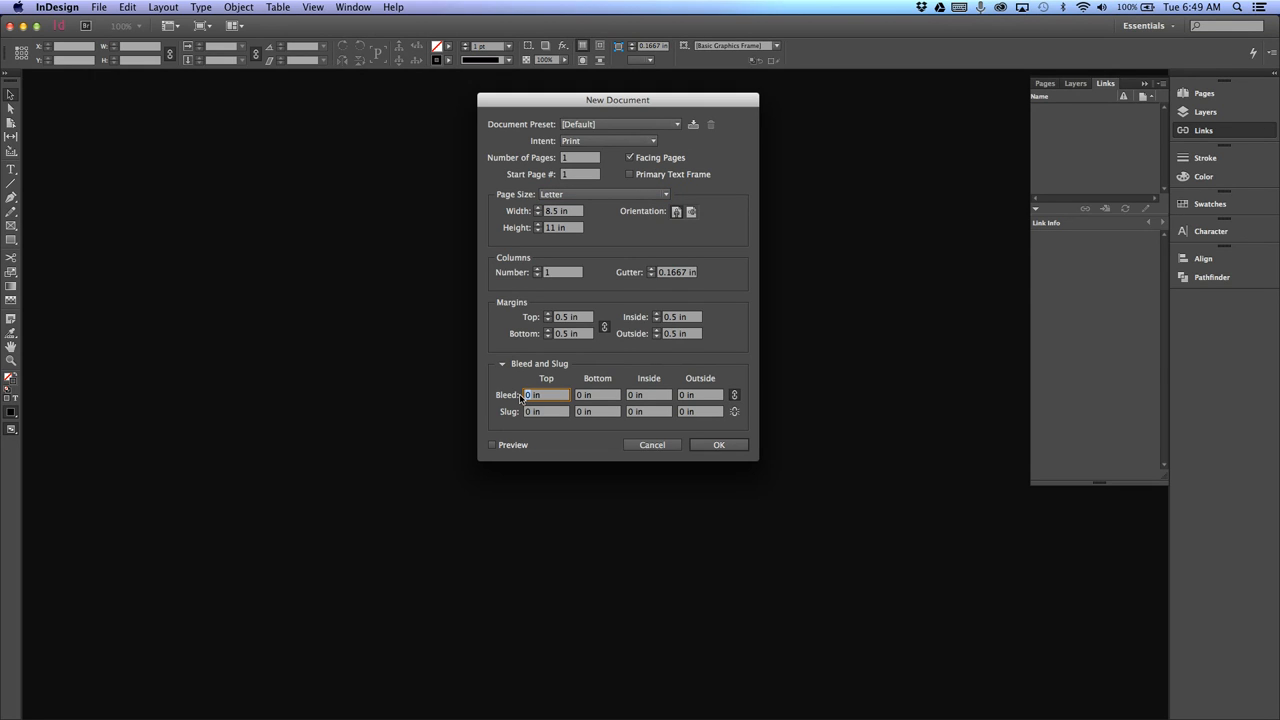
type(".125 in")
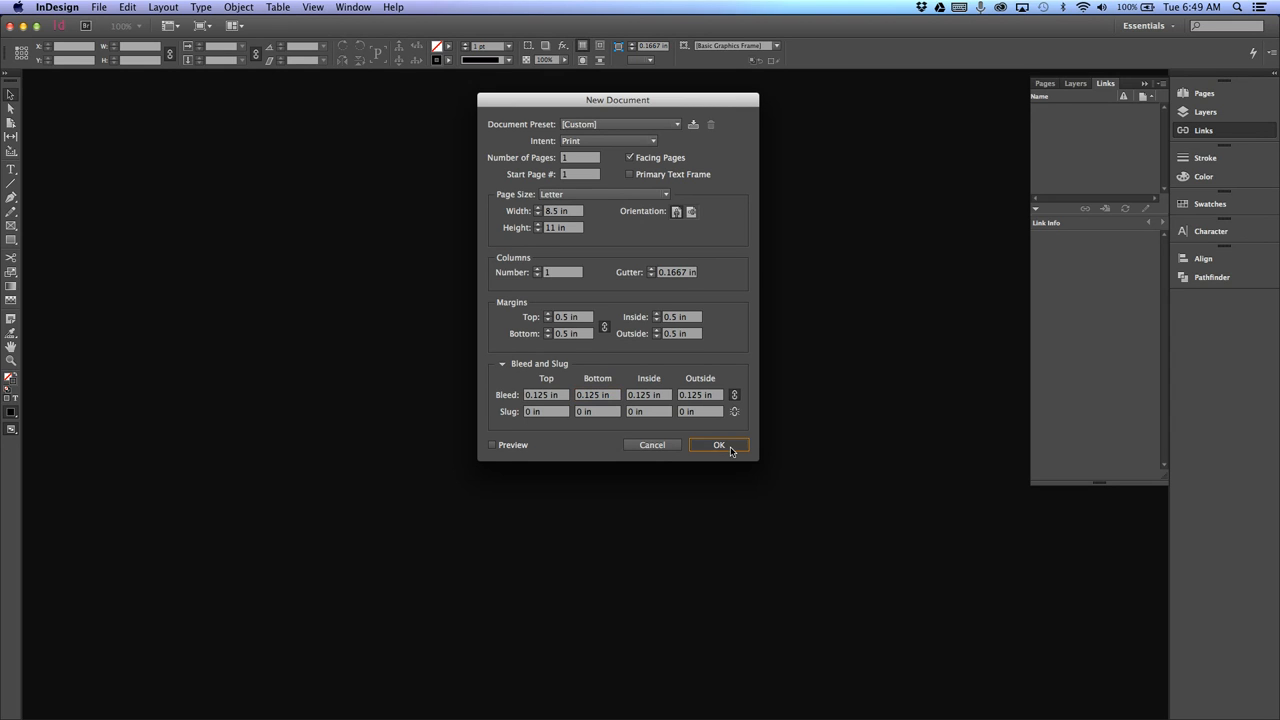
left_click(718, 444)
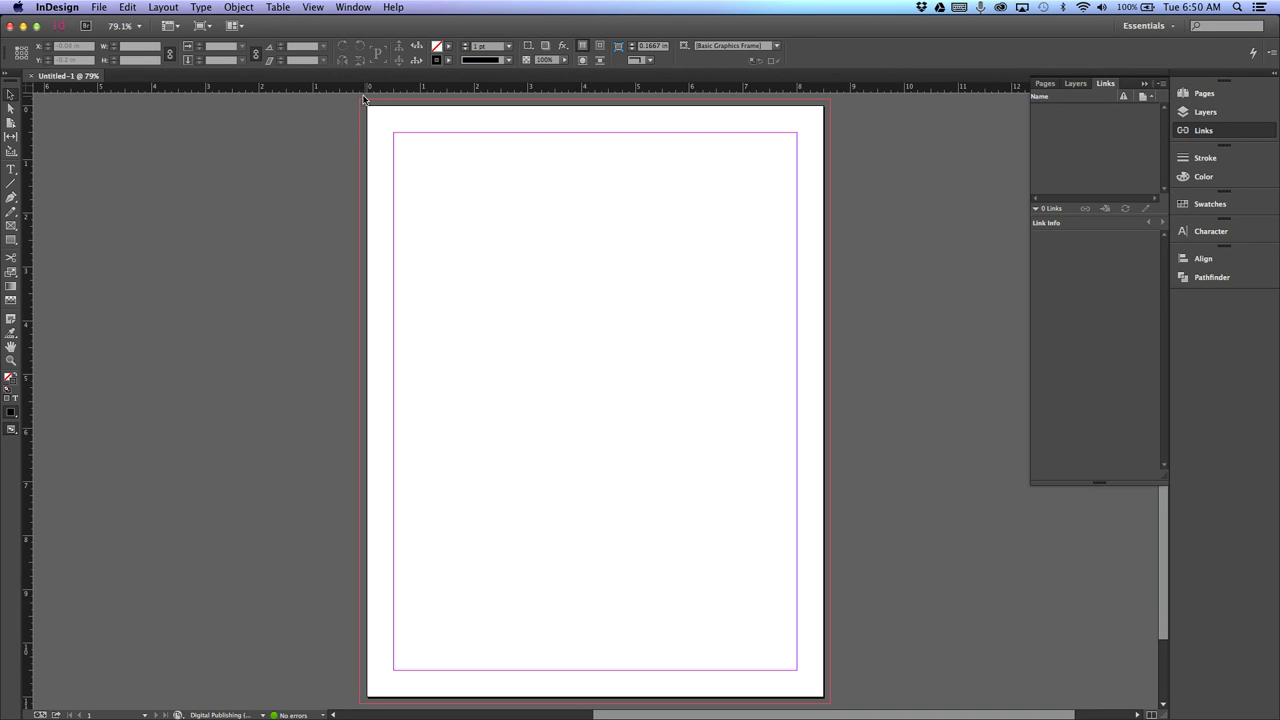
mouse_move(344, 138)
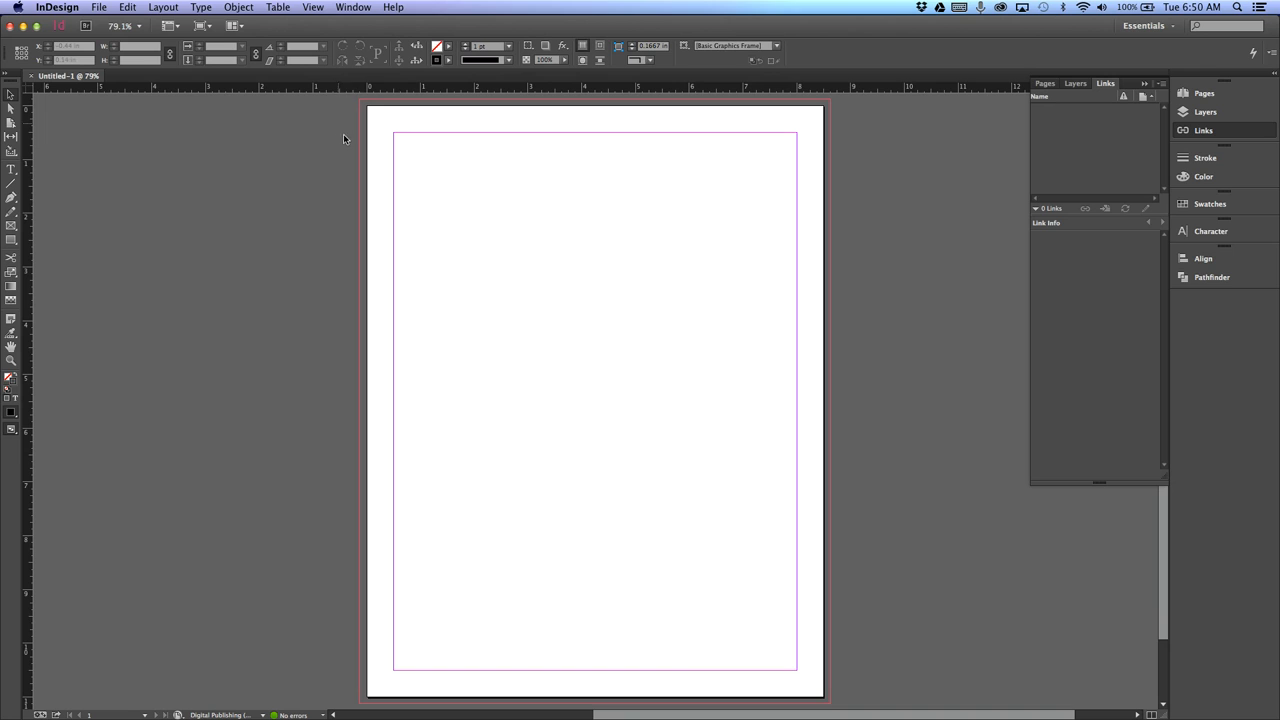
mouse_move(80, 126)
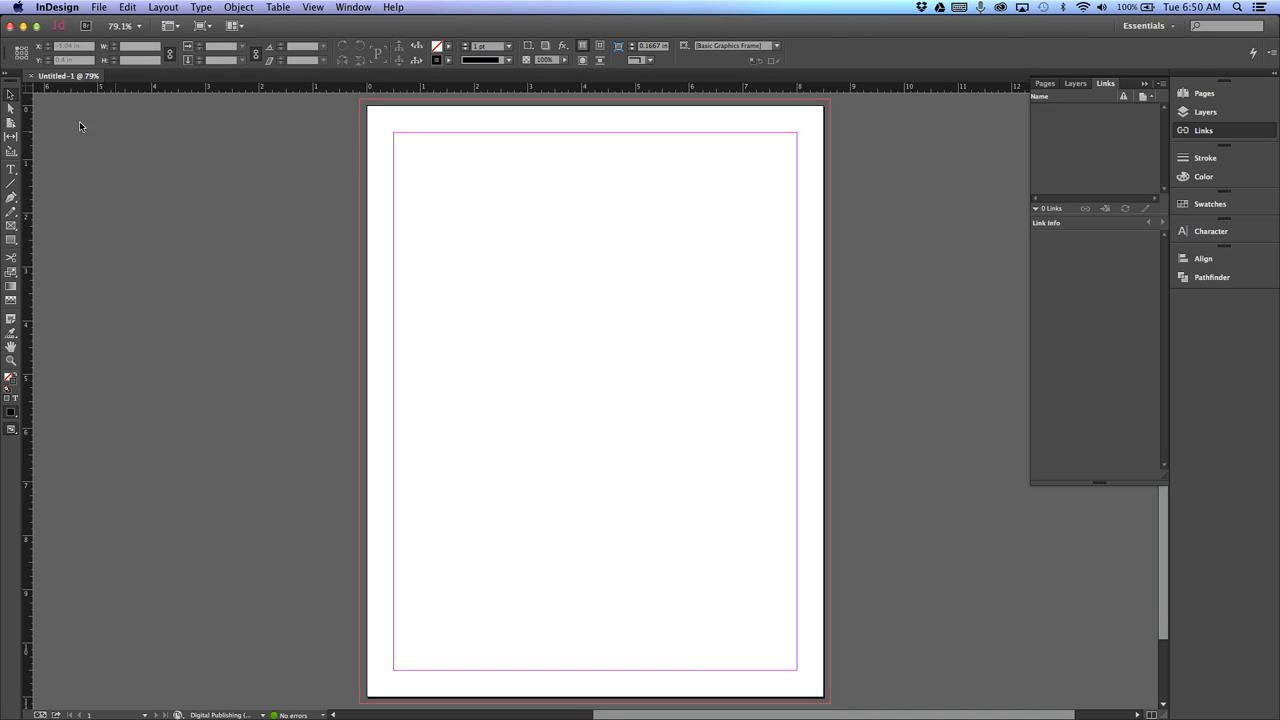
mouse_move(8, 102)
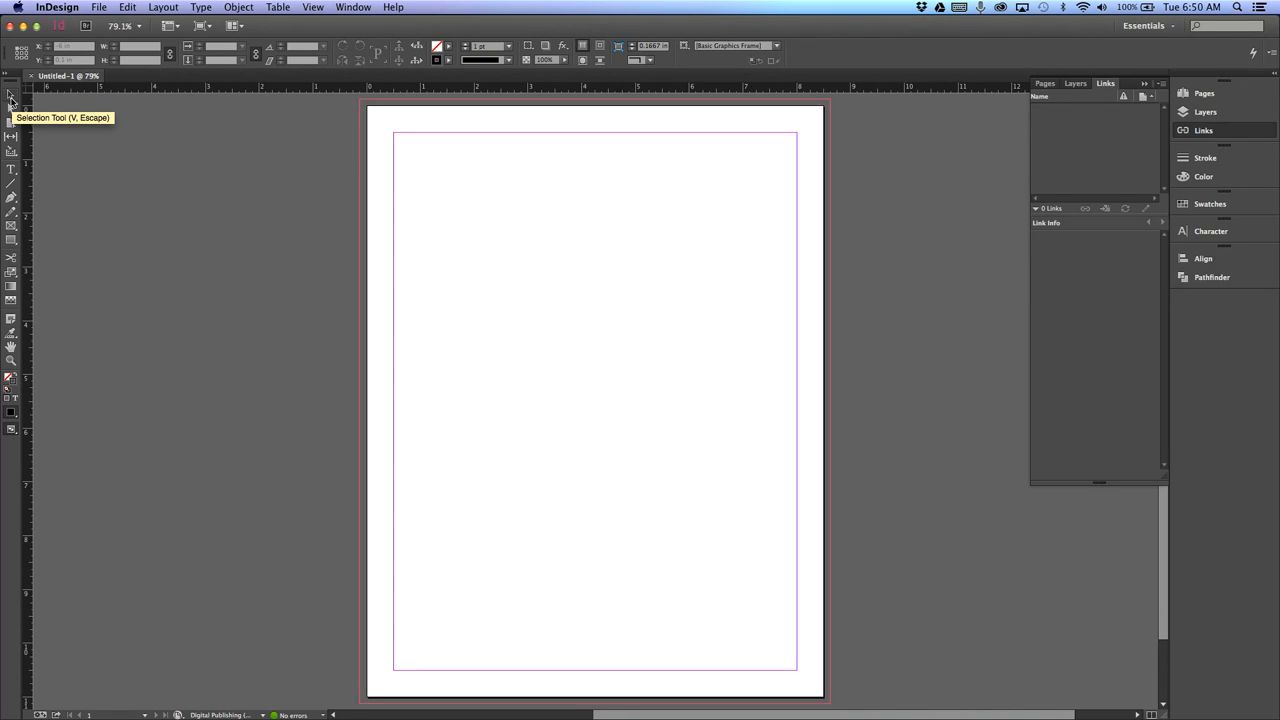
mouse_move(8, 108)
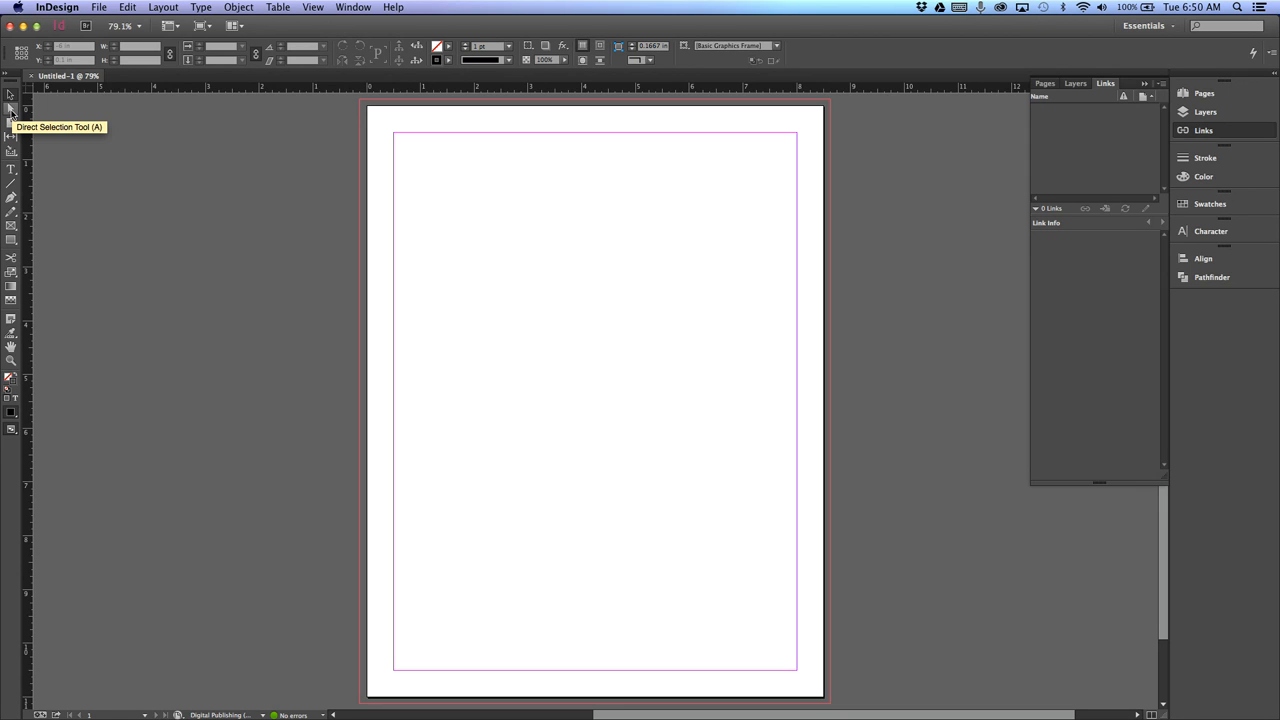
mouse_move(12, 172)
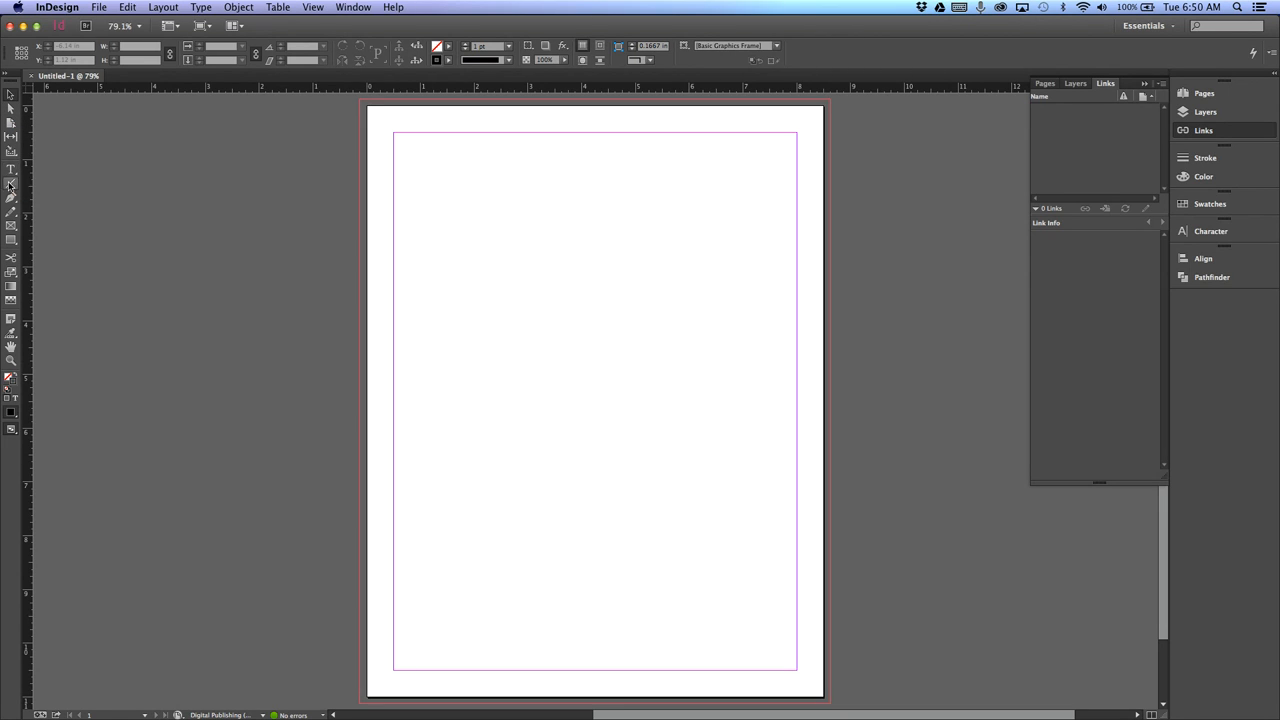
mouse_move(32, 188)
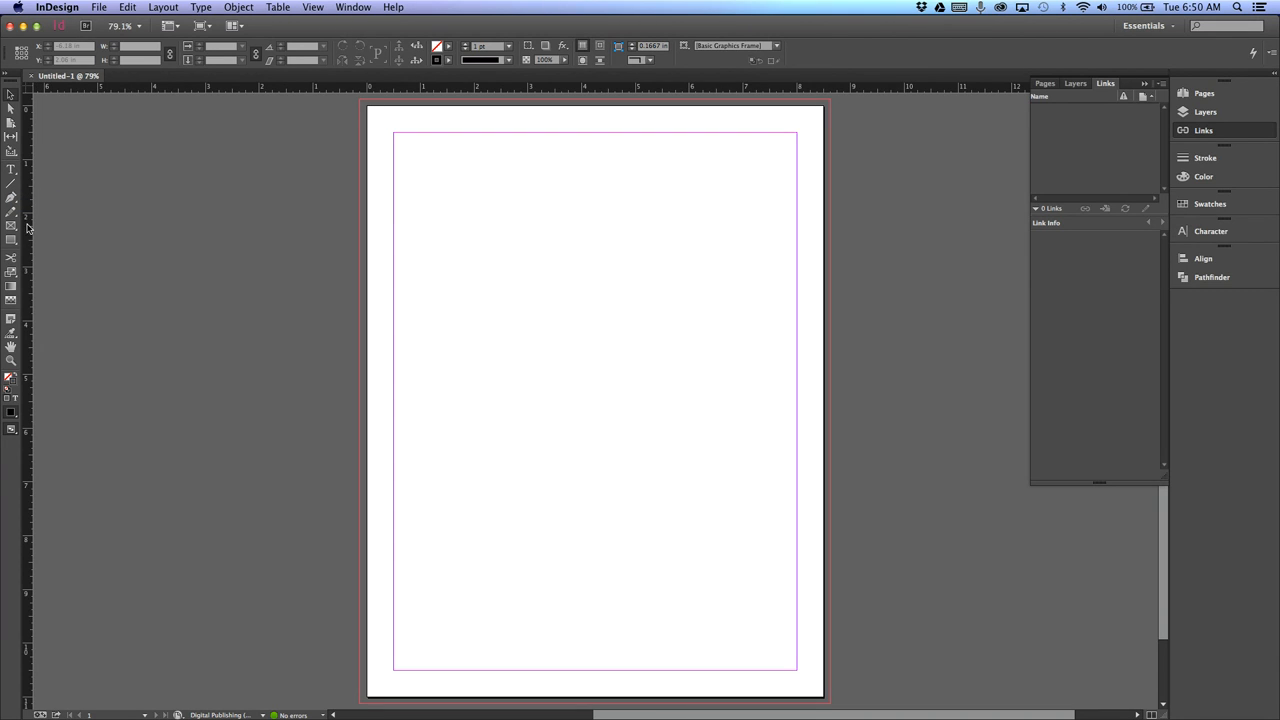
mouse_move(12, 228)
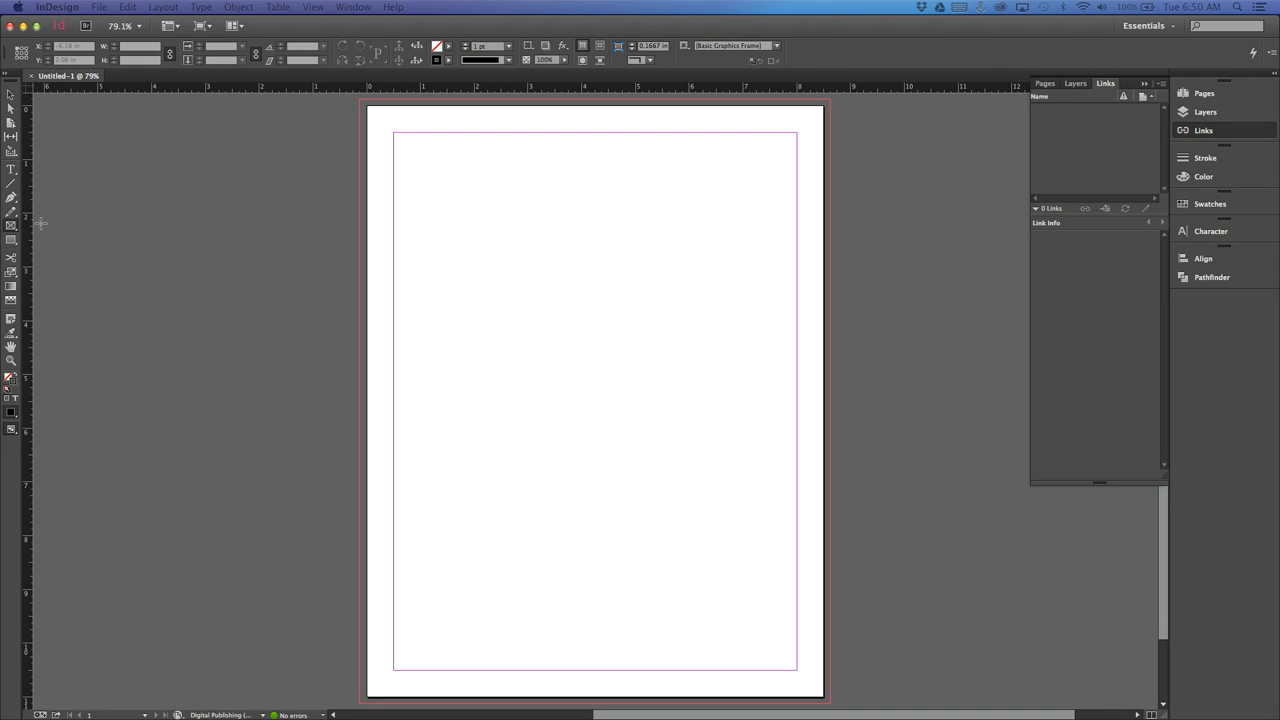
mouse_move(8, 240)
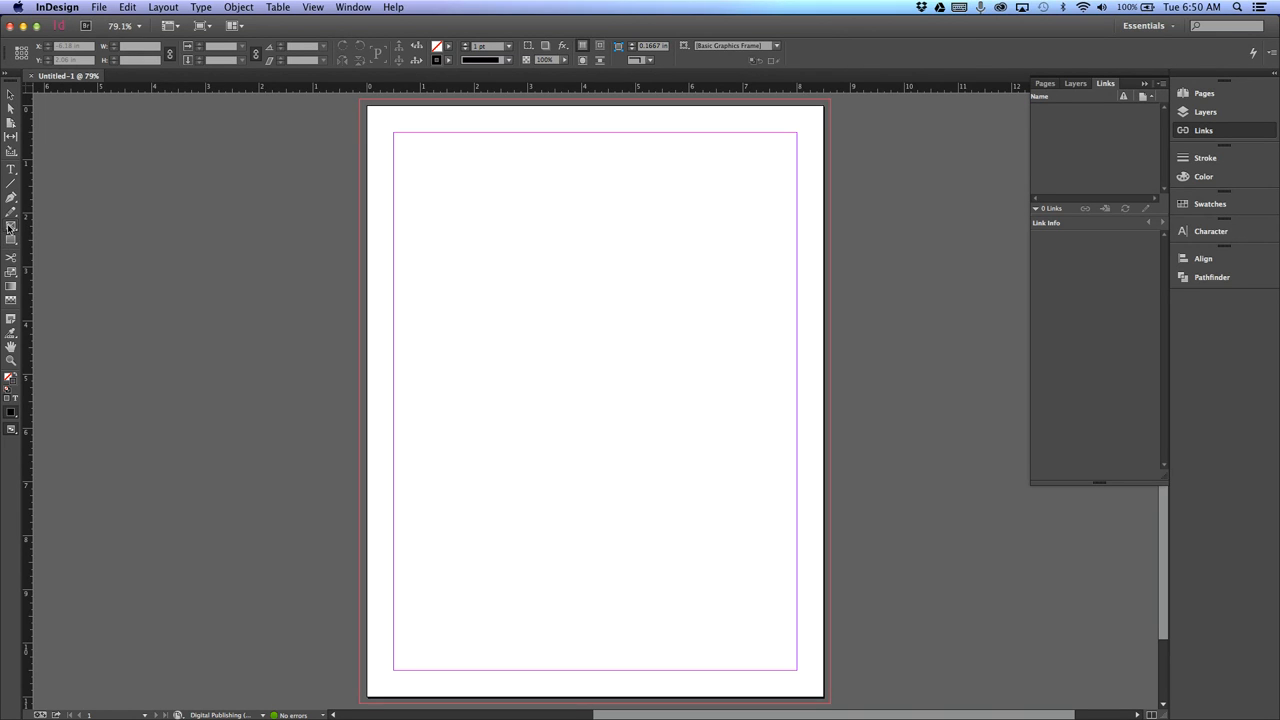
mouse_move(8, 230)
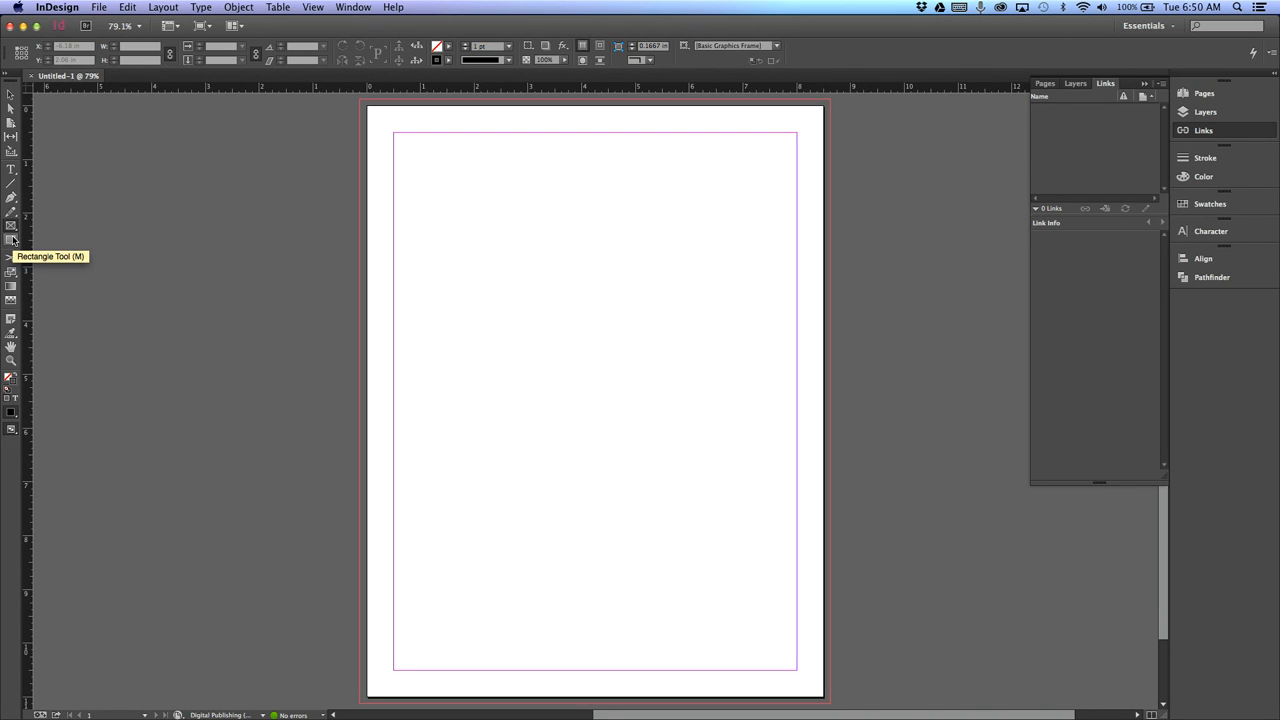
mouse_move(12, 290)
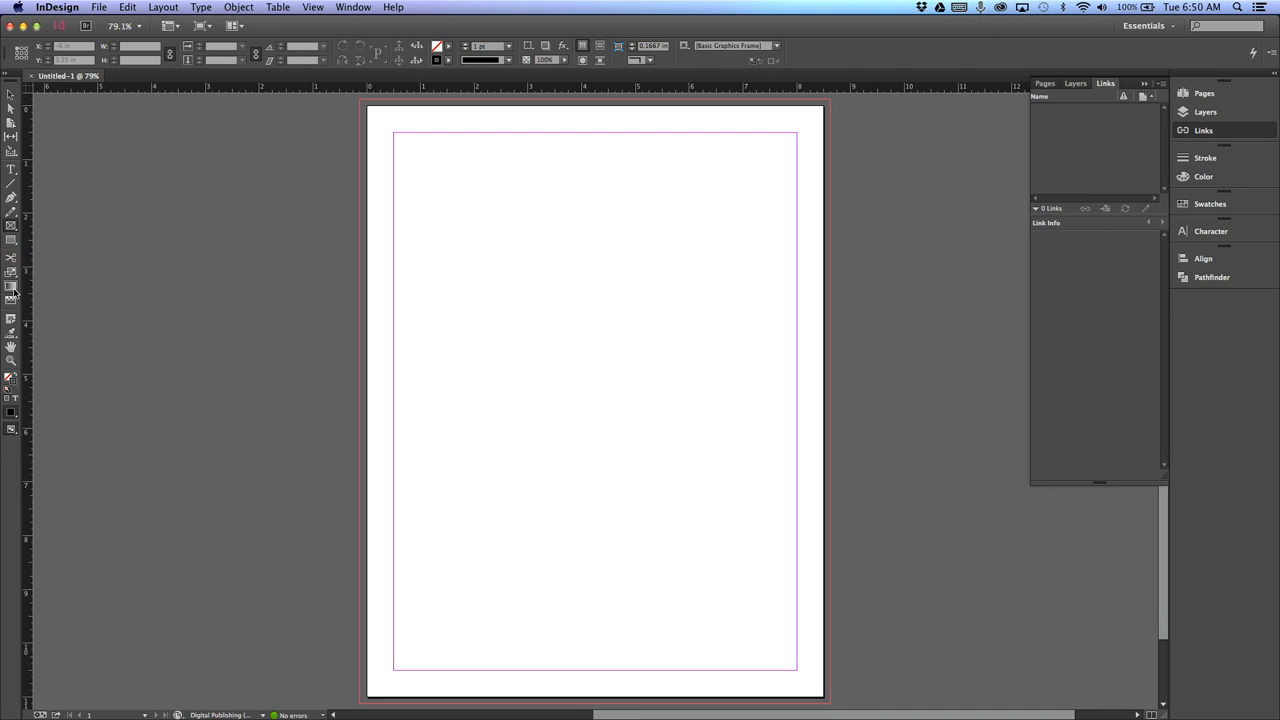
mouse_move(10, 356)
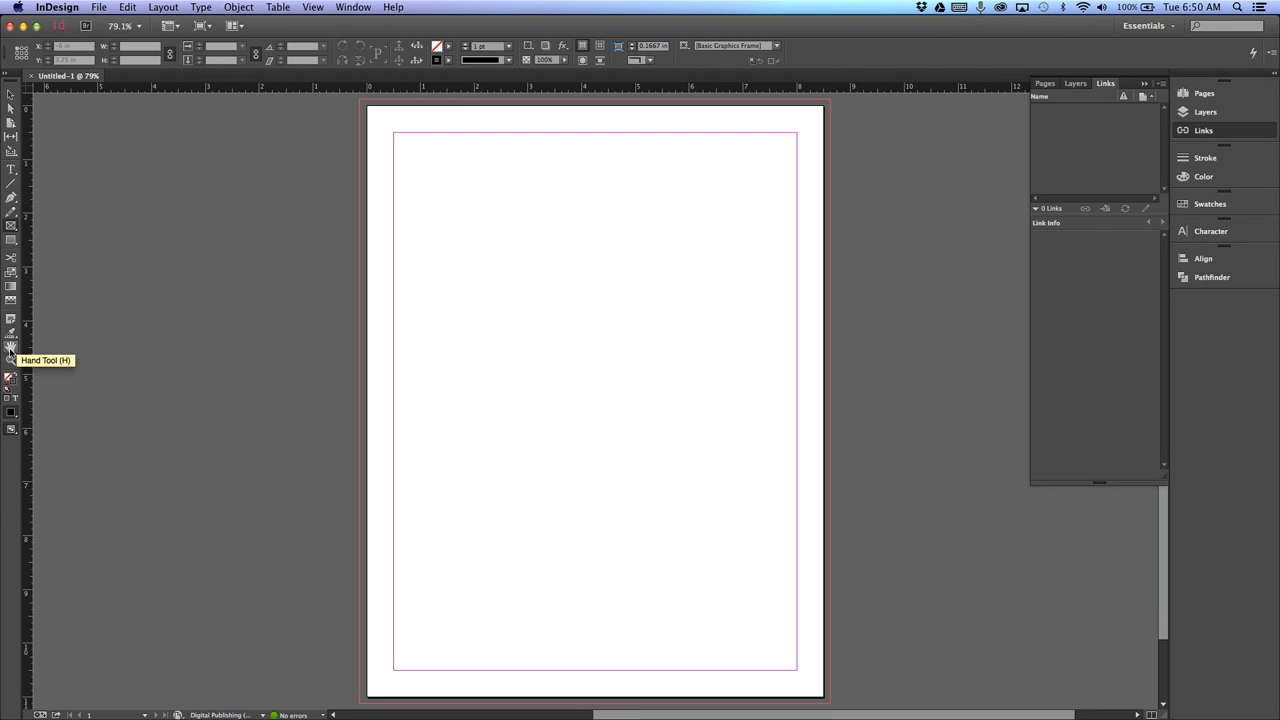
mouse_move(12, 360)
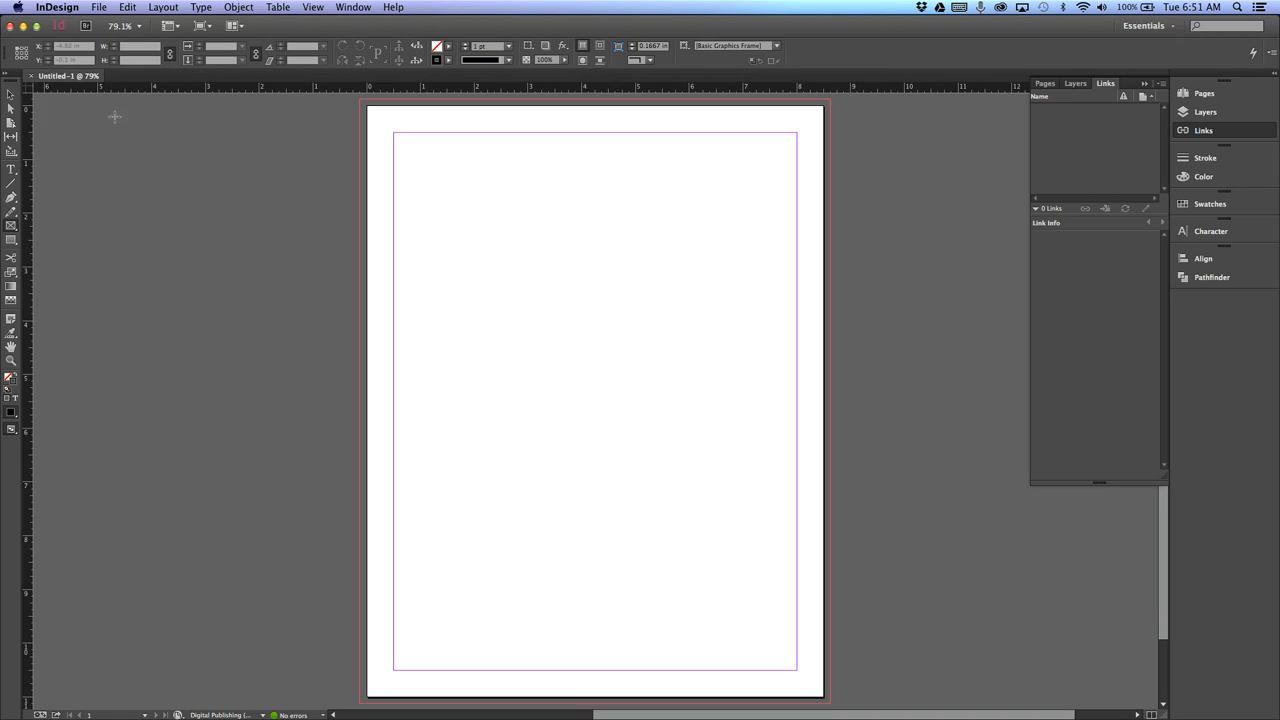
mouse_move(184, 152)
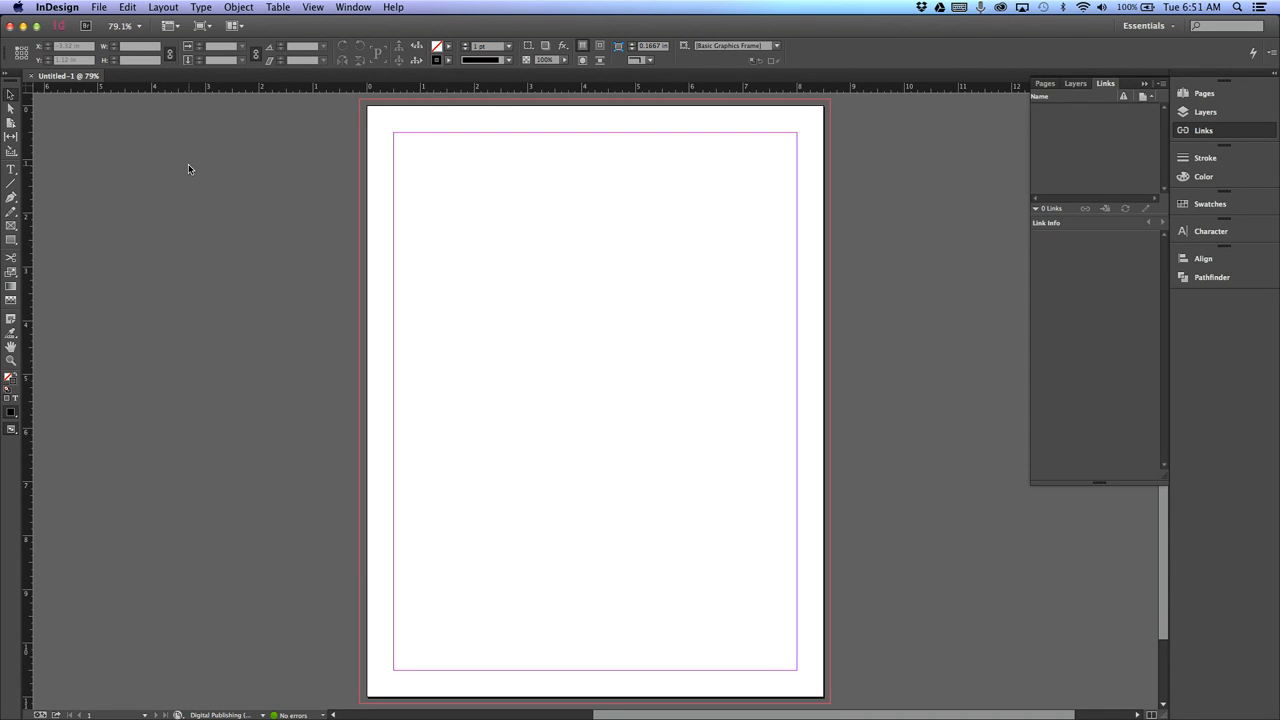
mouse_move(156, 188)
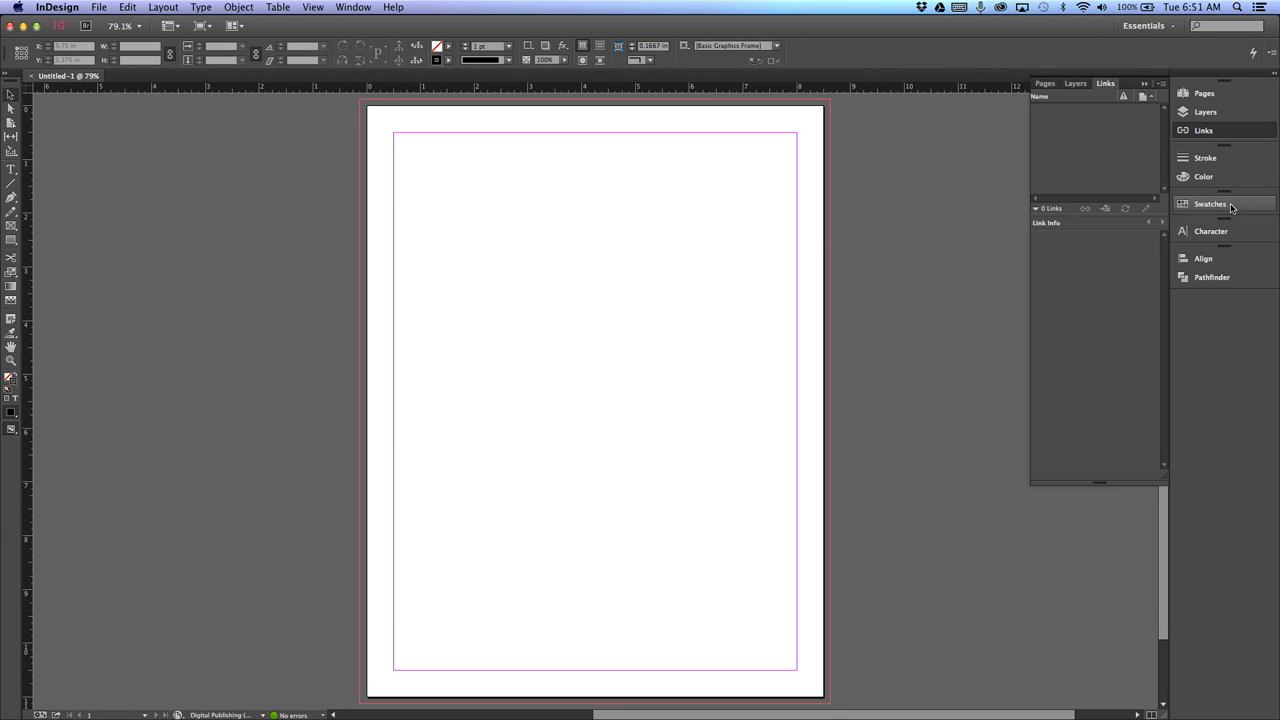
- Reach the New Color Swatch option from the Swatches panel menu
left_click(1210, 204)
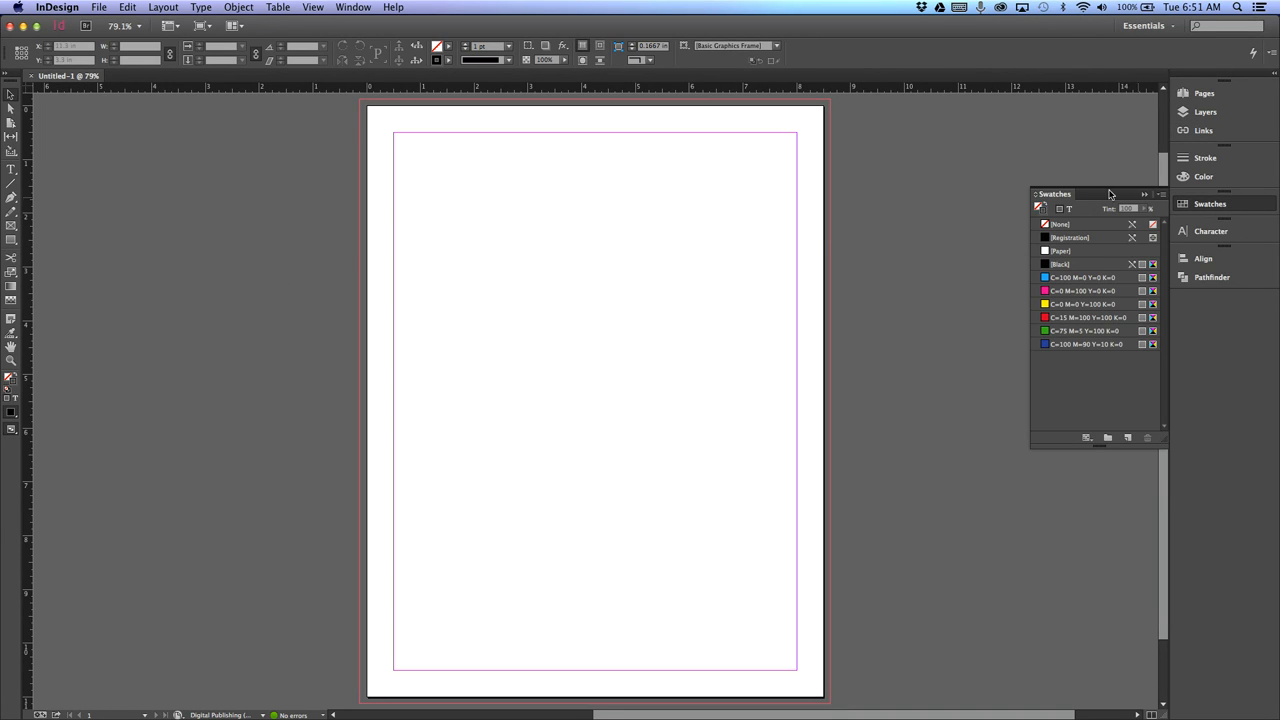
mouse_move(1188, 180)
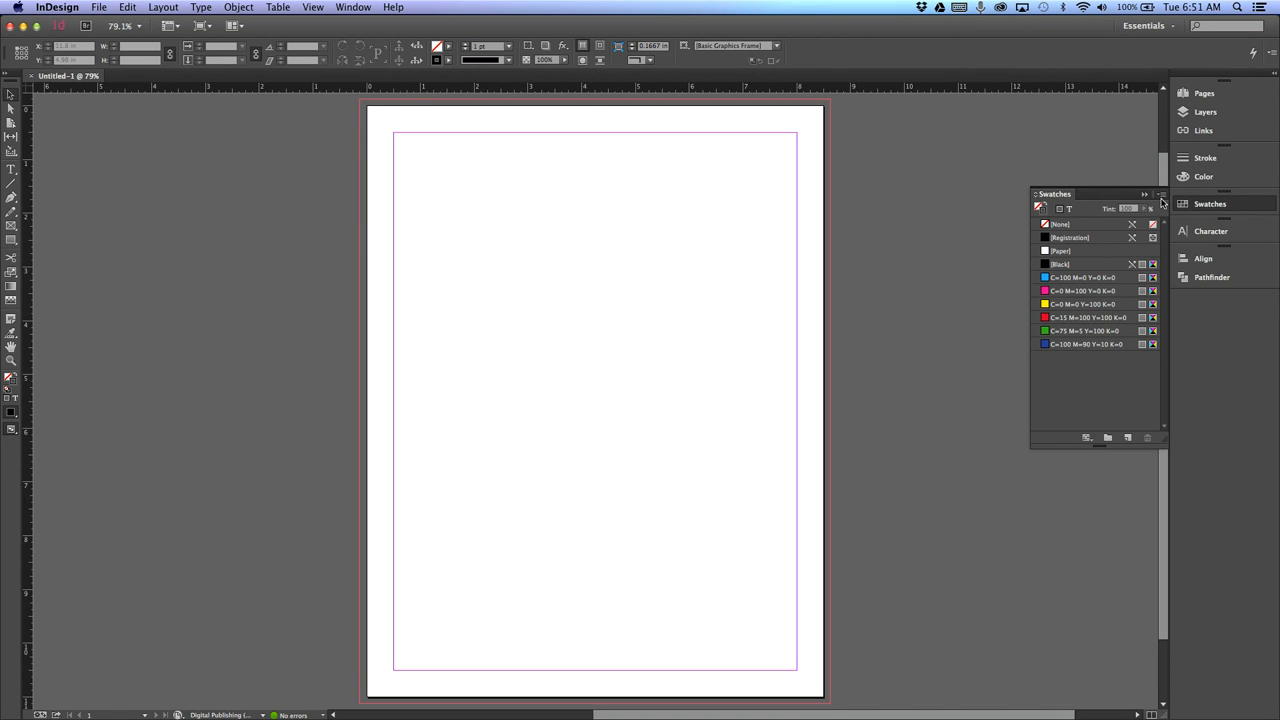
left_click(1152, 194)
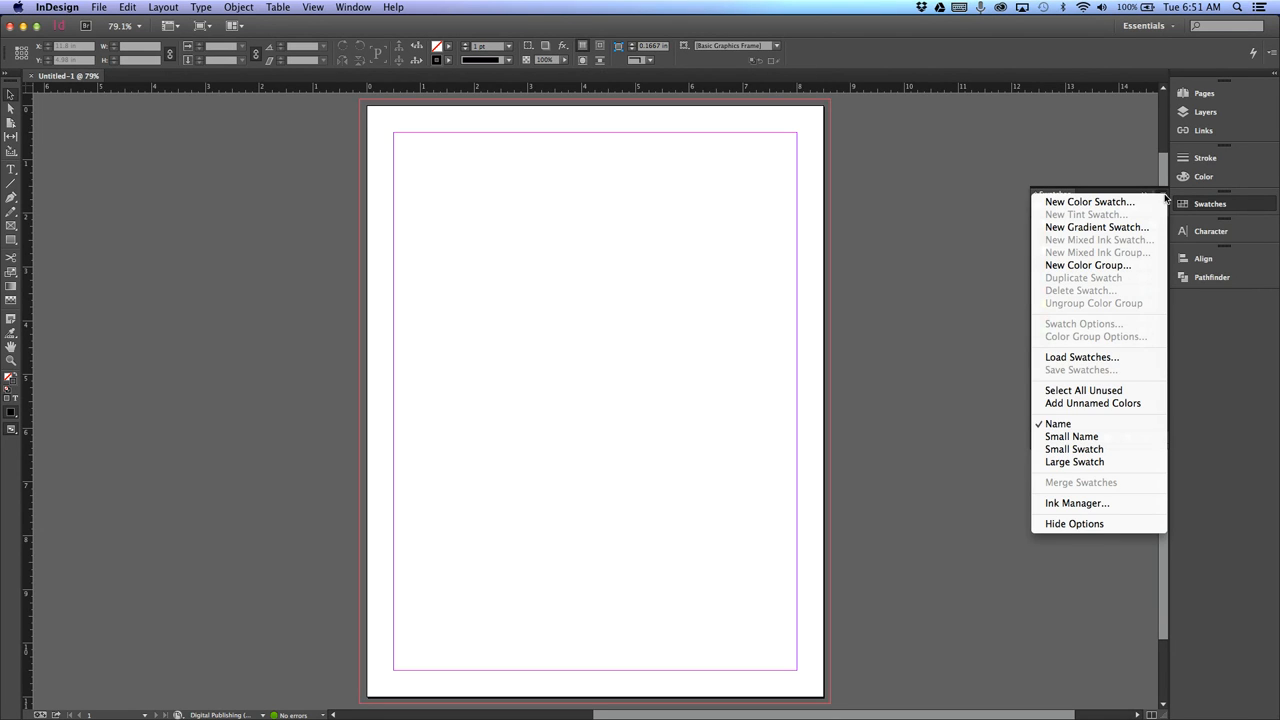
left_click(1072, 524)
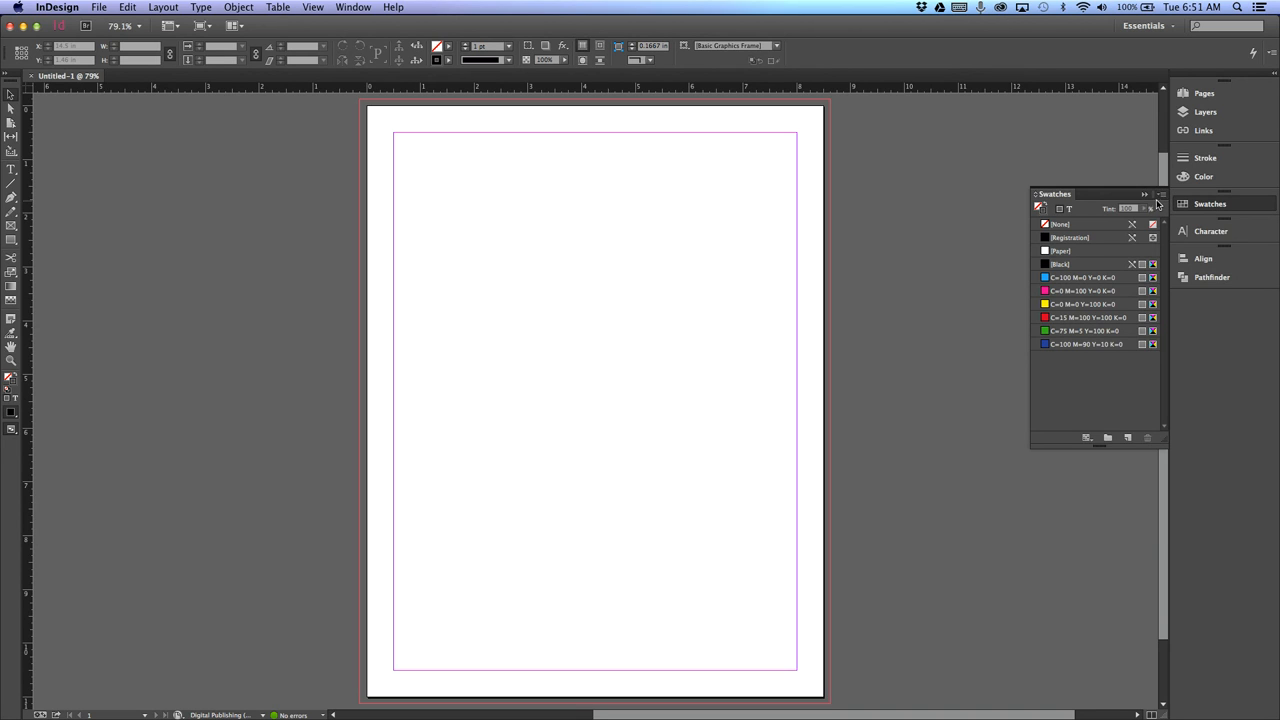
left_click(1156, 192)
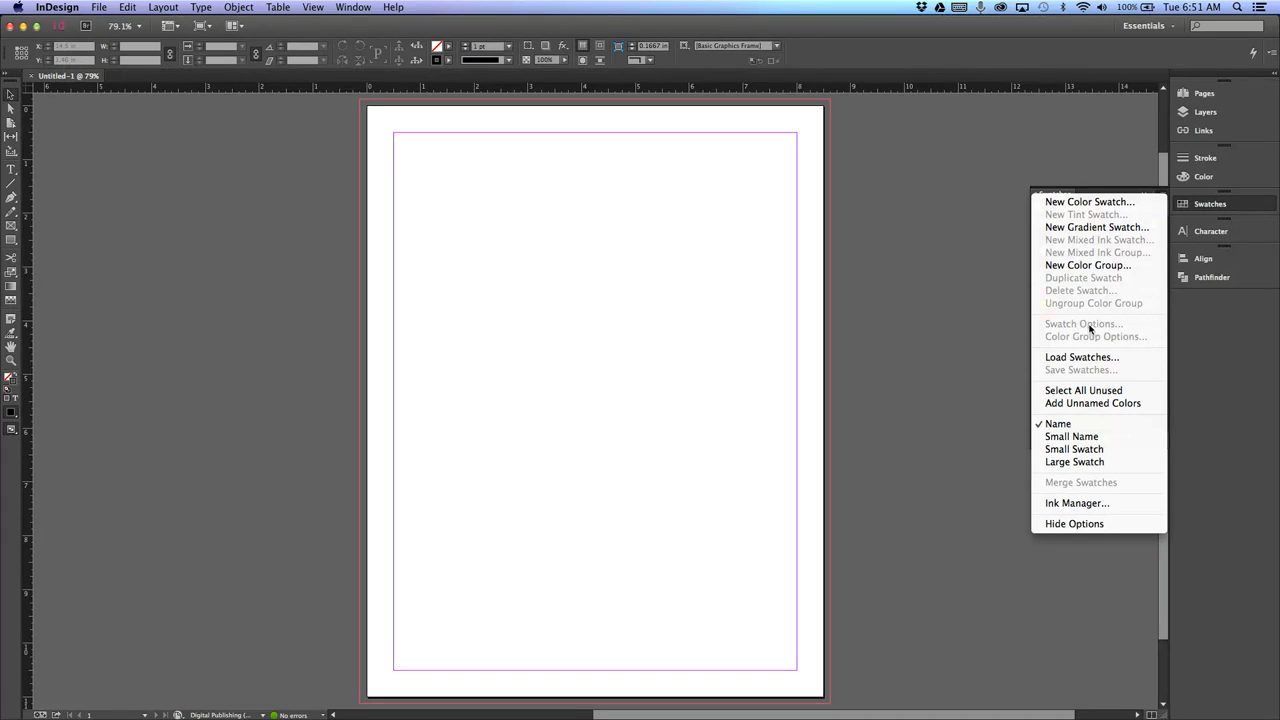
mouse_move(1088, 200)
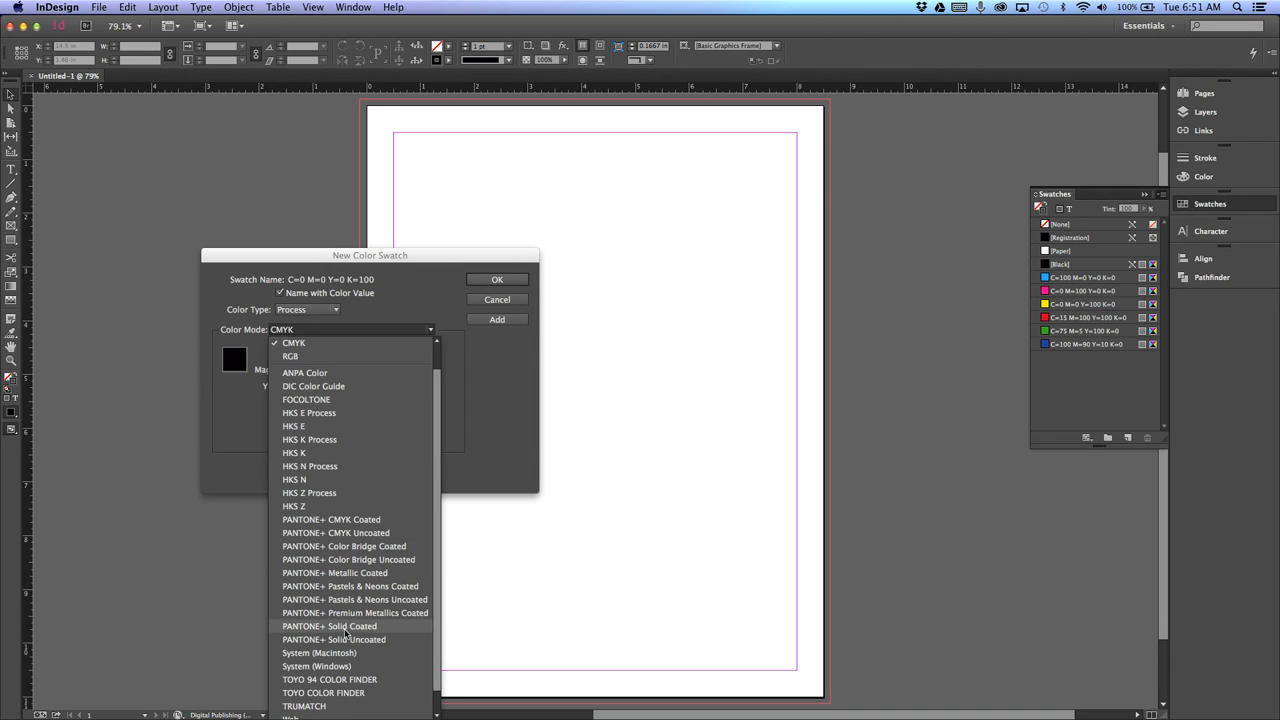
- Define the swatch as PANTONE+ Solid Coated 151 C and add it
left_click(344, 624)
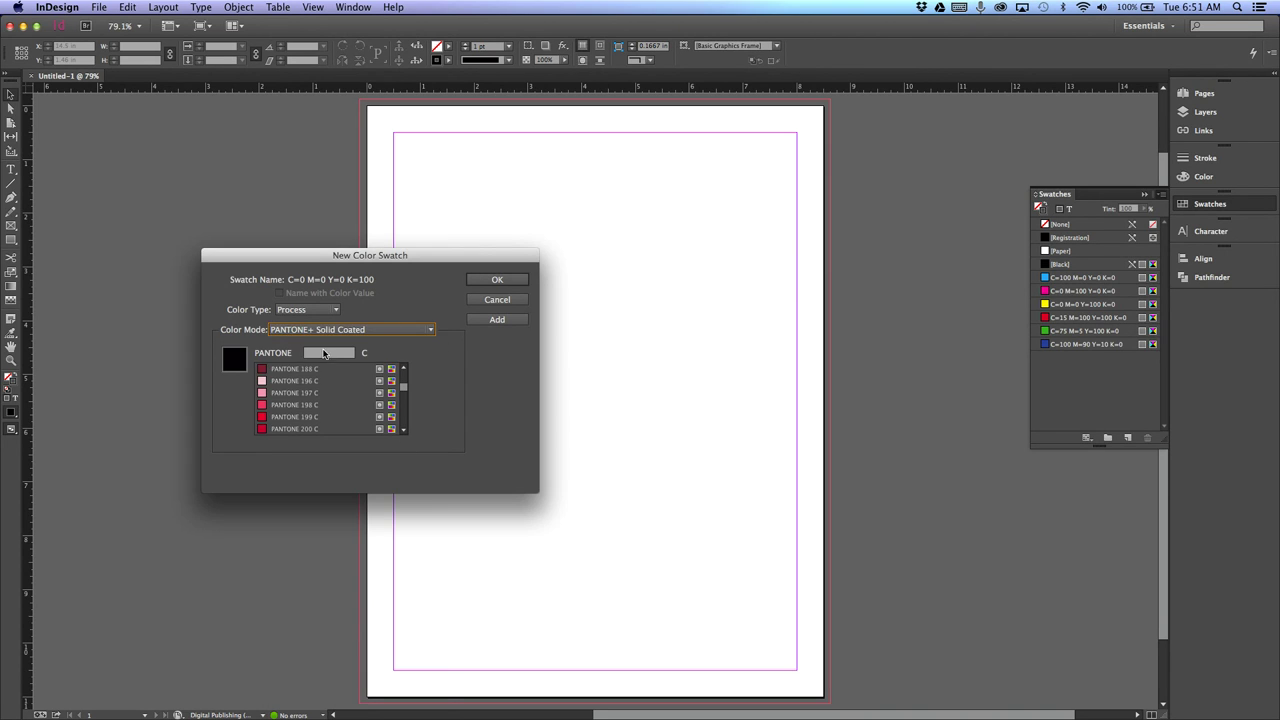
left_click(328, 352)
type("151")
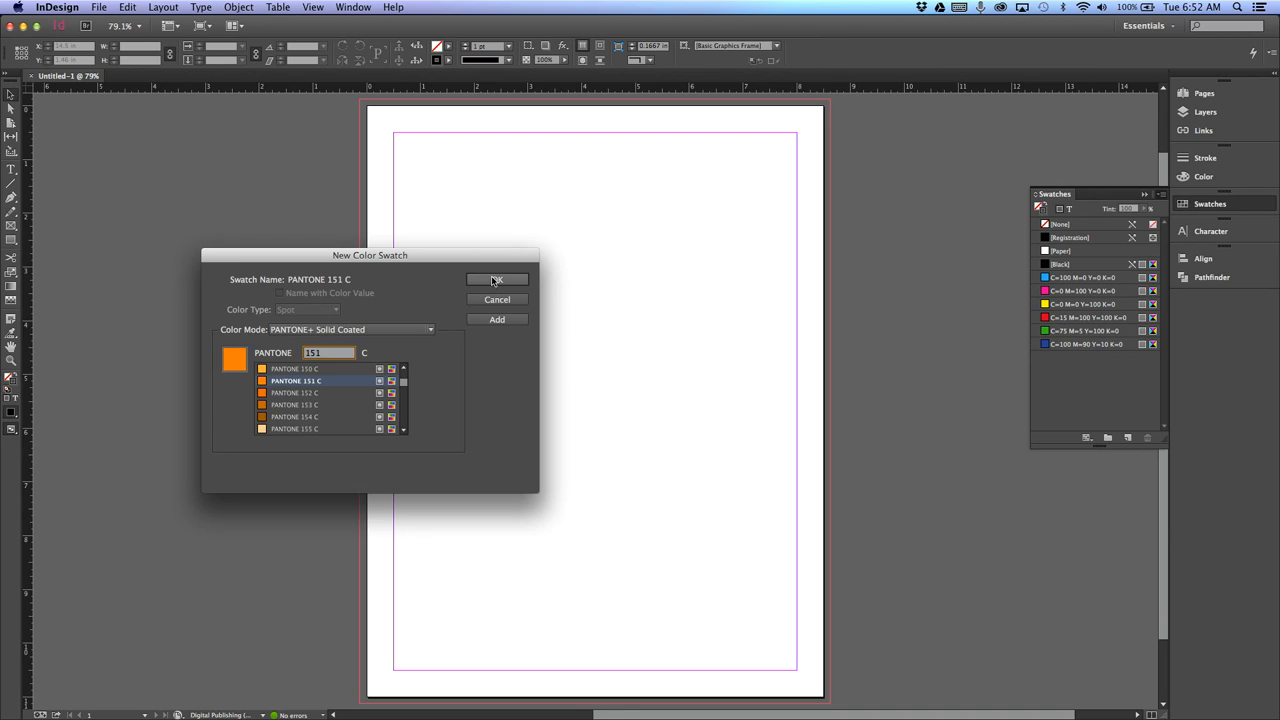
left_click(494, 280)
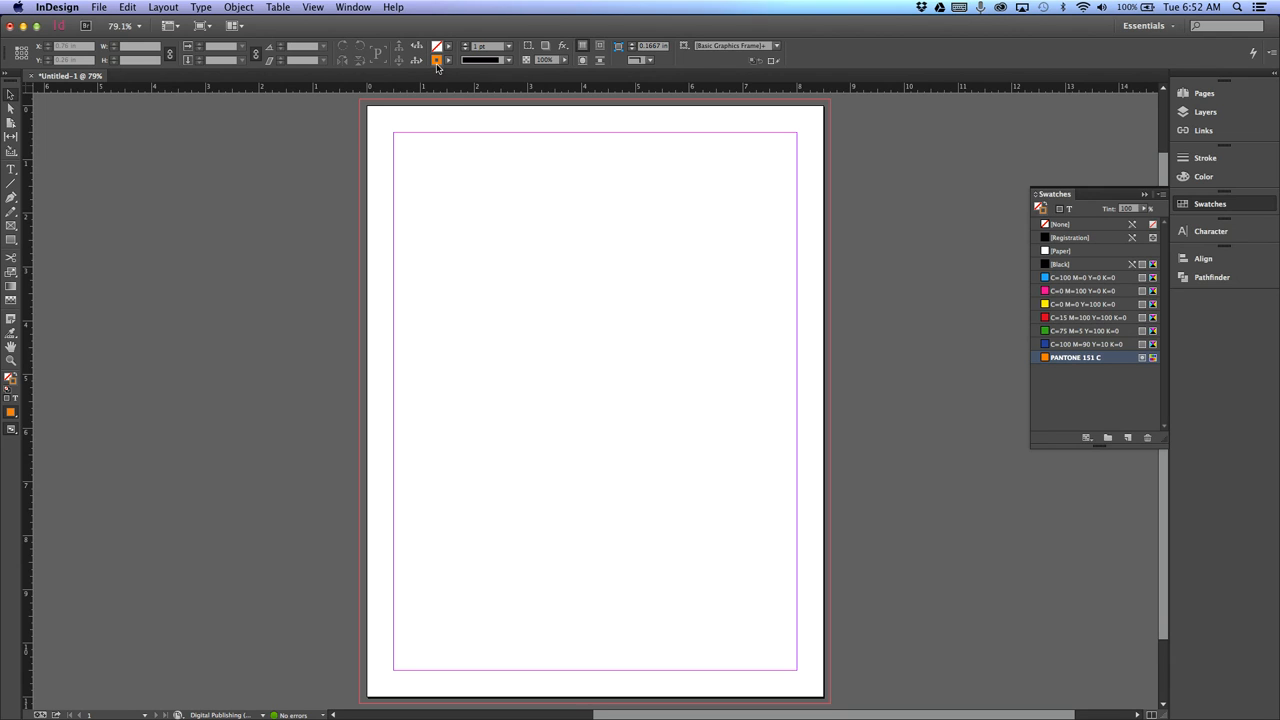
- Set the Control panel fill colour to PANTONE 151 C
left_click(432, 60)
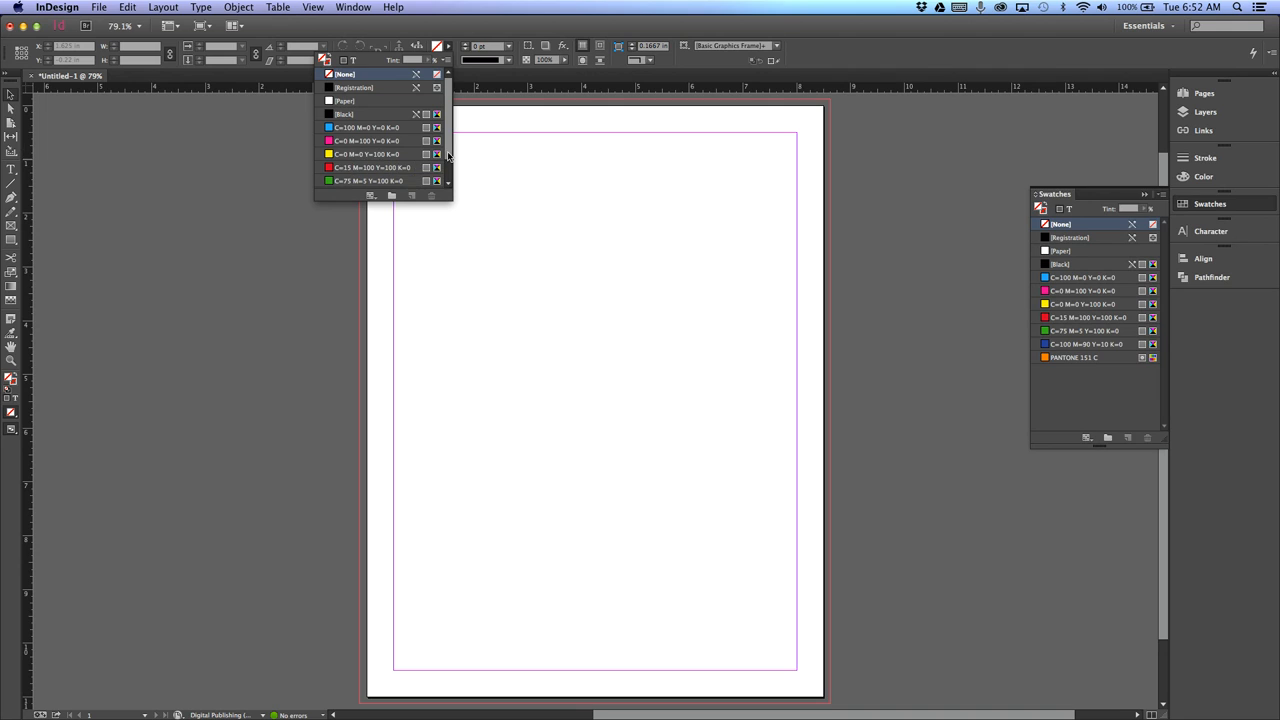
left_click(376, 180)
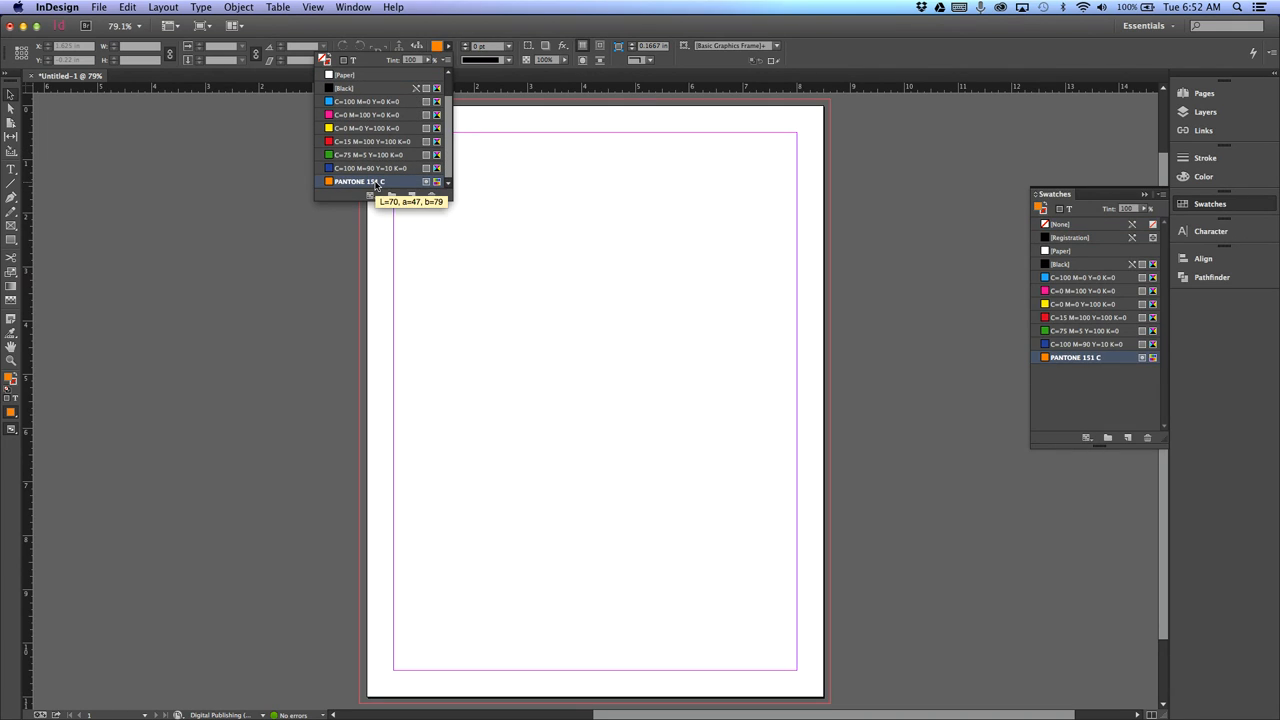
left_click(360, 180)
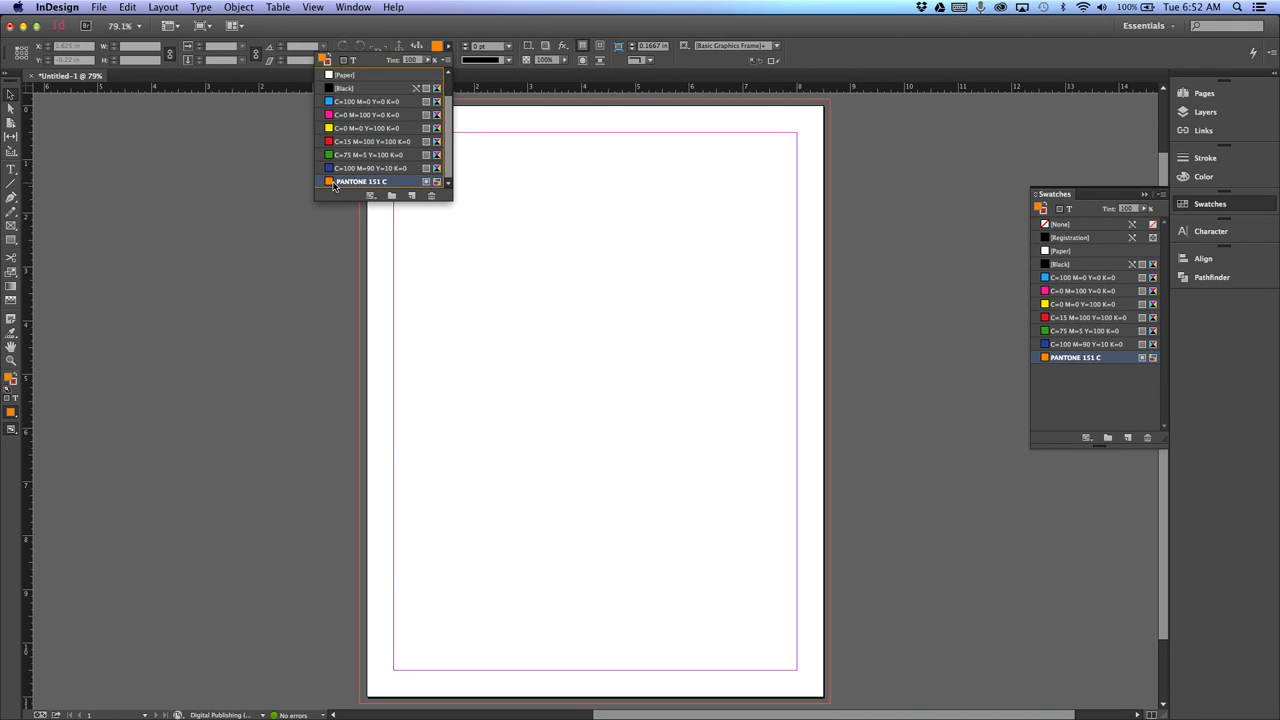
left_click(356, 180)
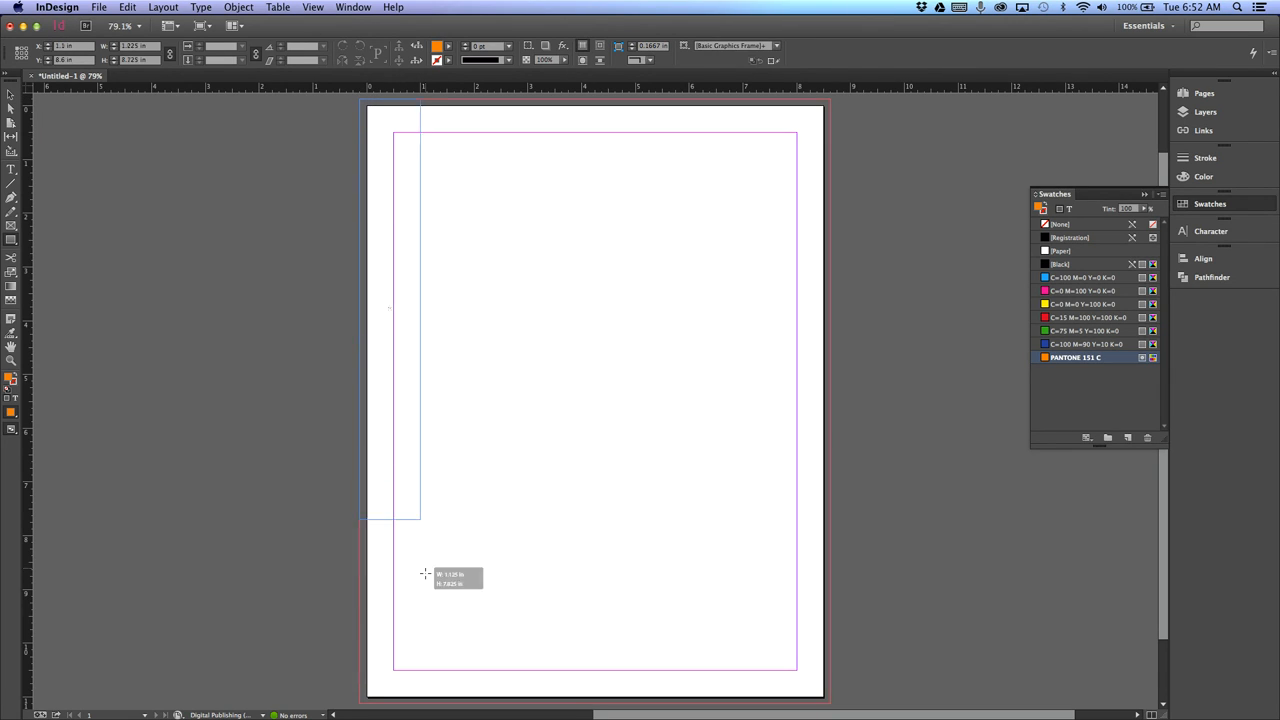
- Draw the orange PANTONE 151 C rectangle down the left edge into the bleed
left_click_drag(420, 520, 432, 704)
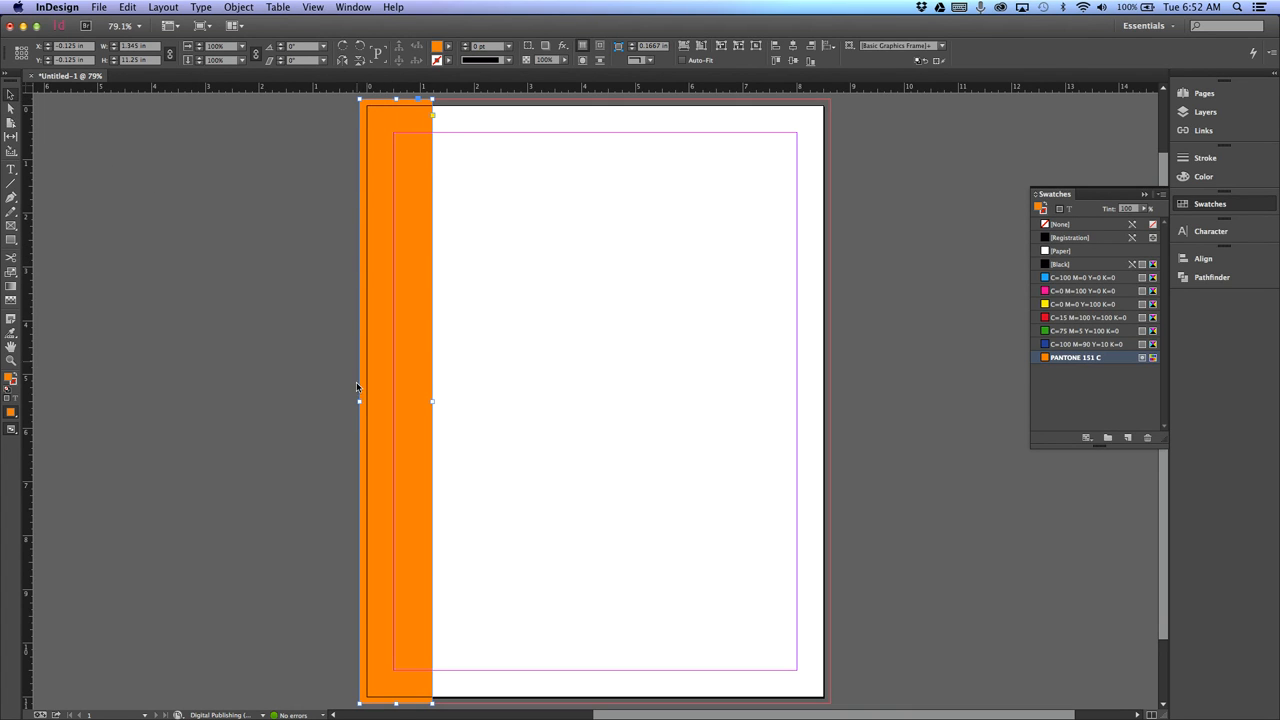
mouse_move(530, 216)
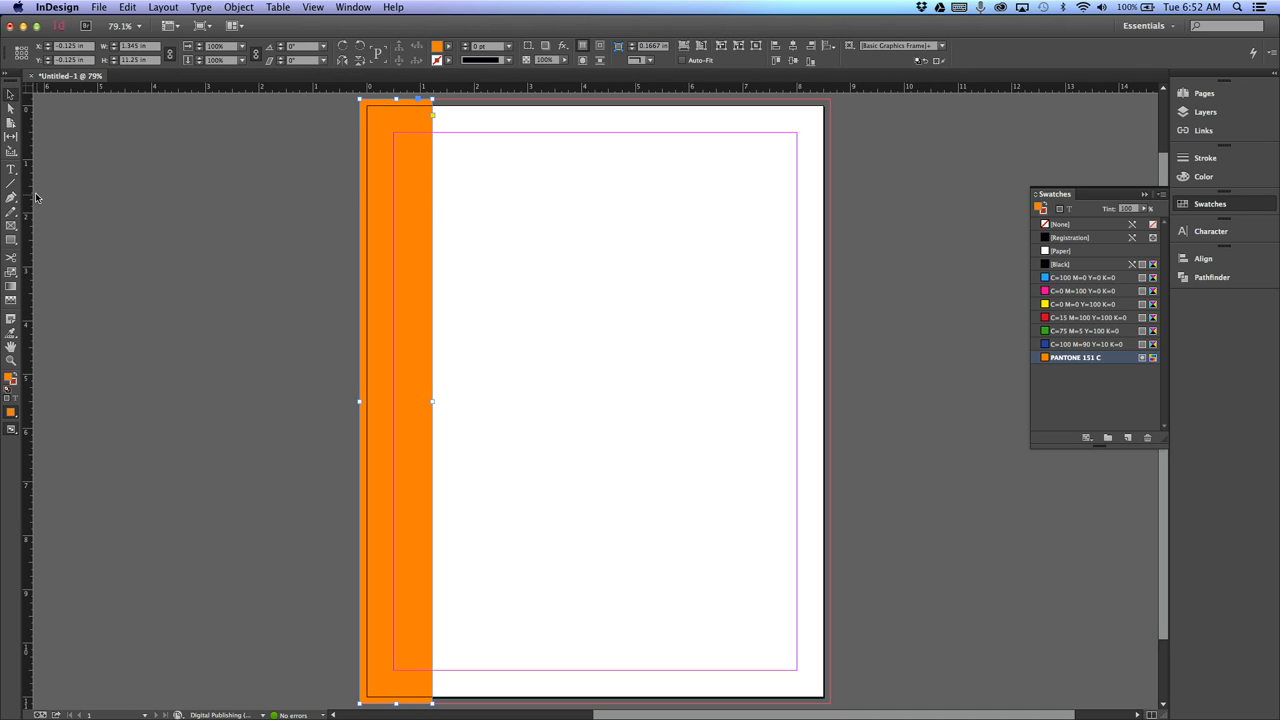
mouse_move(488, 176)
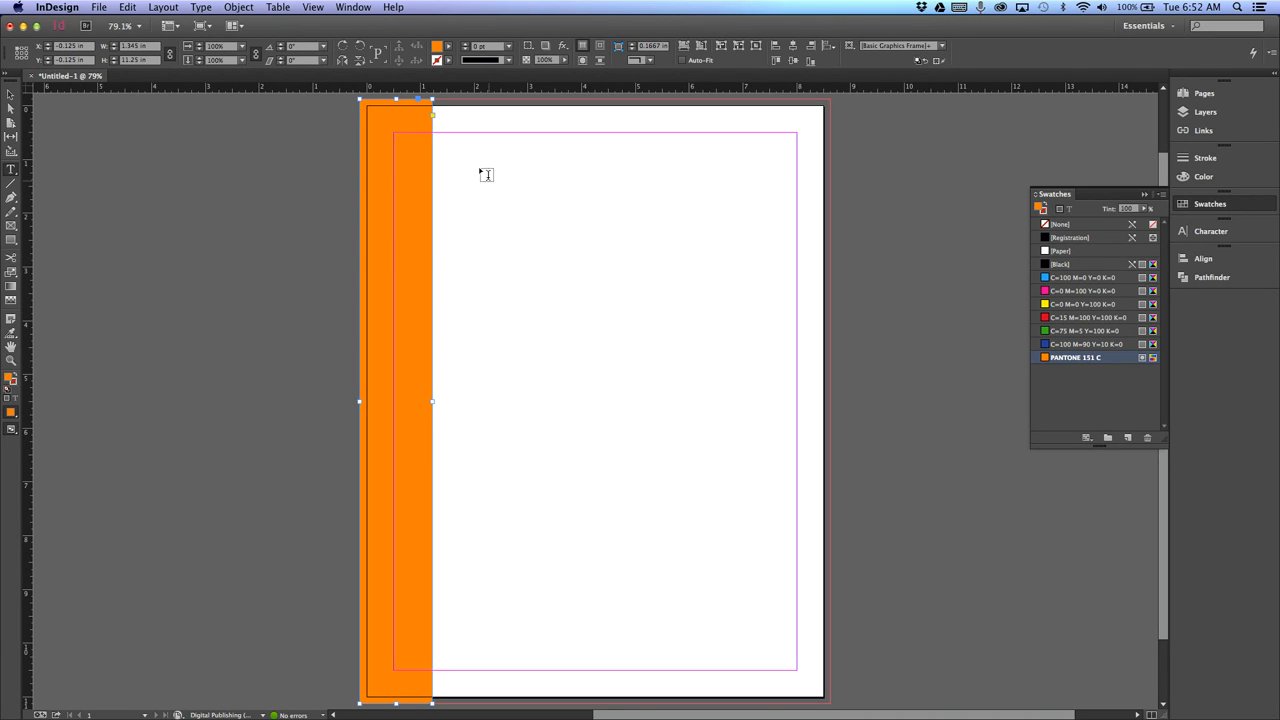
- Create a text frame at the top and enter 'This is a headline'
left_click_drag(448, 138, 492, 170)
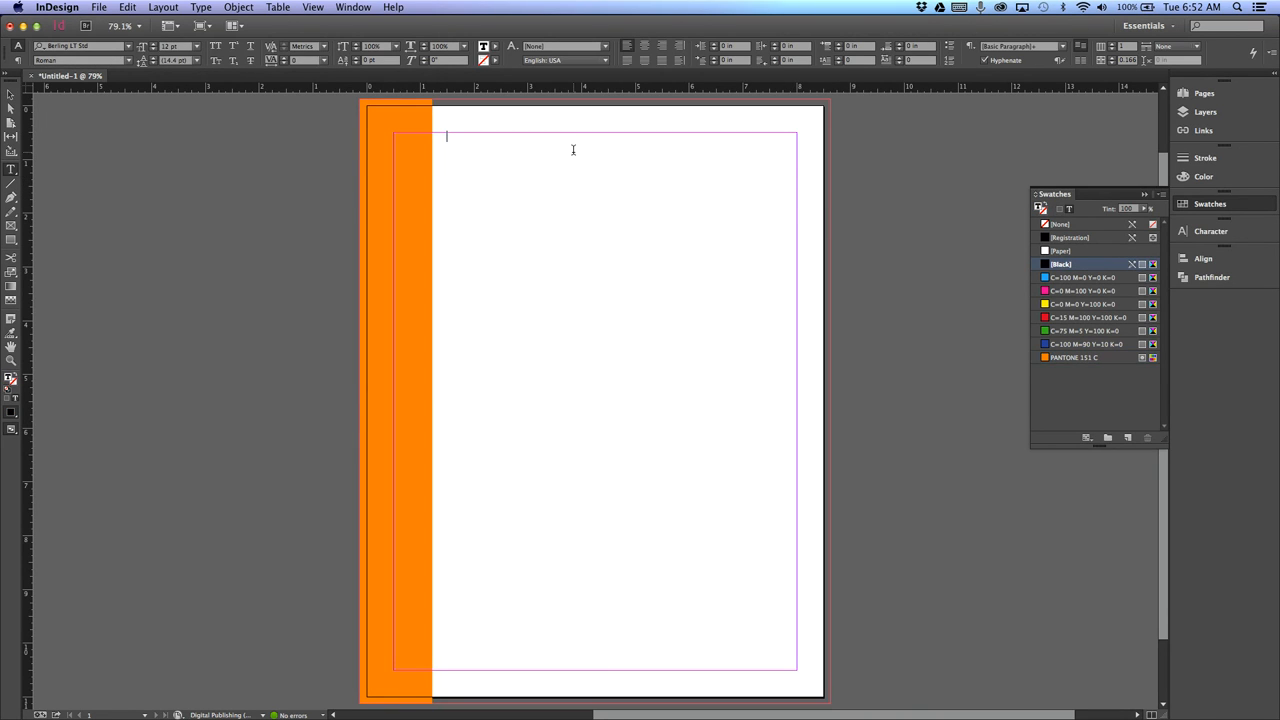
type("This is")
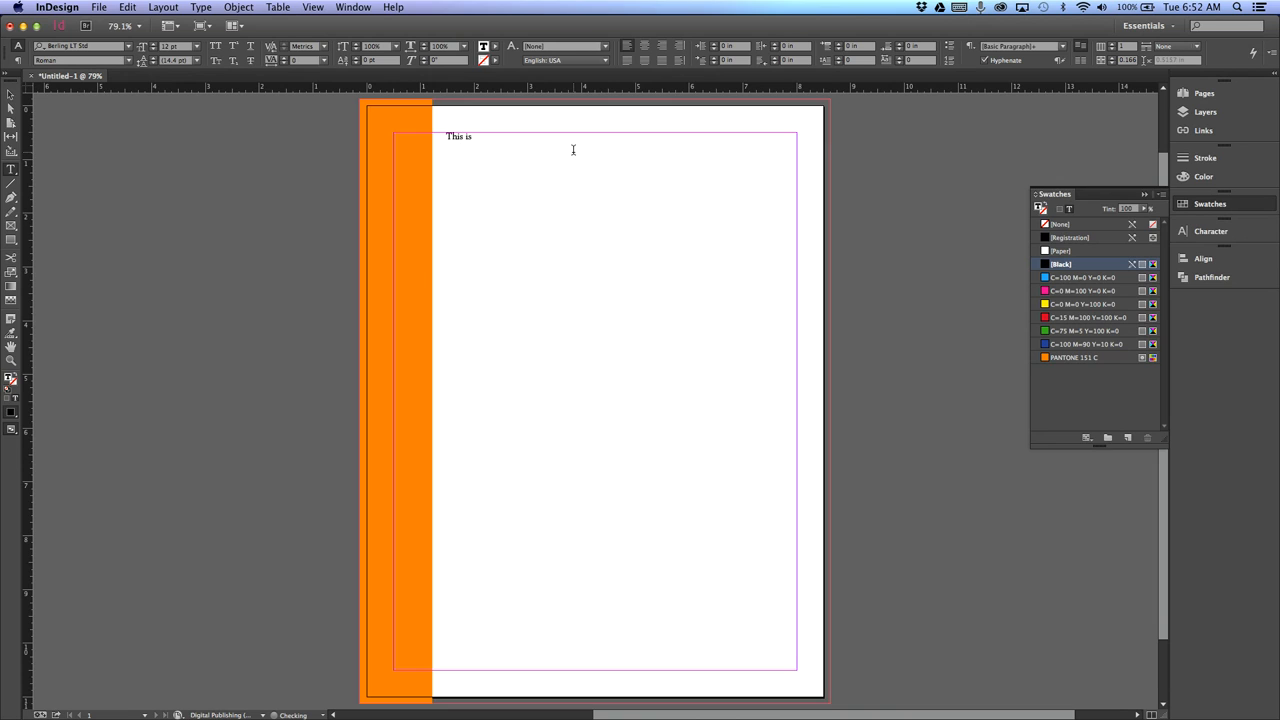
type("a headline")
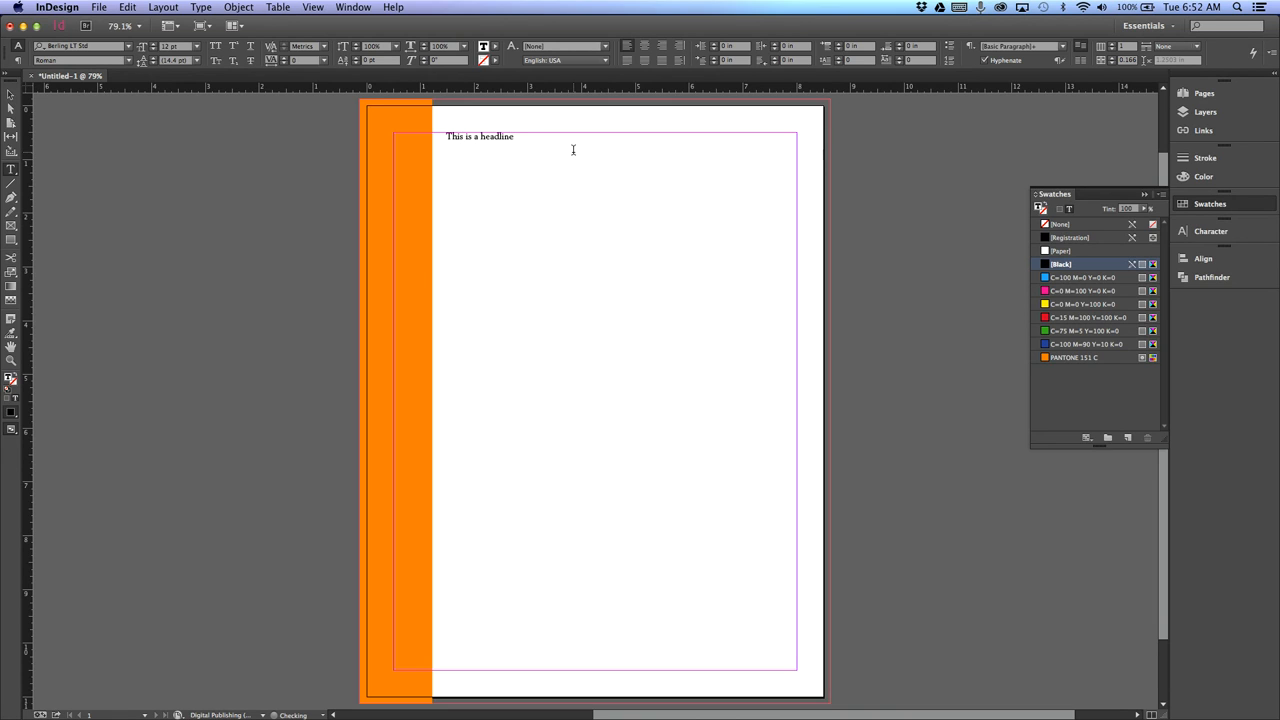
- Format the headline in Impact at a larger point size
double_click(476, 136)
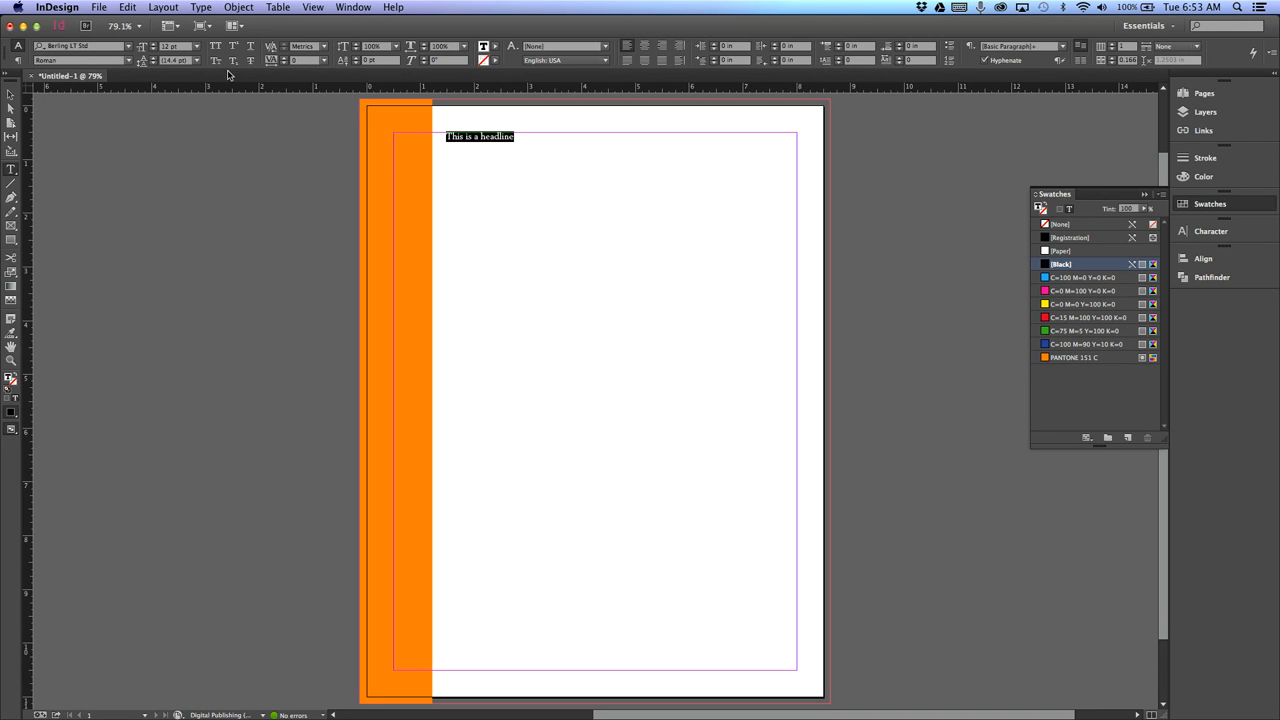
left_click(132, 48)
type("Impact")
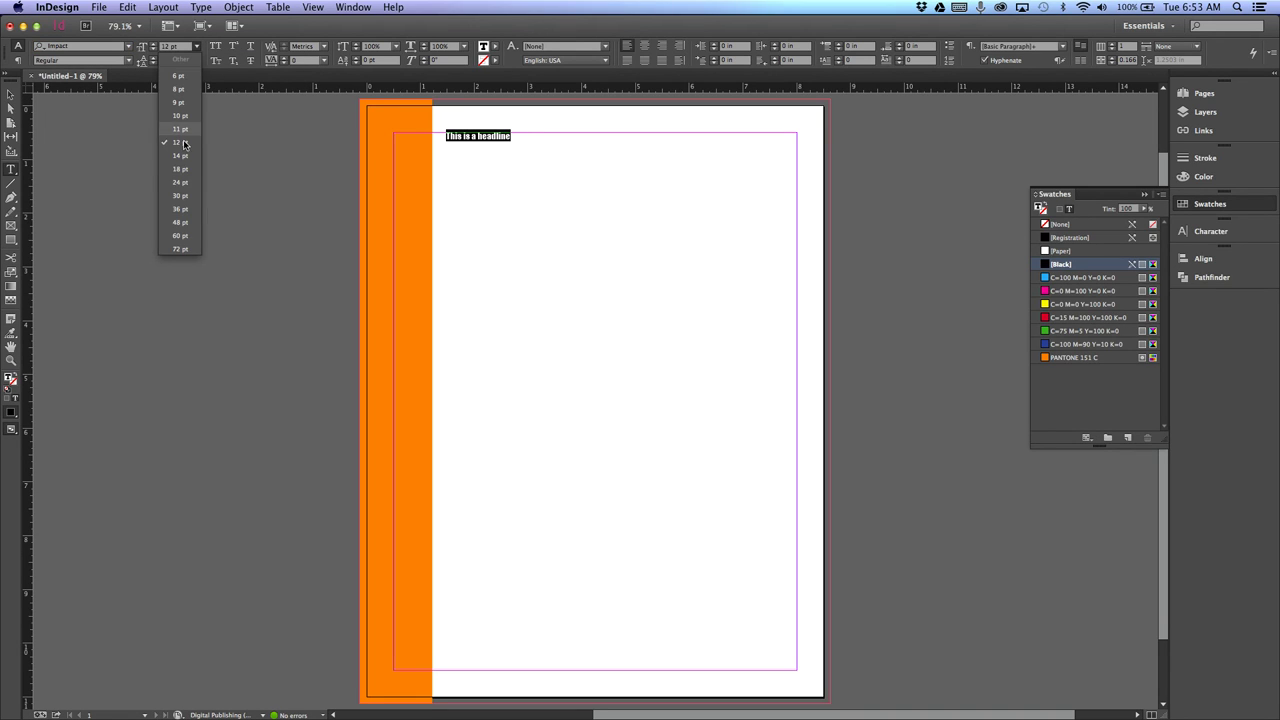
left_click(180, 222)
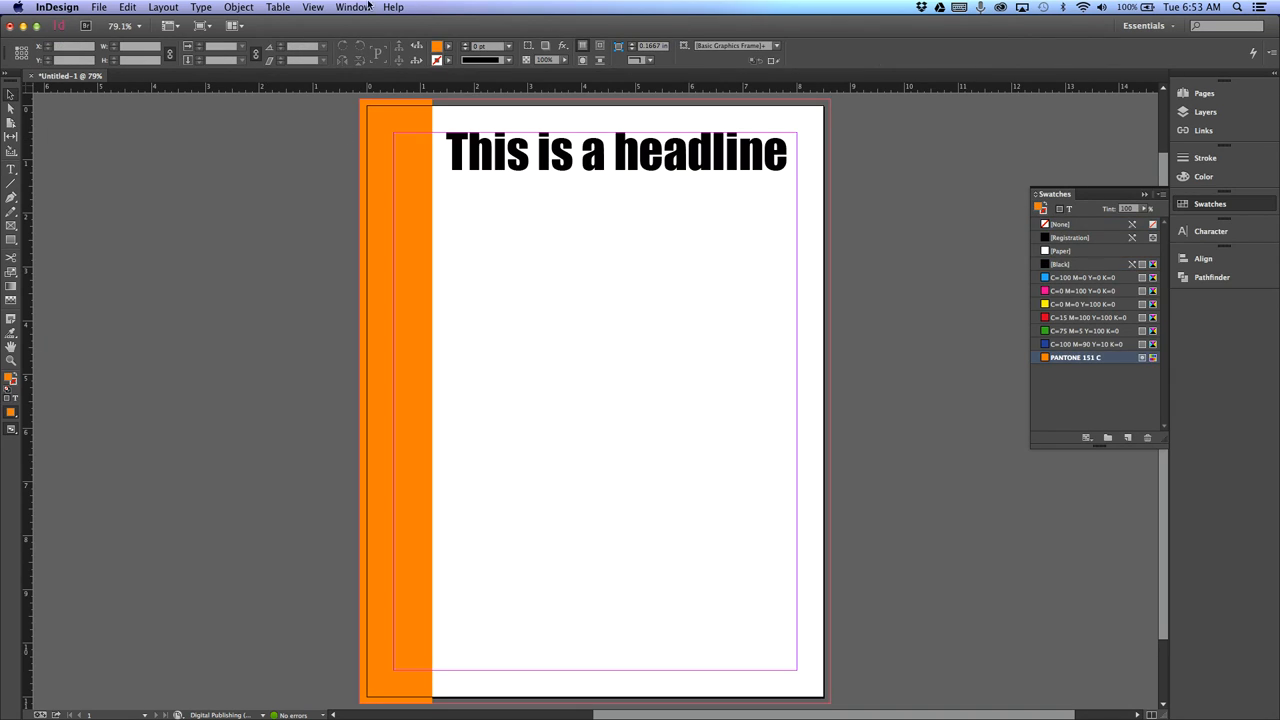
- Check the View menu and nudge the headline frame right of the orange strip
left_click(314, 8)
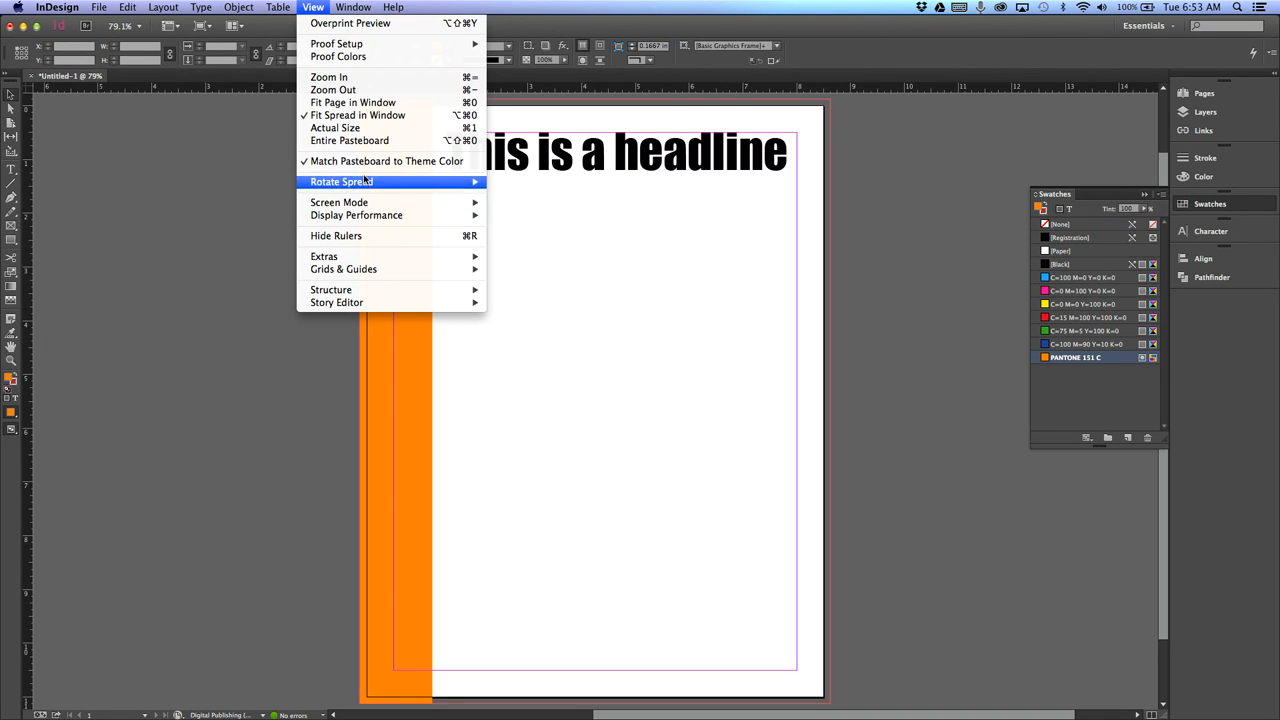
mouse_move(364, 256)
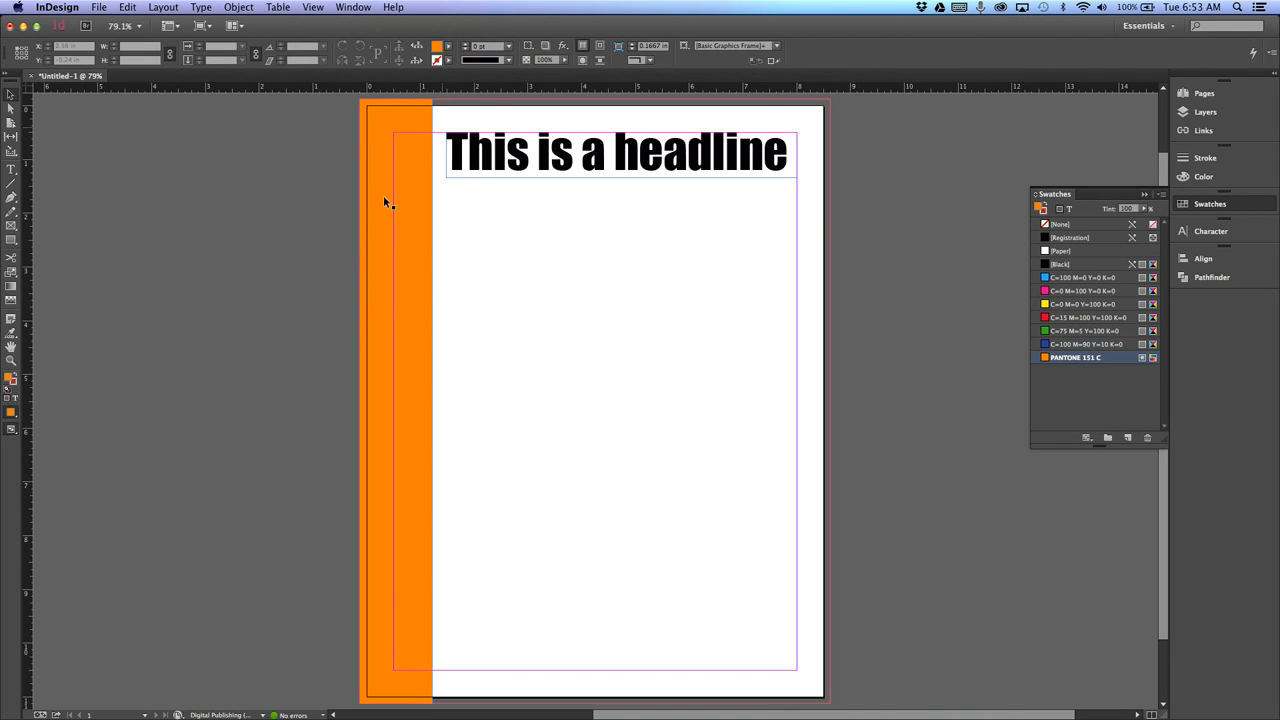
mouse_move(382, 136)
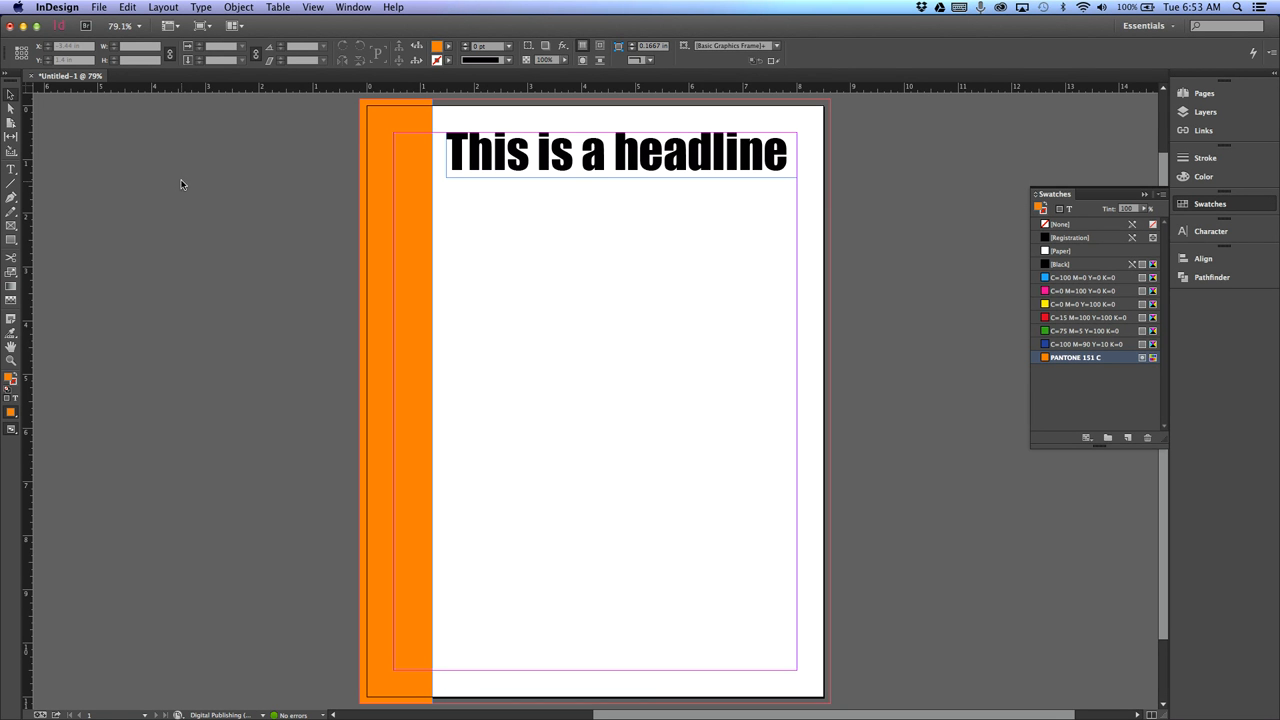
left_click(616, 152)
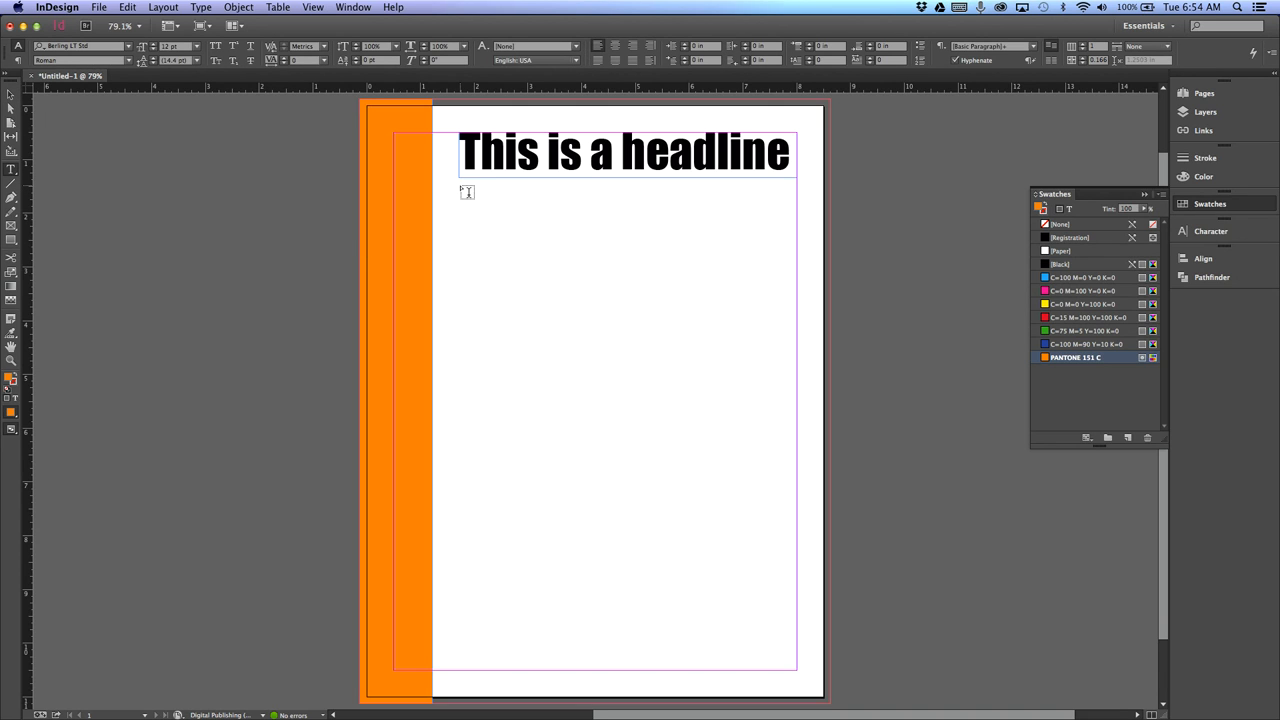
- Draw a body text frame below the headline and start File > Place
left_click_drag(458, 188, 784, 668)
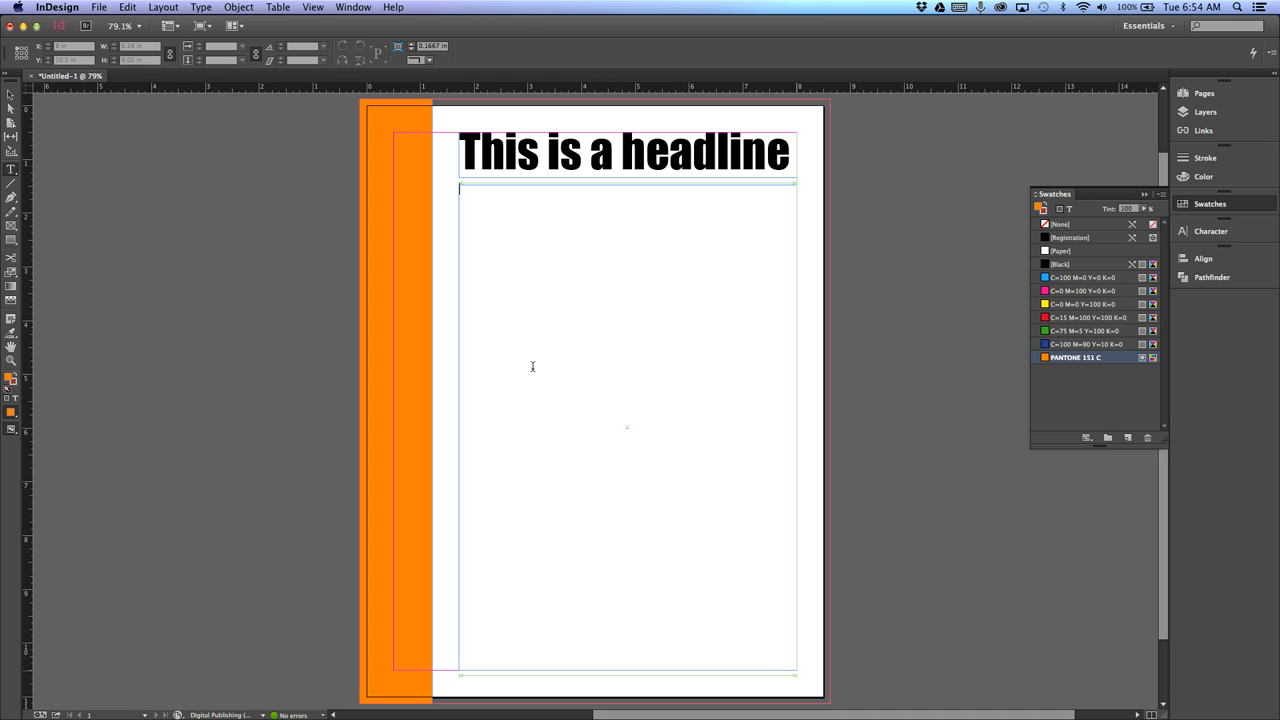
left_click(100, 8)
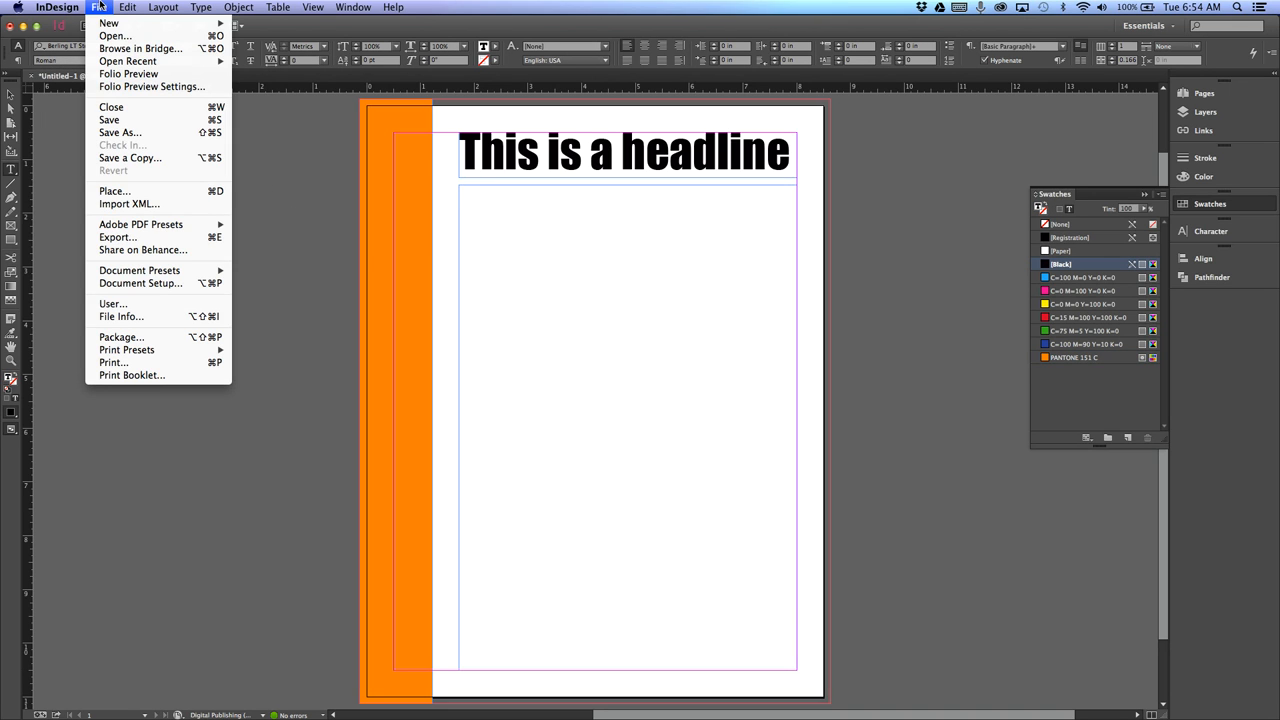
left_click(114, 192)
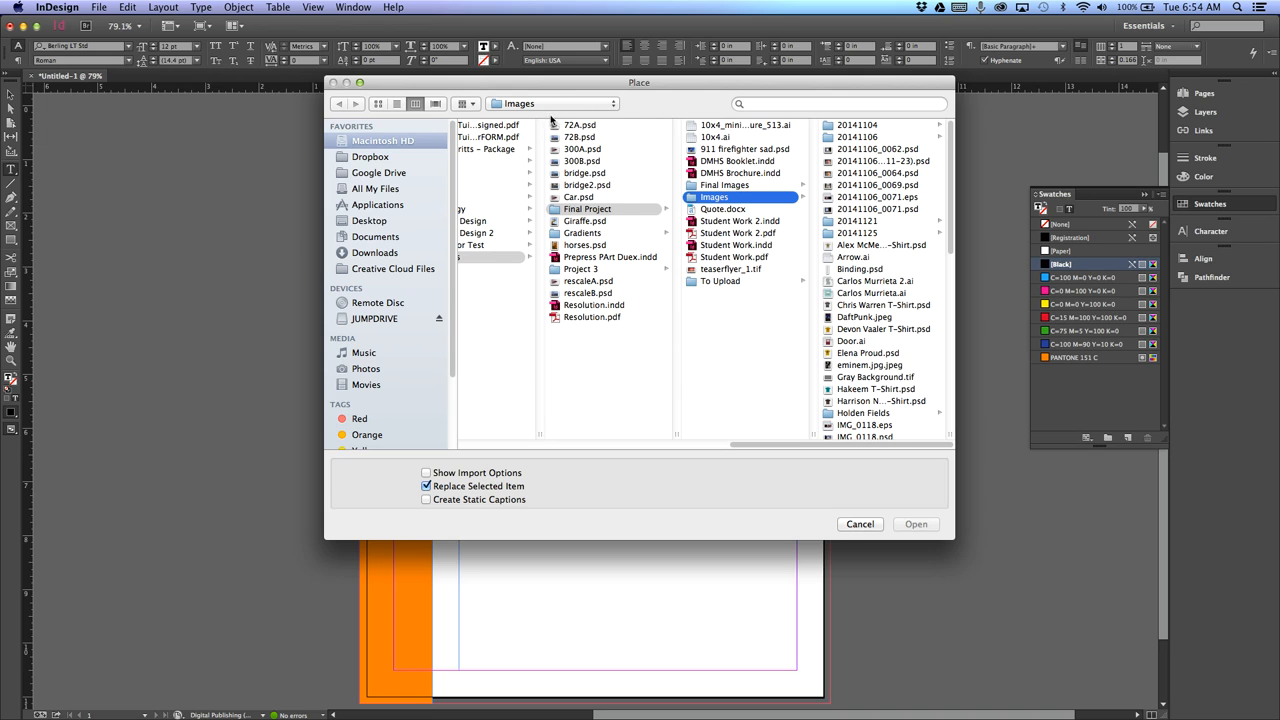
- Place the body-text Word document from the newsletter cover folder
left_click(376, 172)
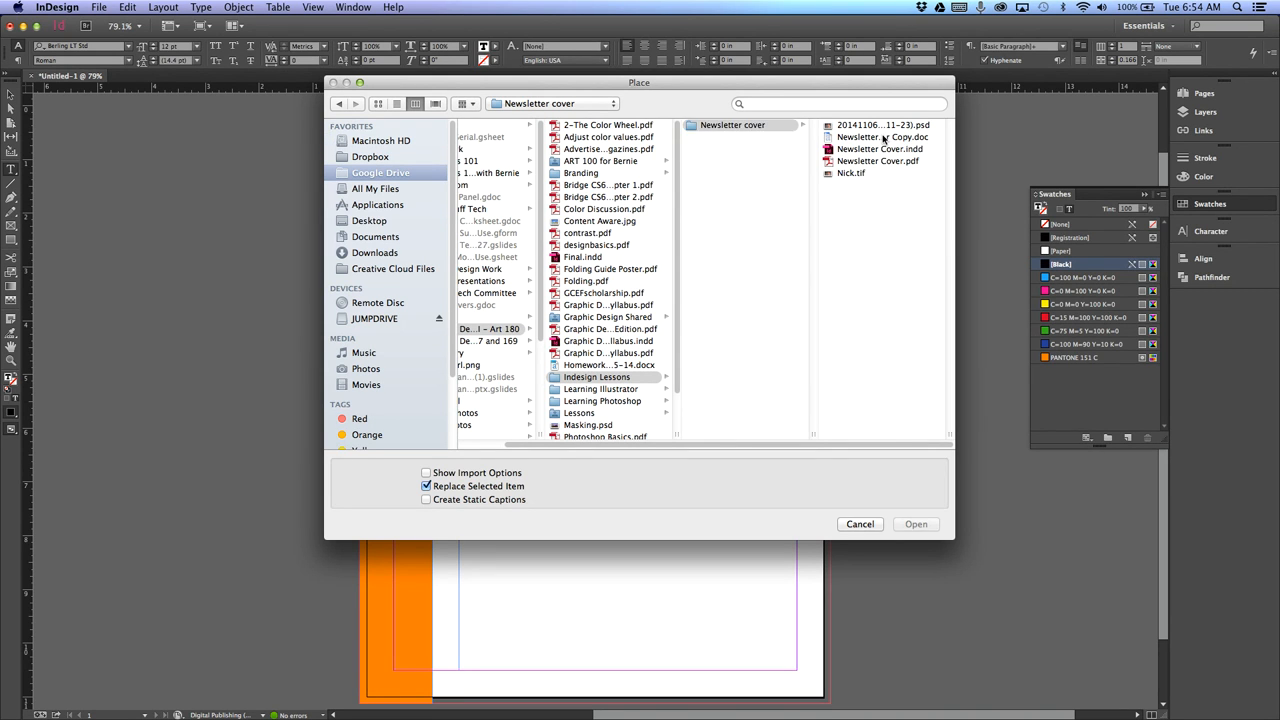
left_click(876, 136)
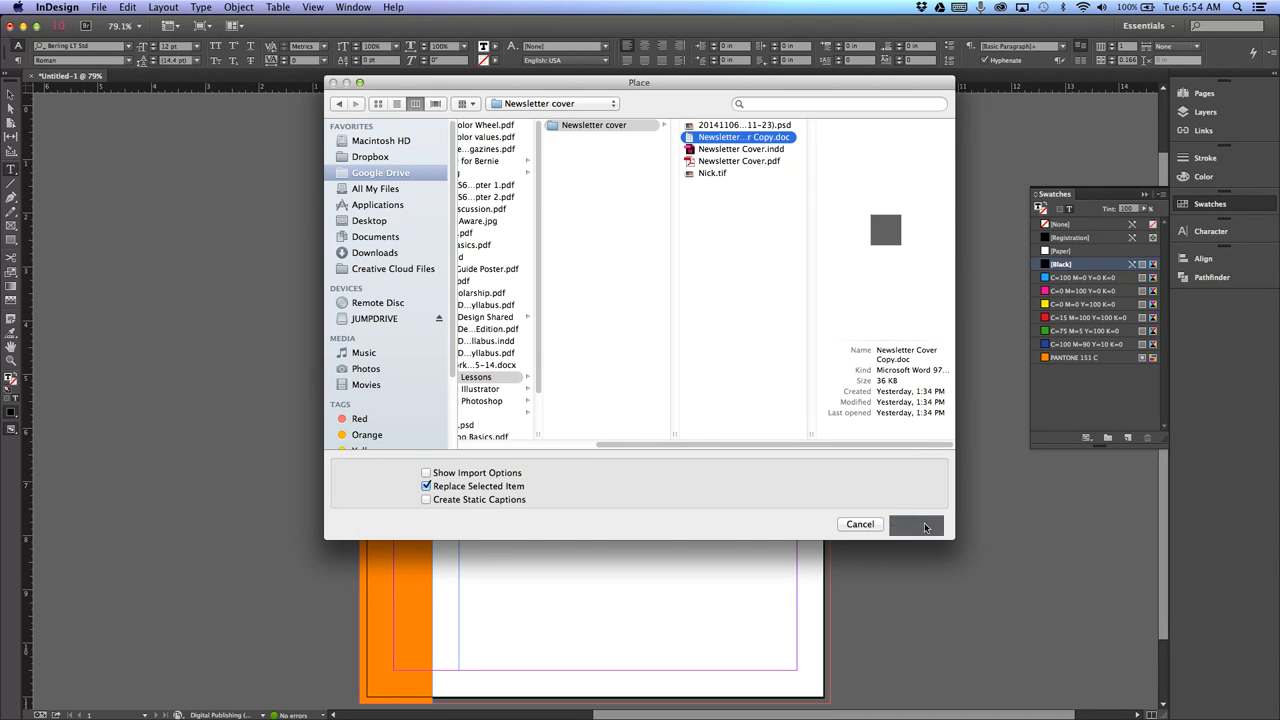
left_click(916, 524)
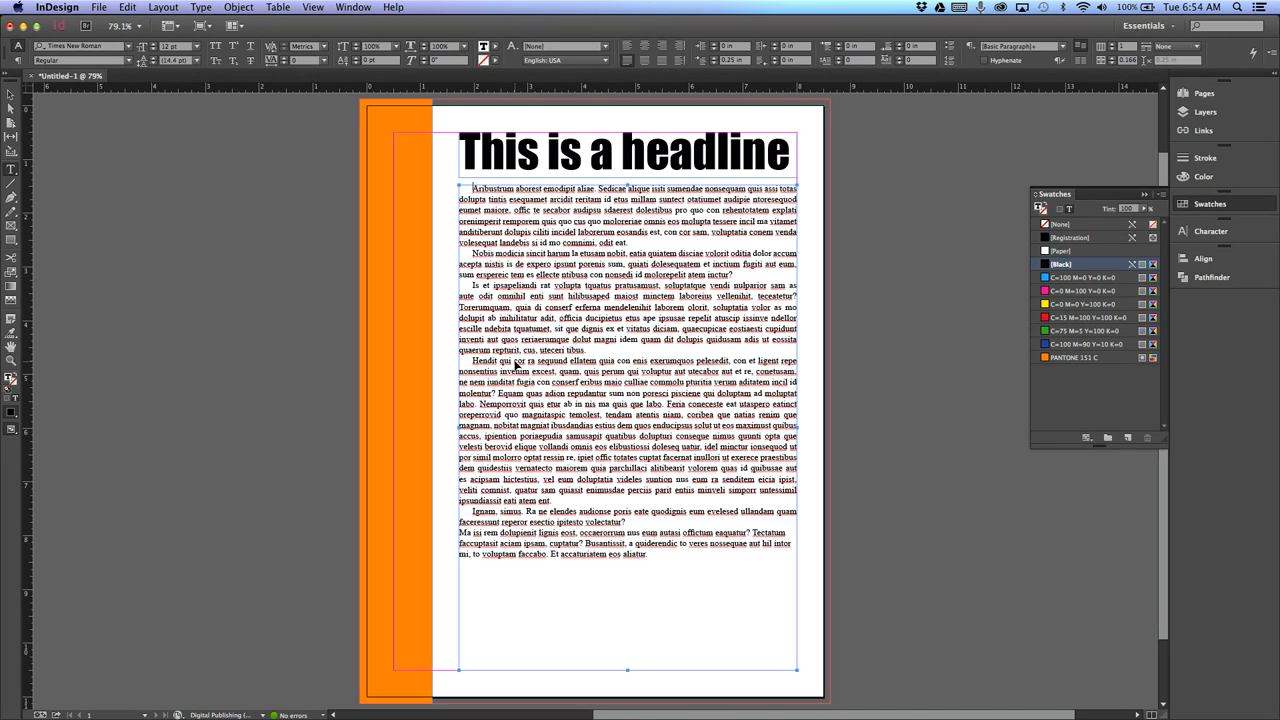
- Set the body text frame to two columns beneath the headline, then deselect it
key("cmd+shift+t")
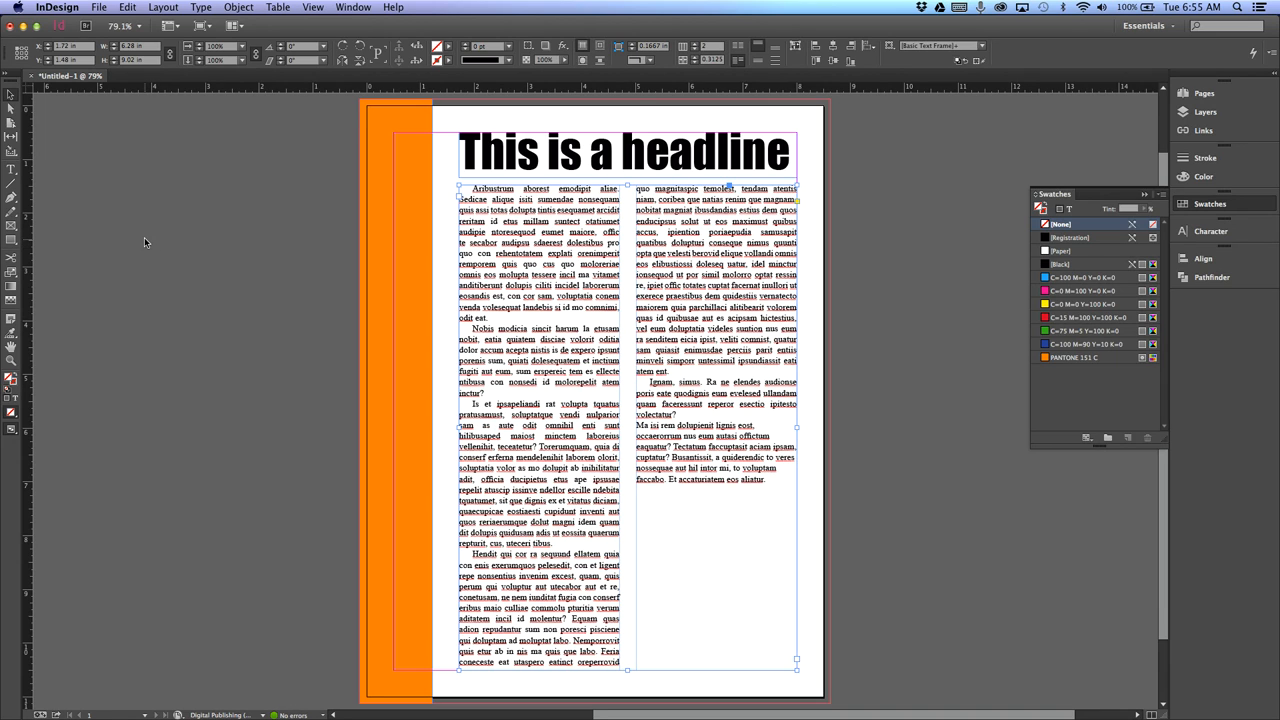
left_click(1084, 356)
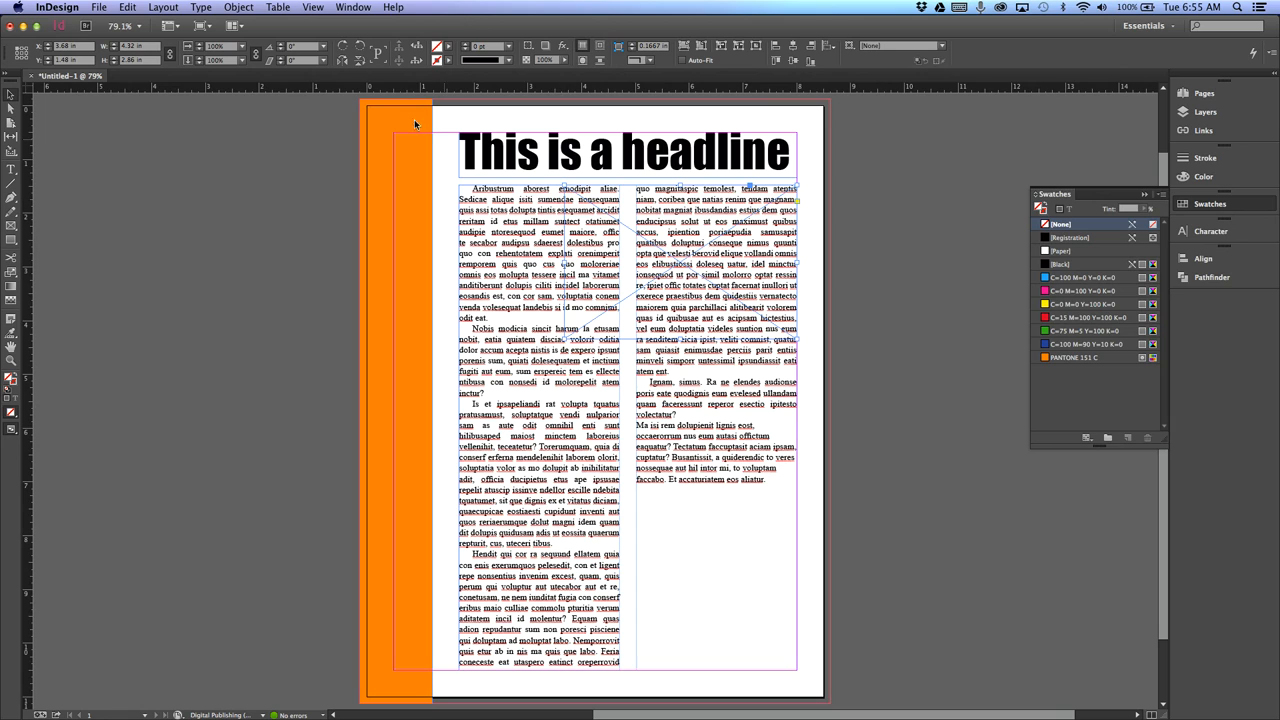
- Wrap both columns around the empty picture frame's bounding box with a wider offset
left_click(318, 8)
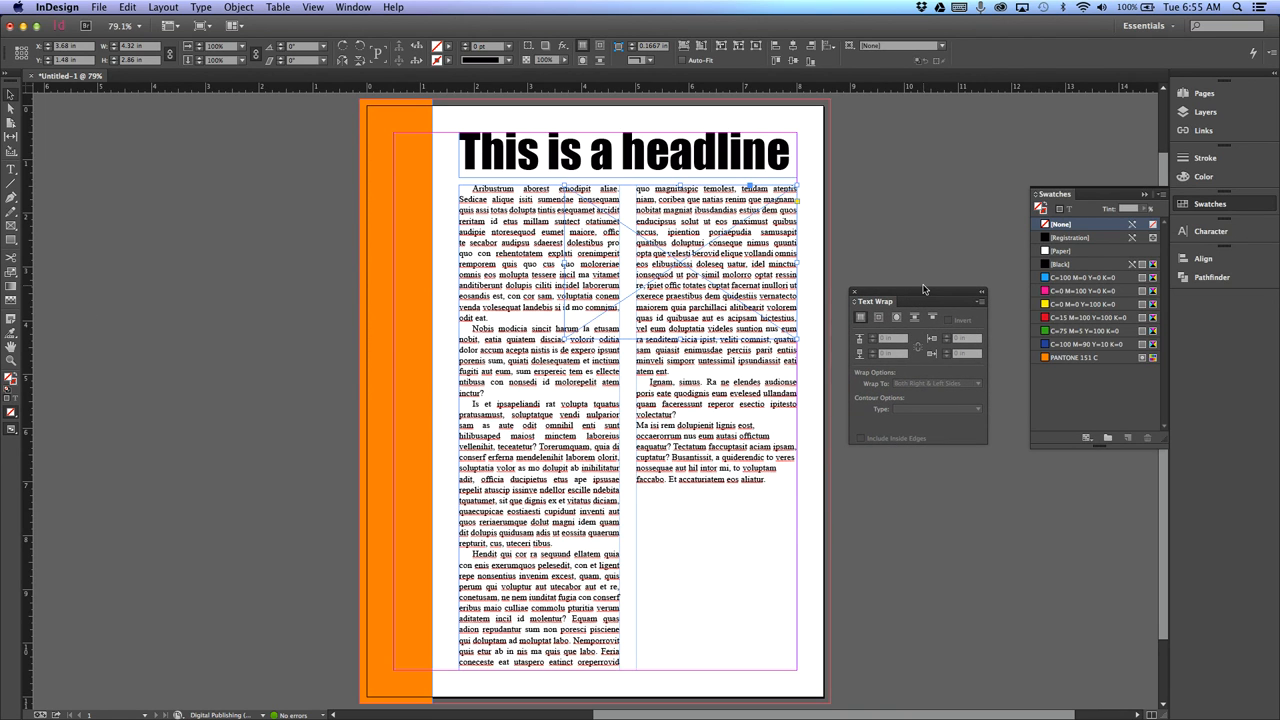
left_click(880, 316)
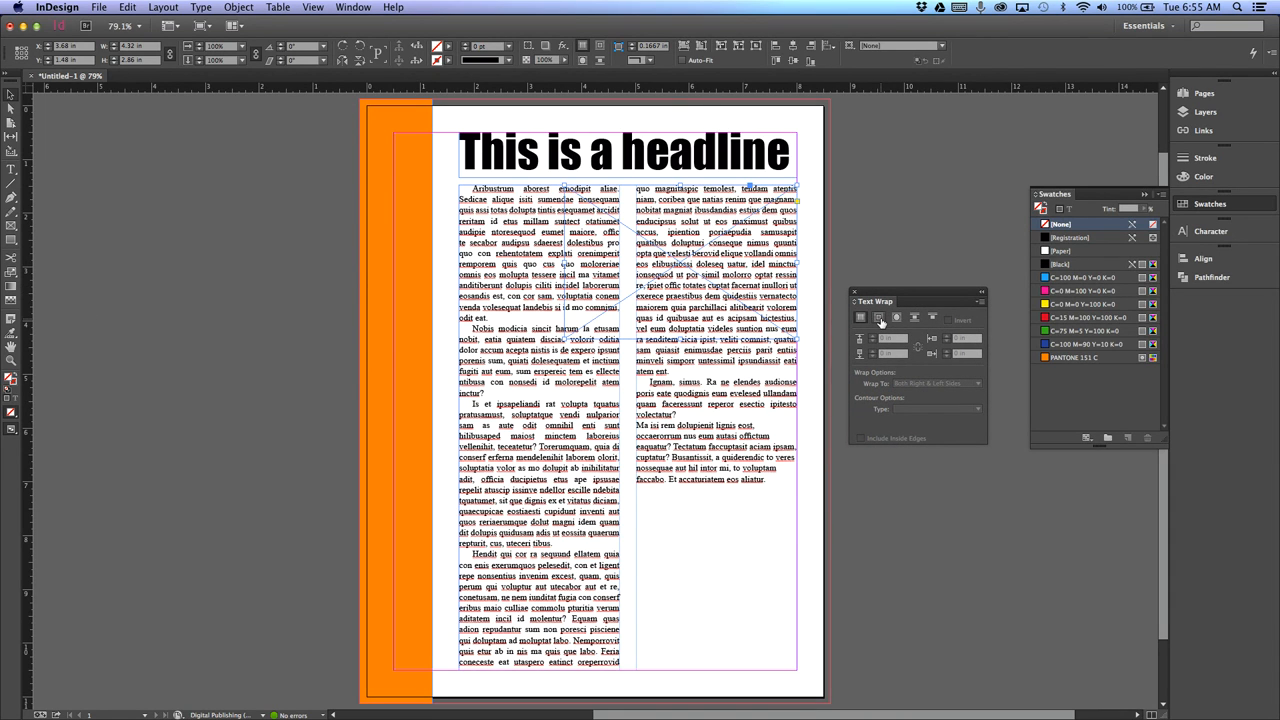
left_click(880, 316)
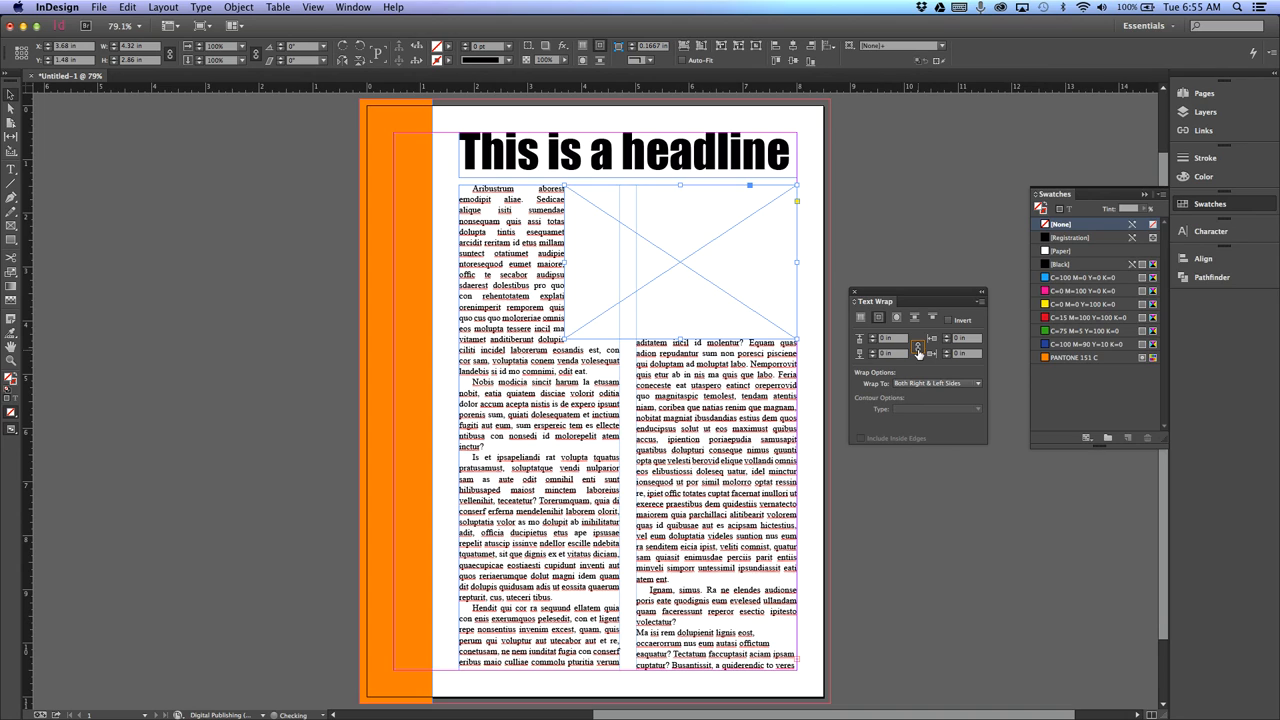
mouse_move(916, 348)
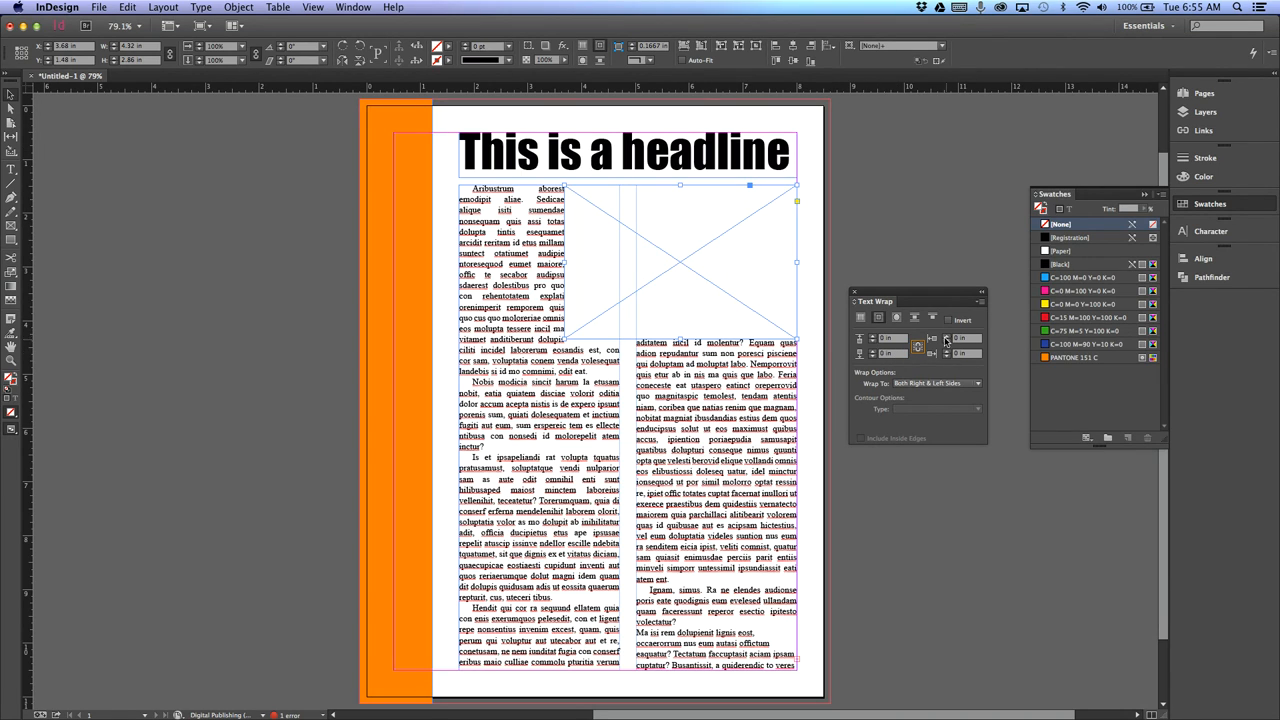
left_click(922, 336)
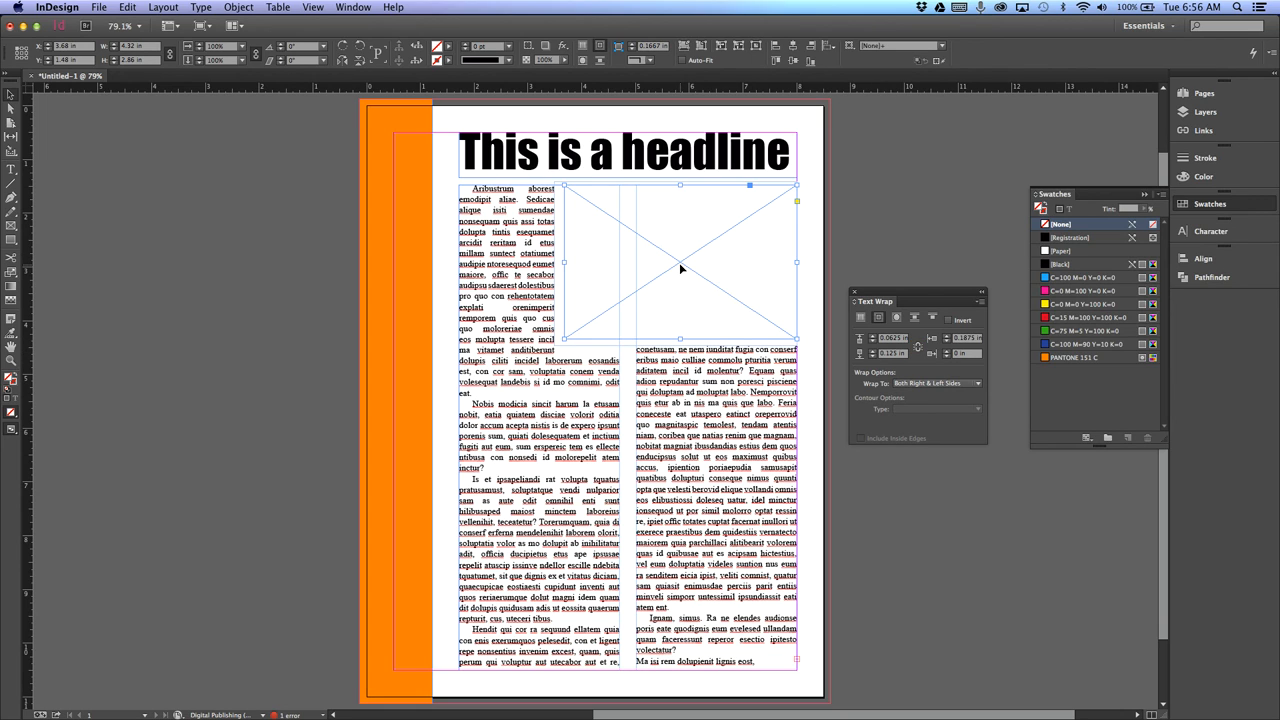
mouse_move(692, 264)
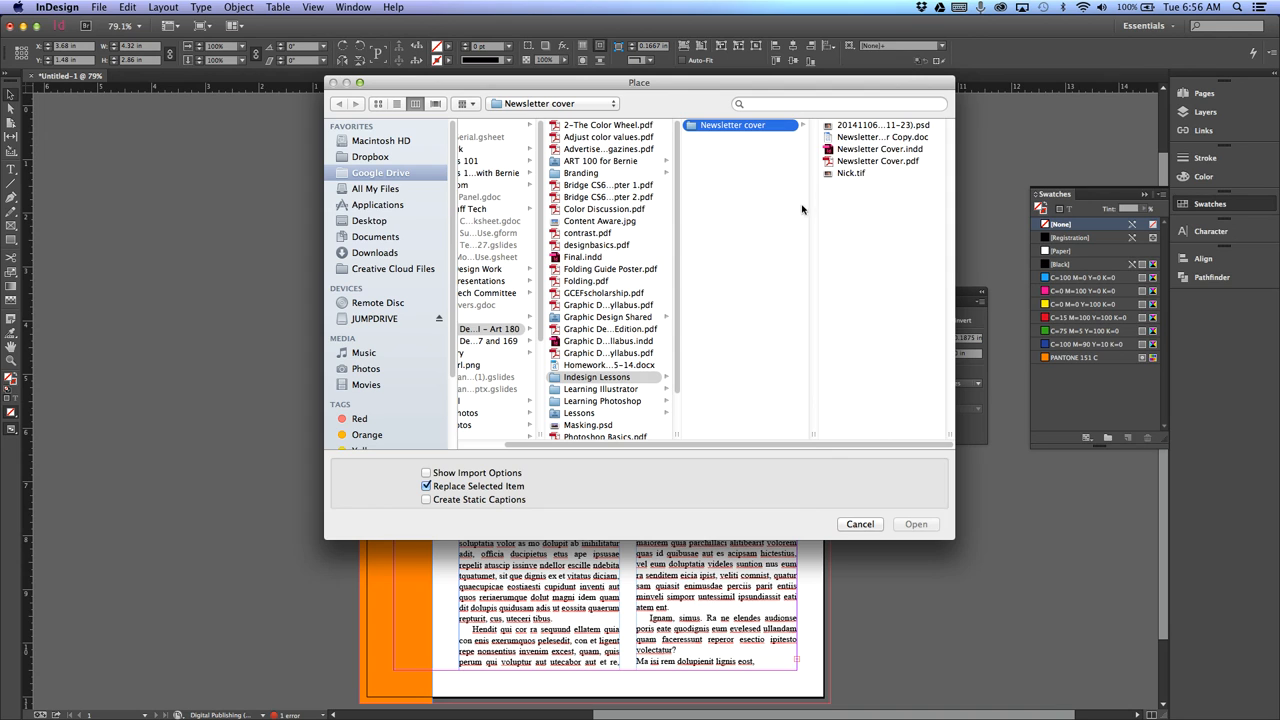
mouse_move(830, 260)
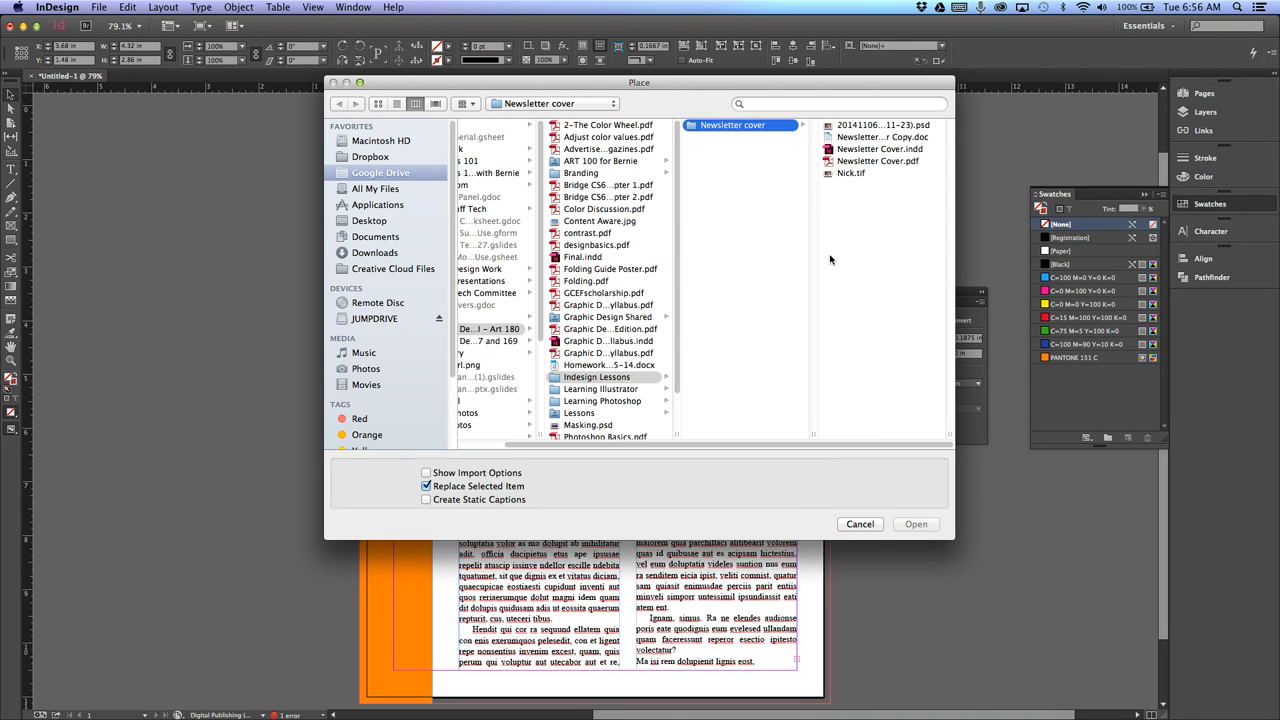
- Place the close-up portrait TIF into the text-wrapped picture frame
left_click(848, 172)
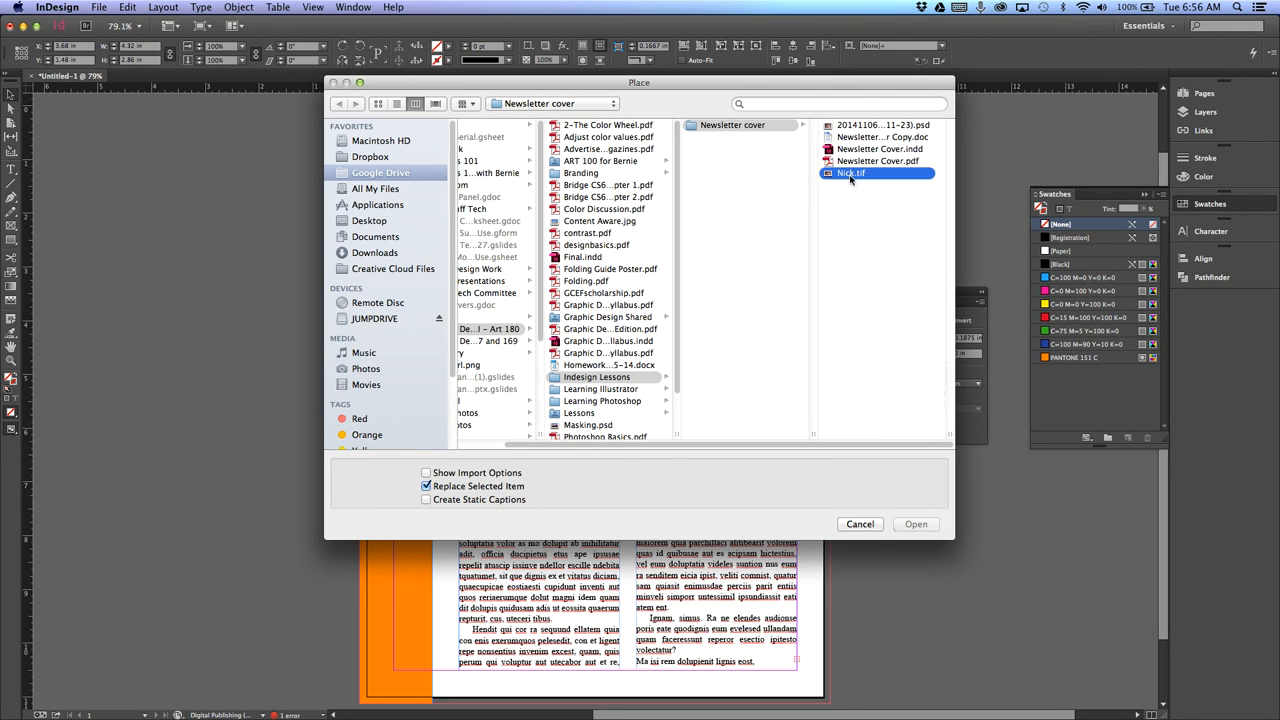
left_click(916, 524)
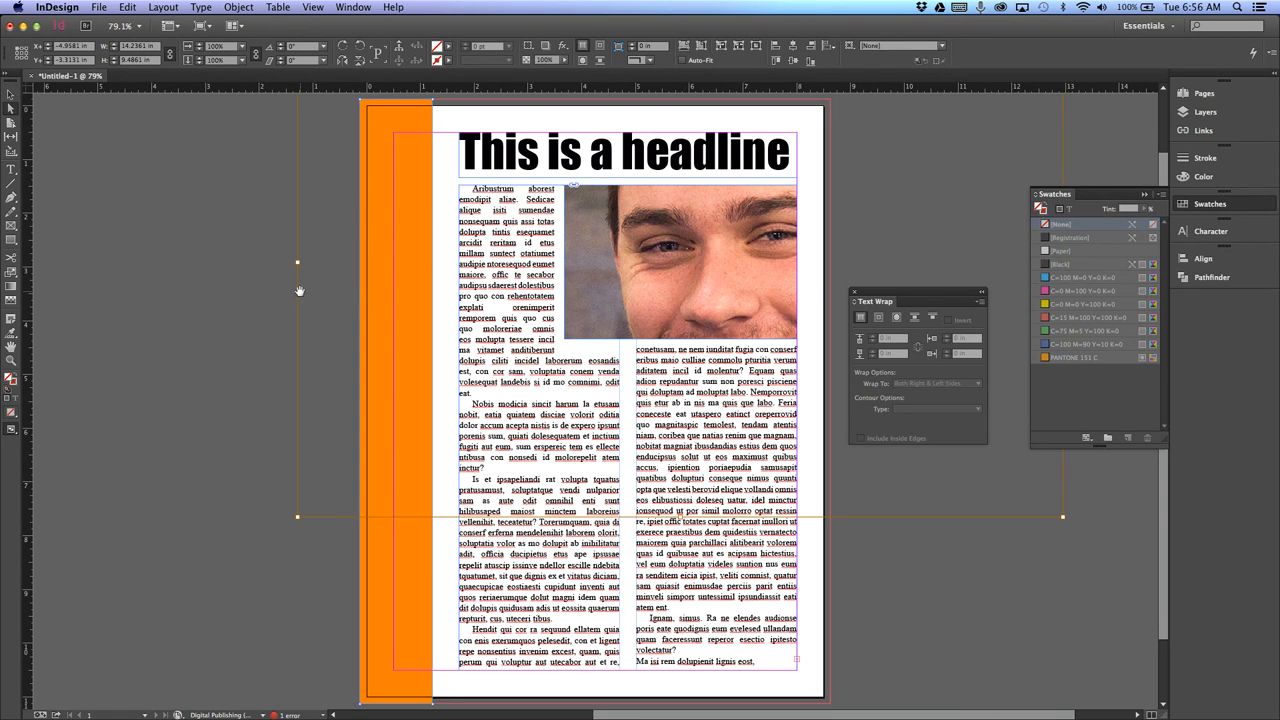
mouse_move(1042, 124)
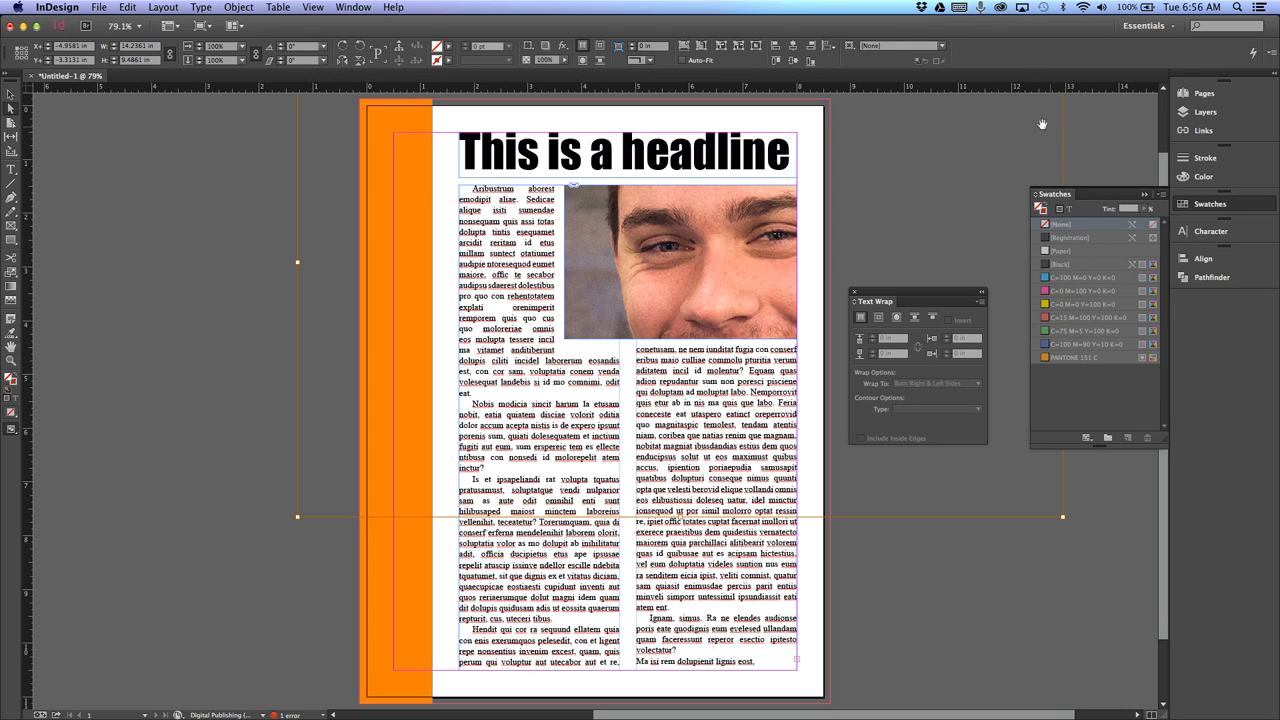